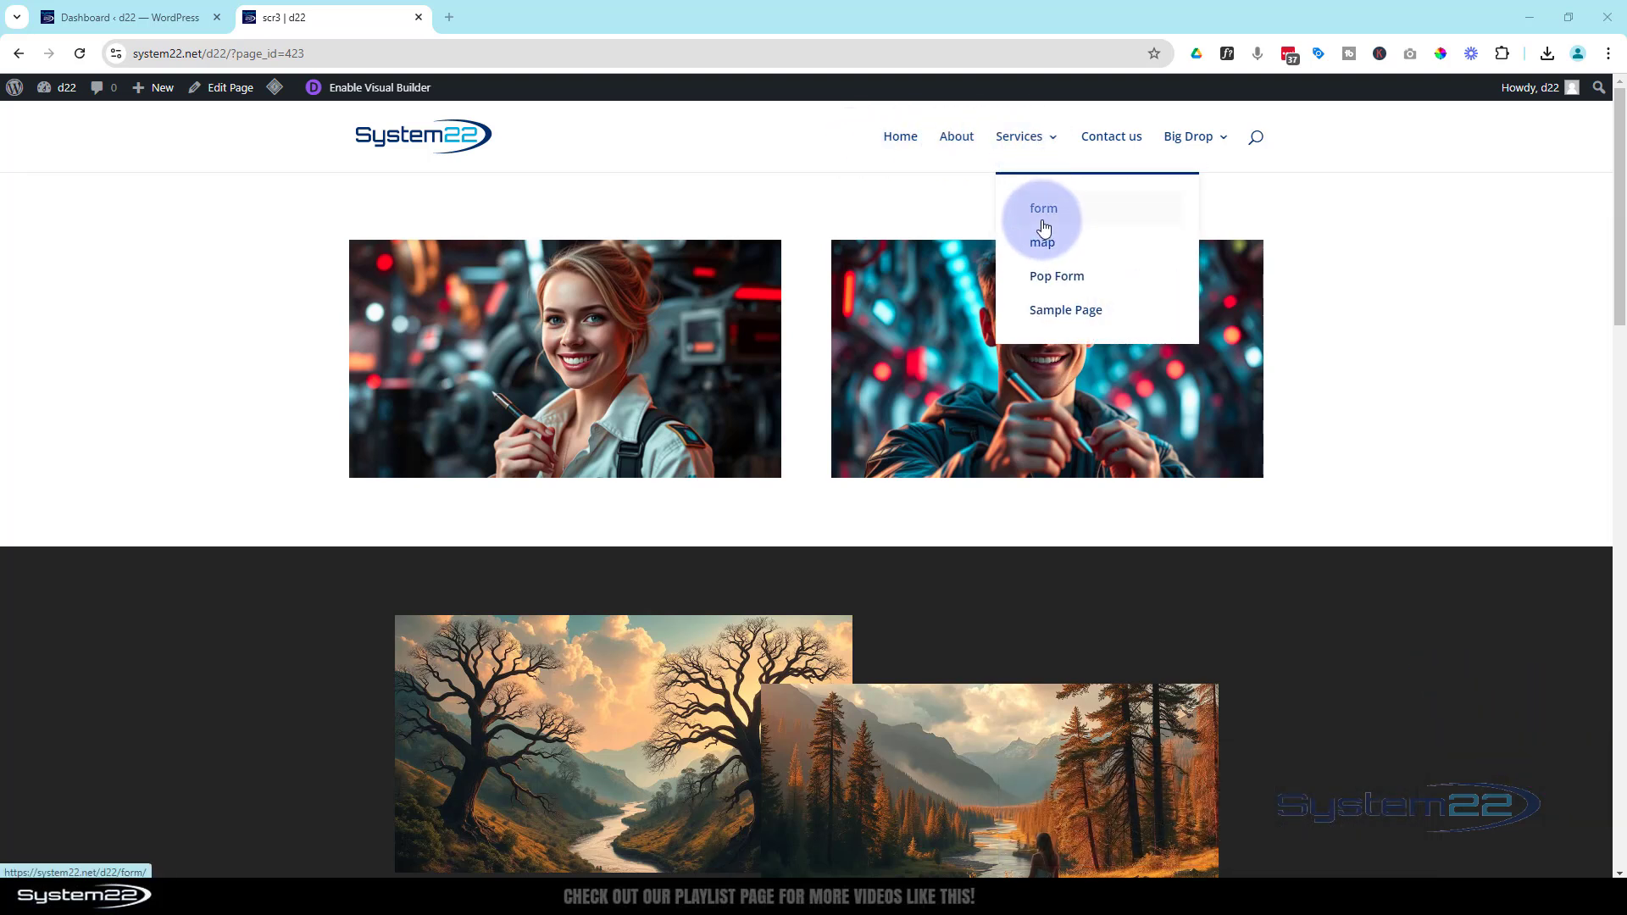
{"action": "mouse_move", "coordinate": [1132, 802]}
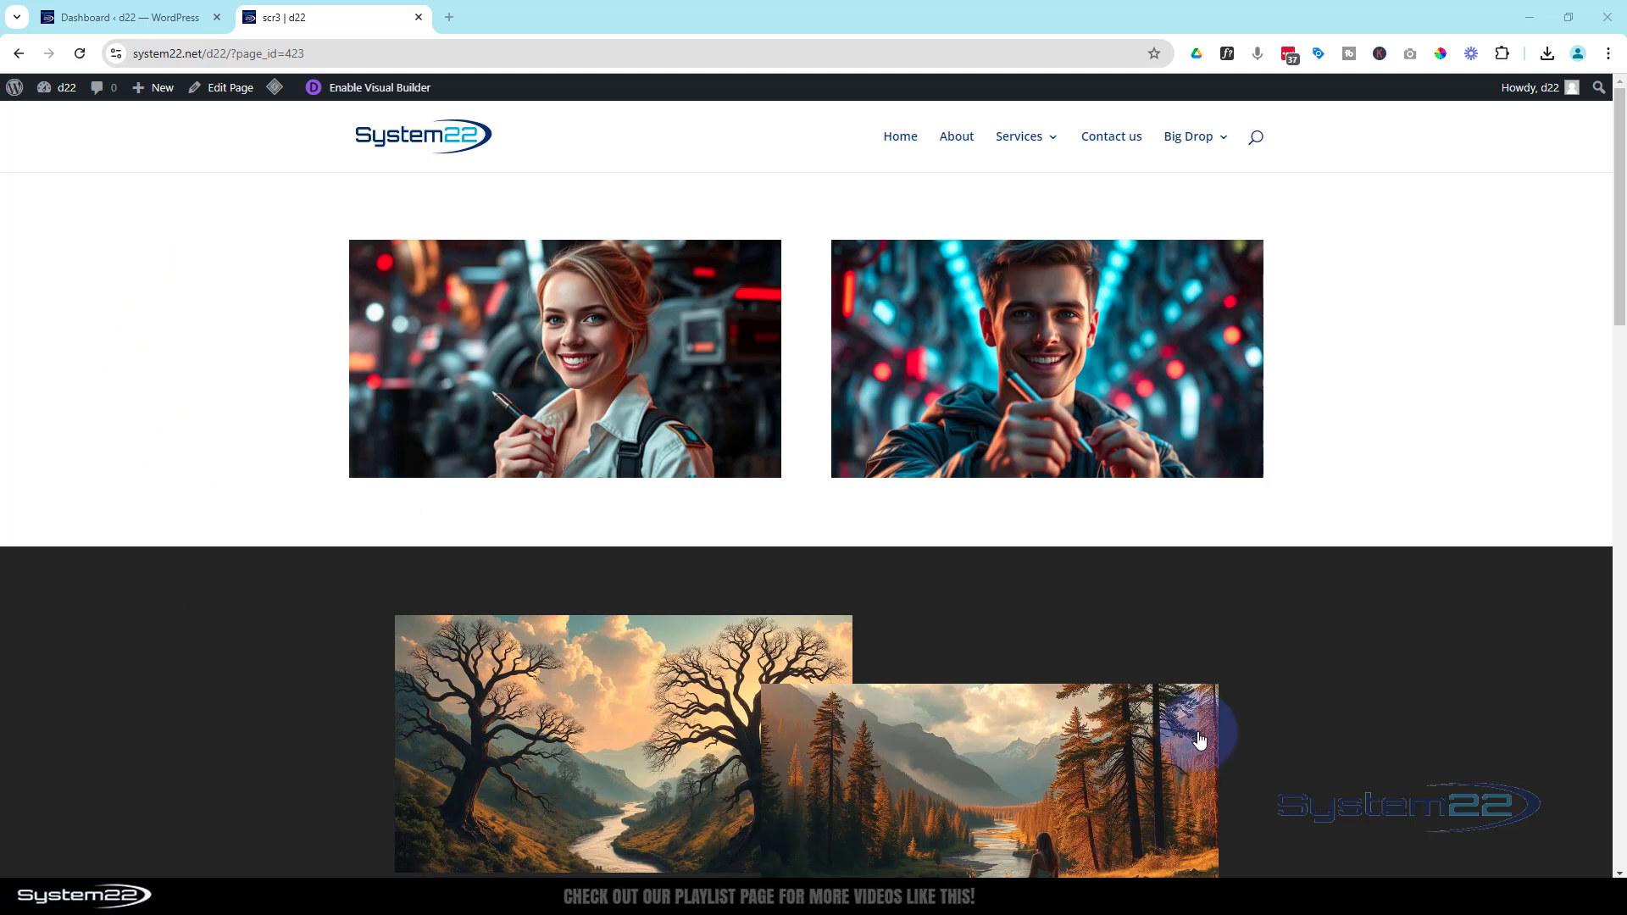
{"action": "mouse_move", "coordinate": [1291, 681]}
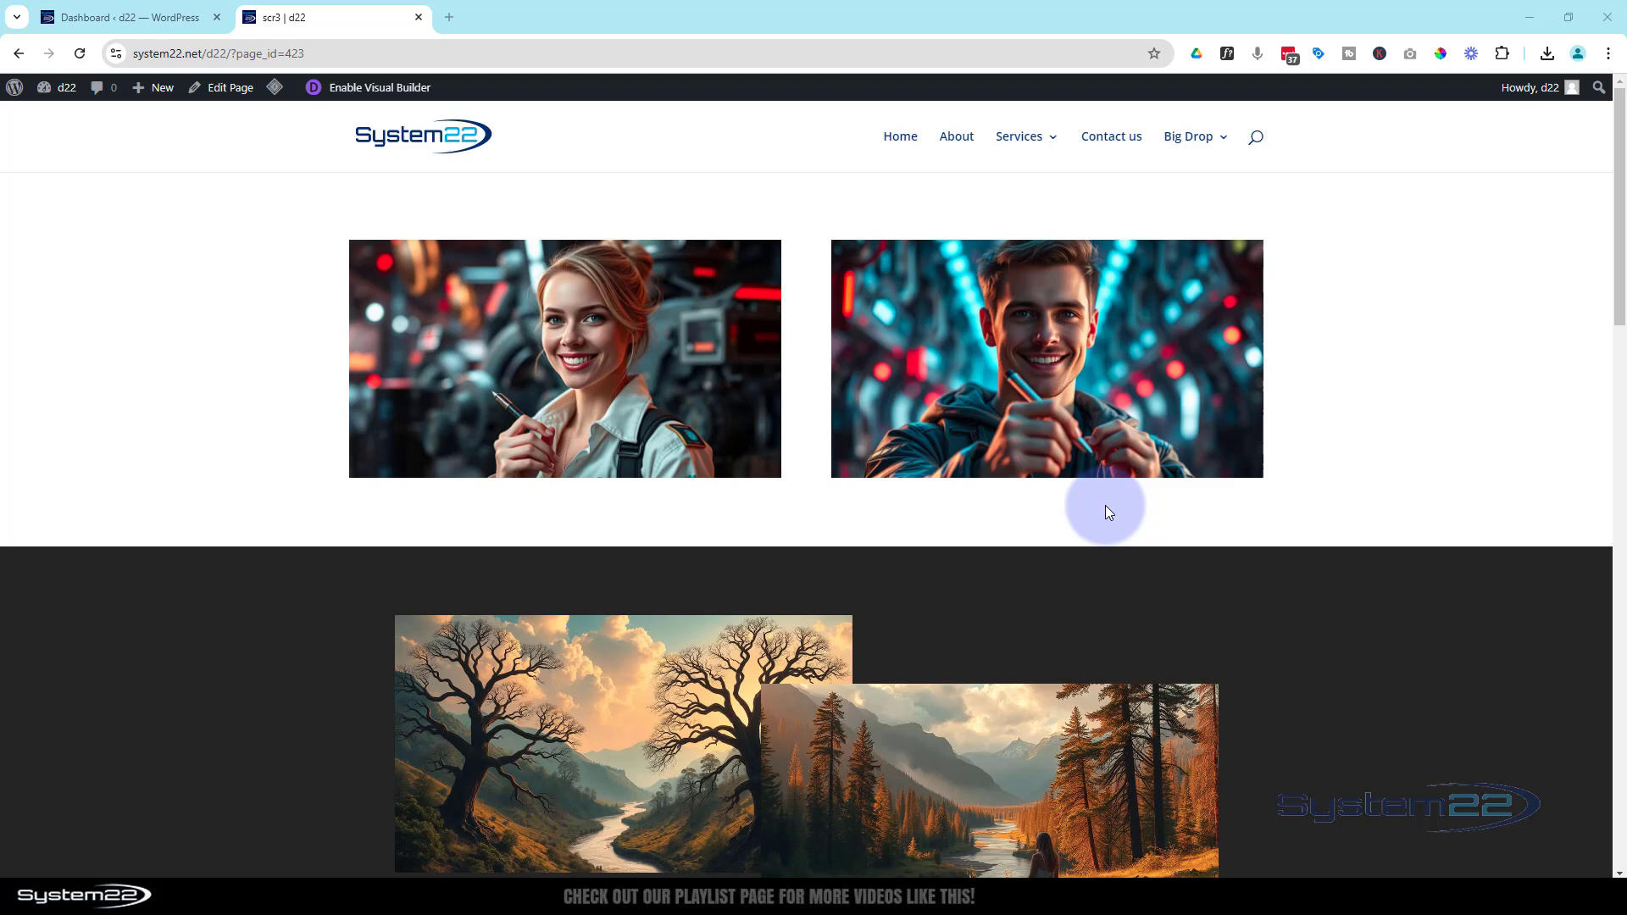
{"action": "mouse_move", "coordinate": [392, 510]}
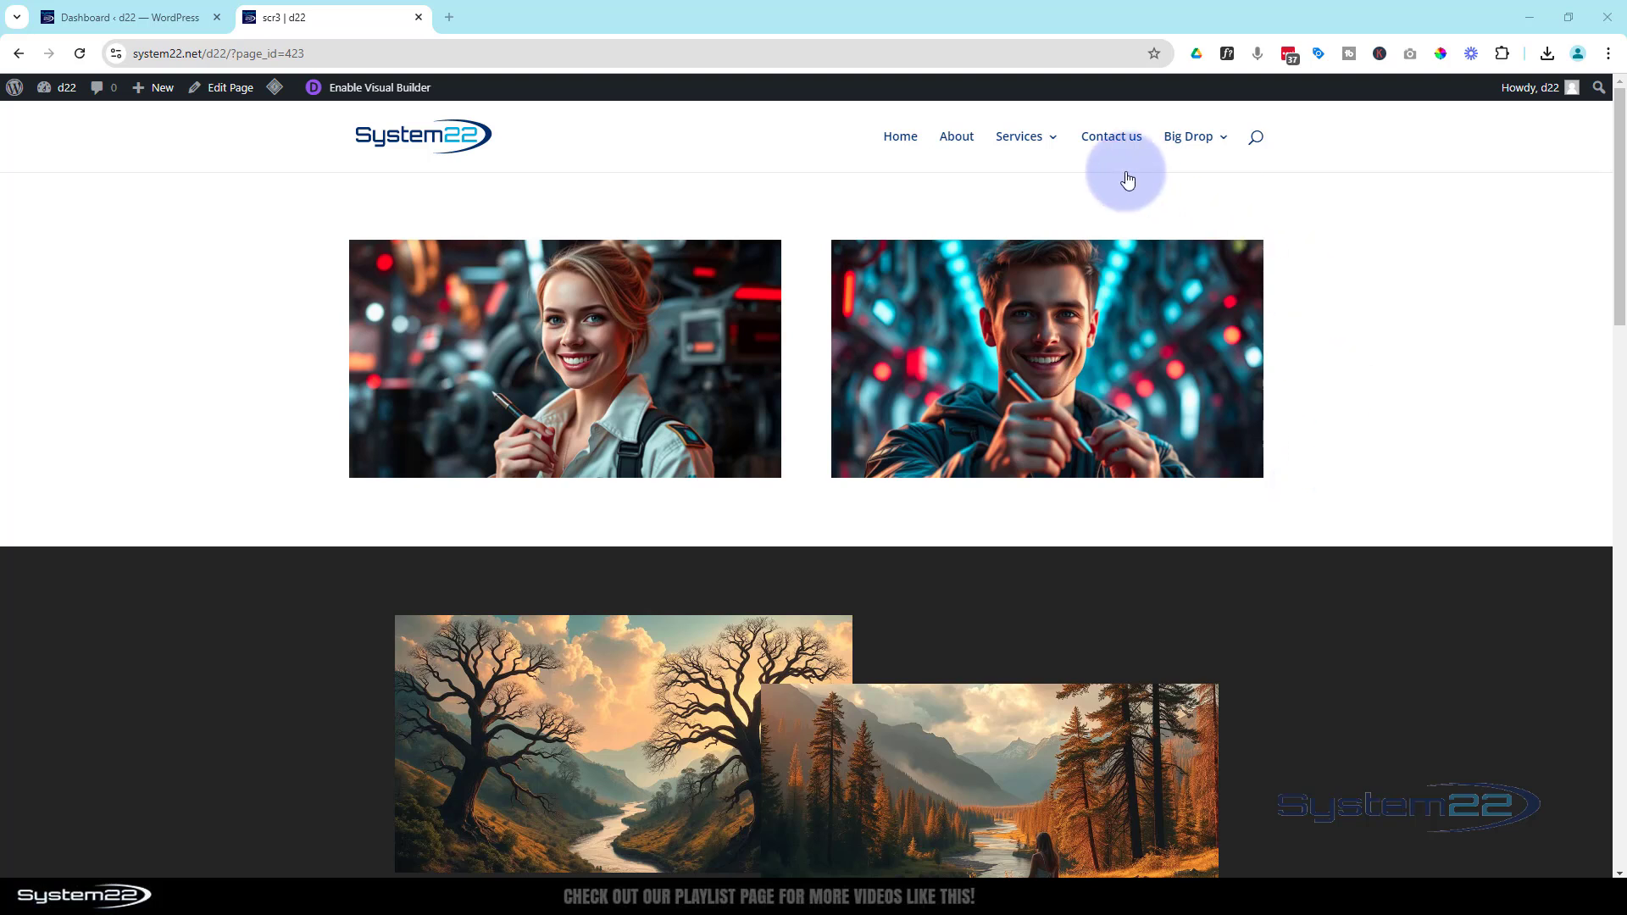
{"action": "mouse_move", "coordinate": [1019, 136]}
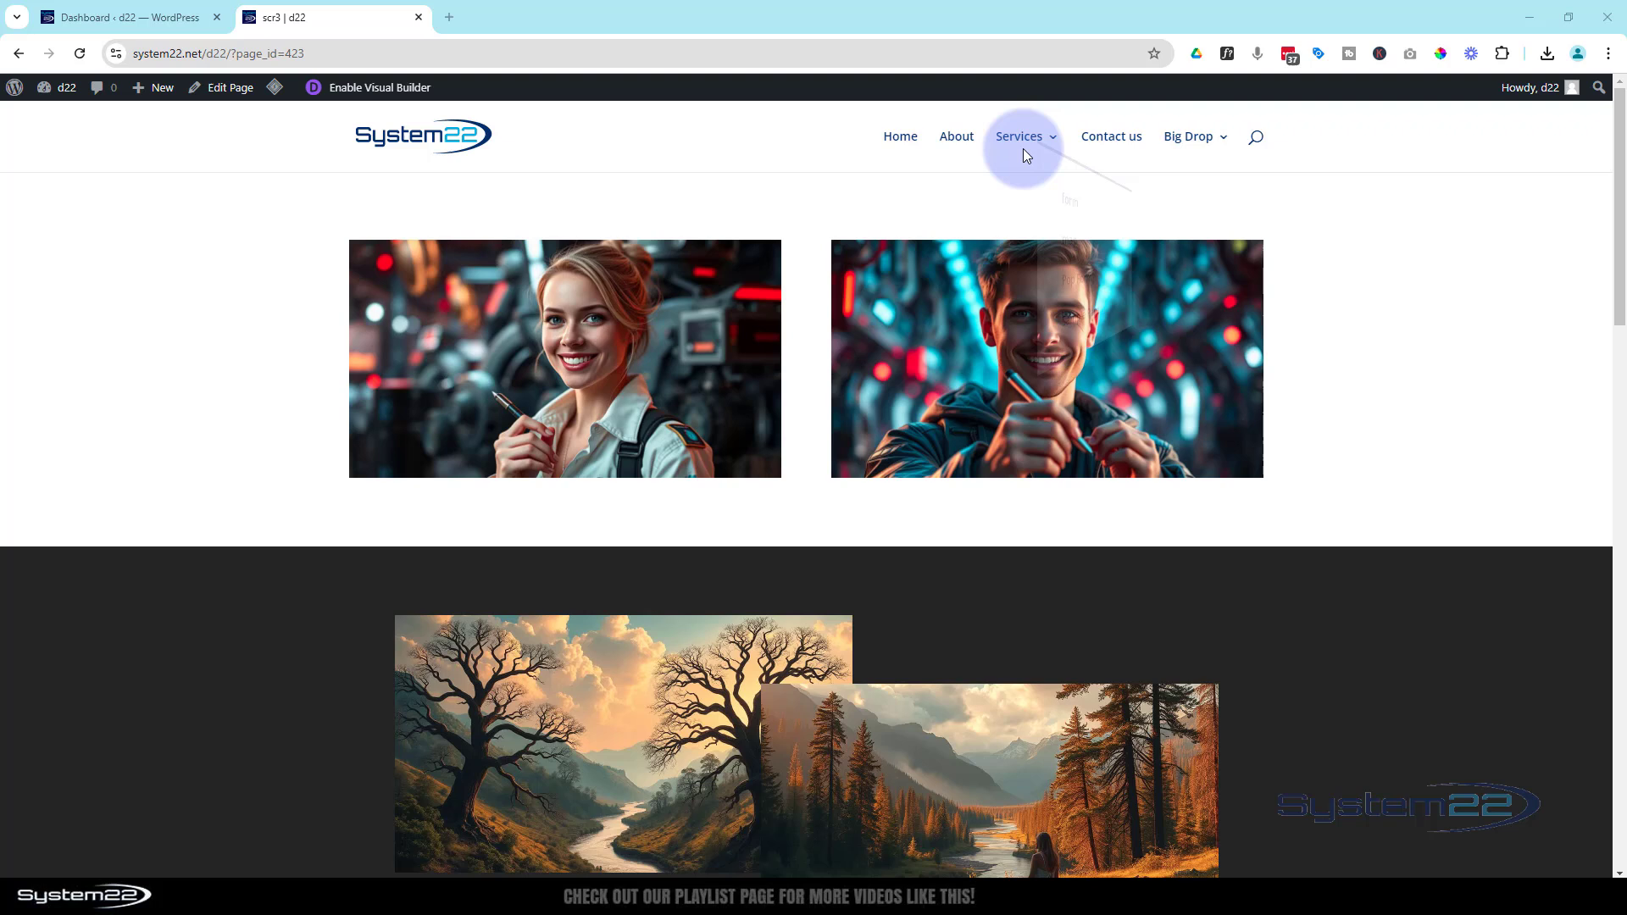
Step: Hover the Services and Big Drop menu items to show the four-column mega menu
{"action": "left_click", "coordinate": [1019, 135]}
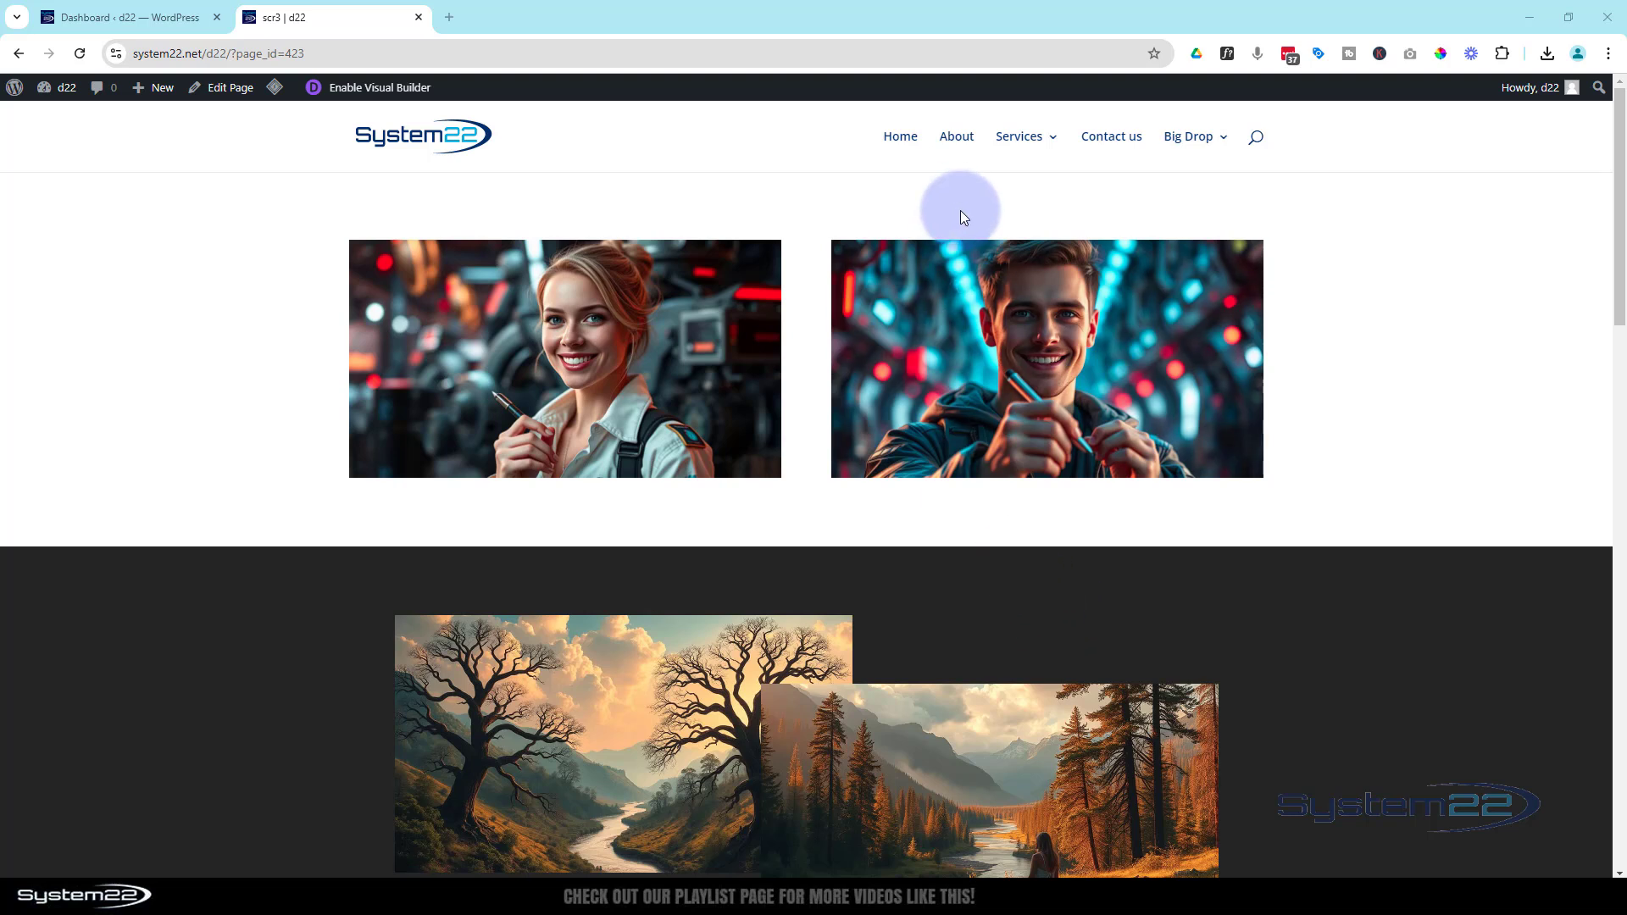
{"action": "left_click", "coordinate": [1018, 136]}
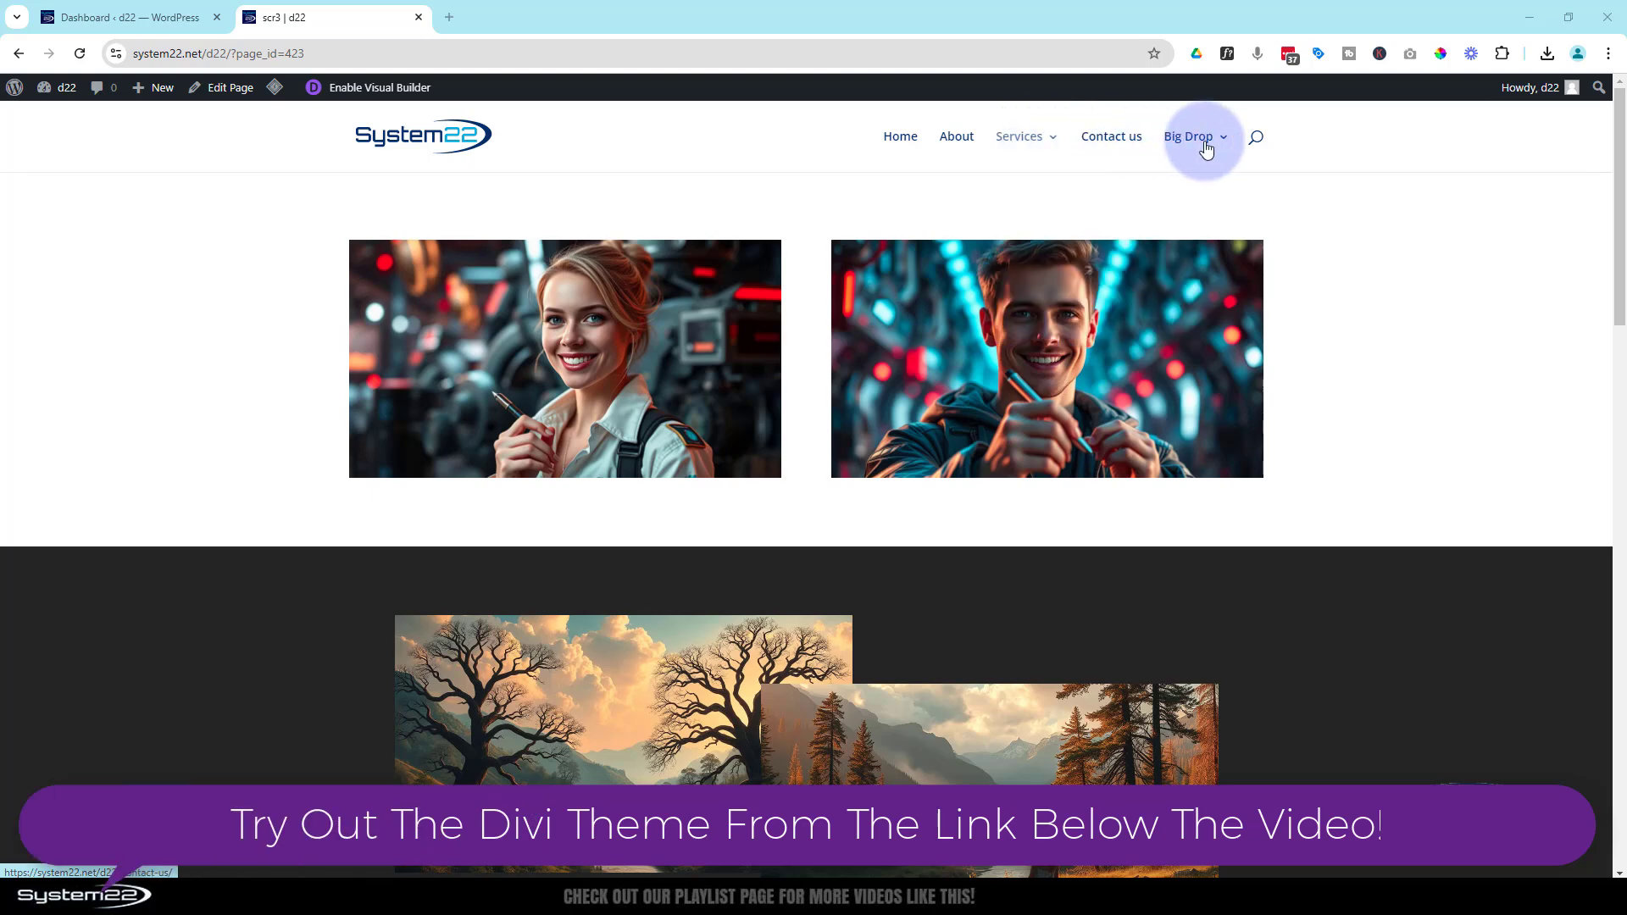
{"action": "left_click", "coordinate": [1189, 136]}
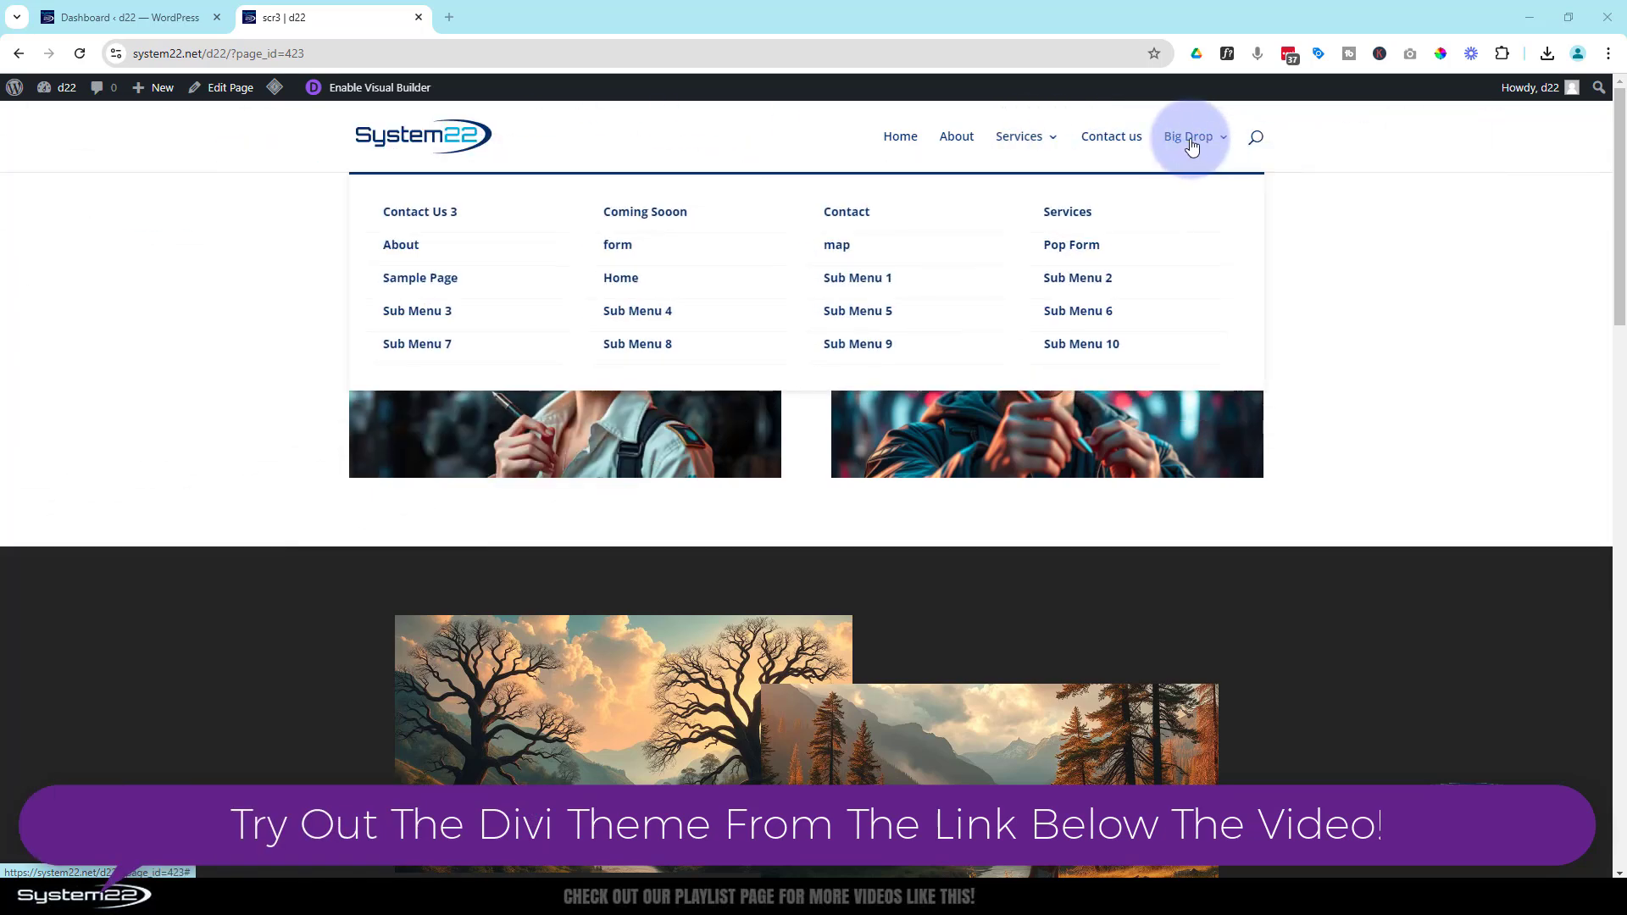
{"action": "mouse_move", "coordinate": [1186, 339]}
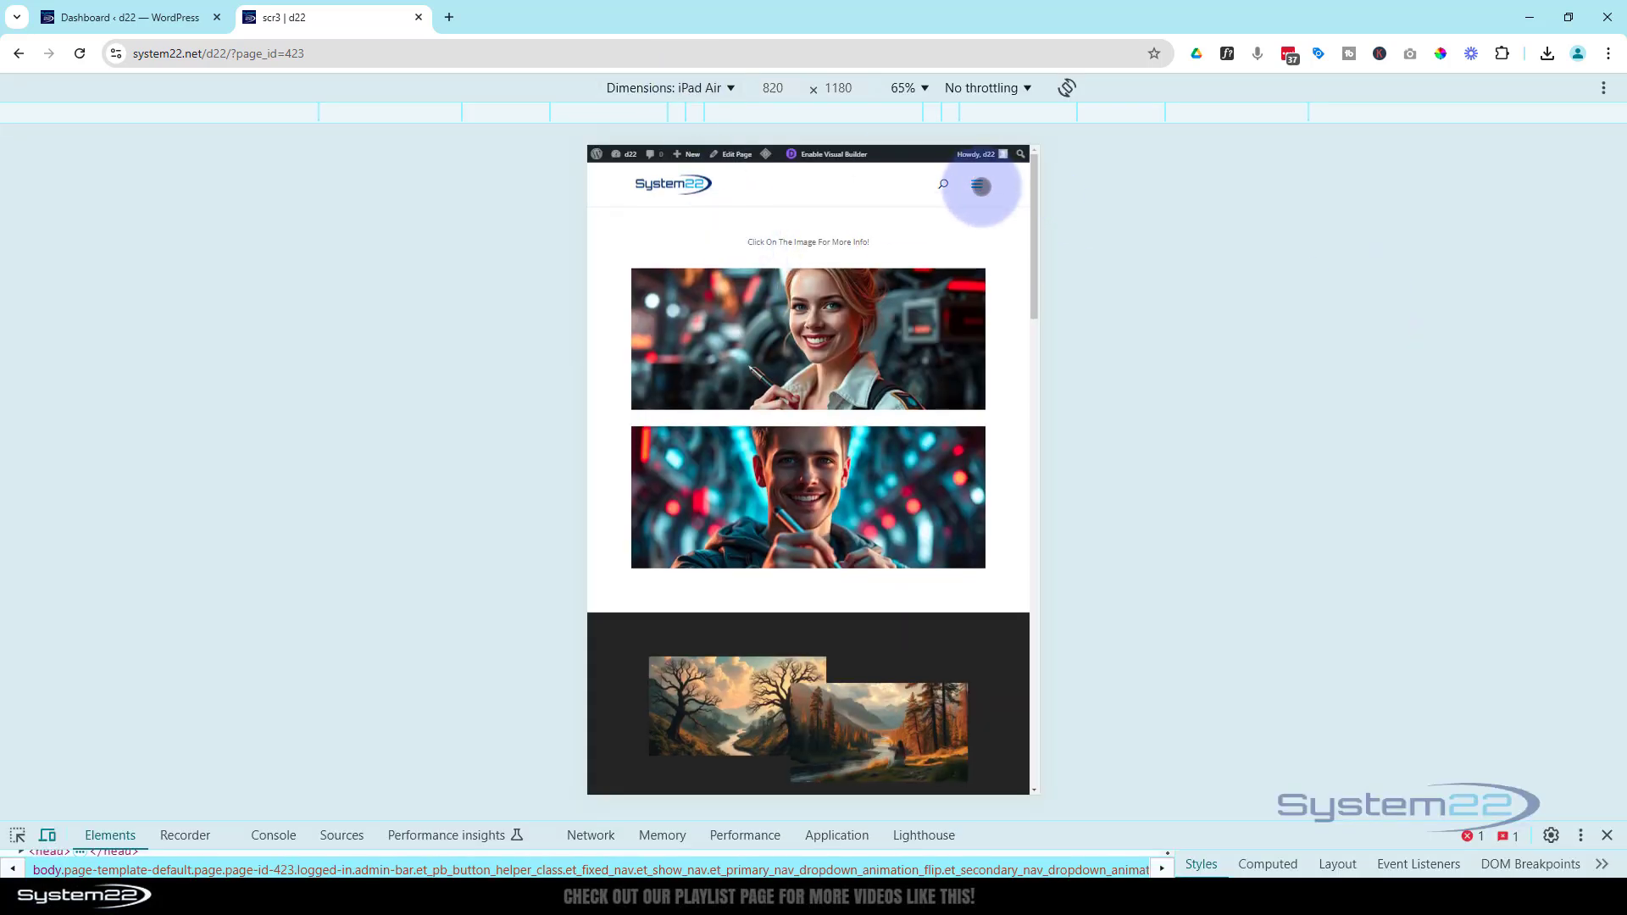
Step: Expand the mobile hamburger menu and preview the page at iPhone 12 Pro size
{"action": "left_click", "coordinate": [976, 183]}
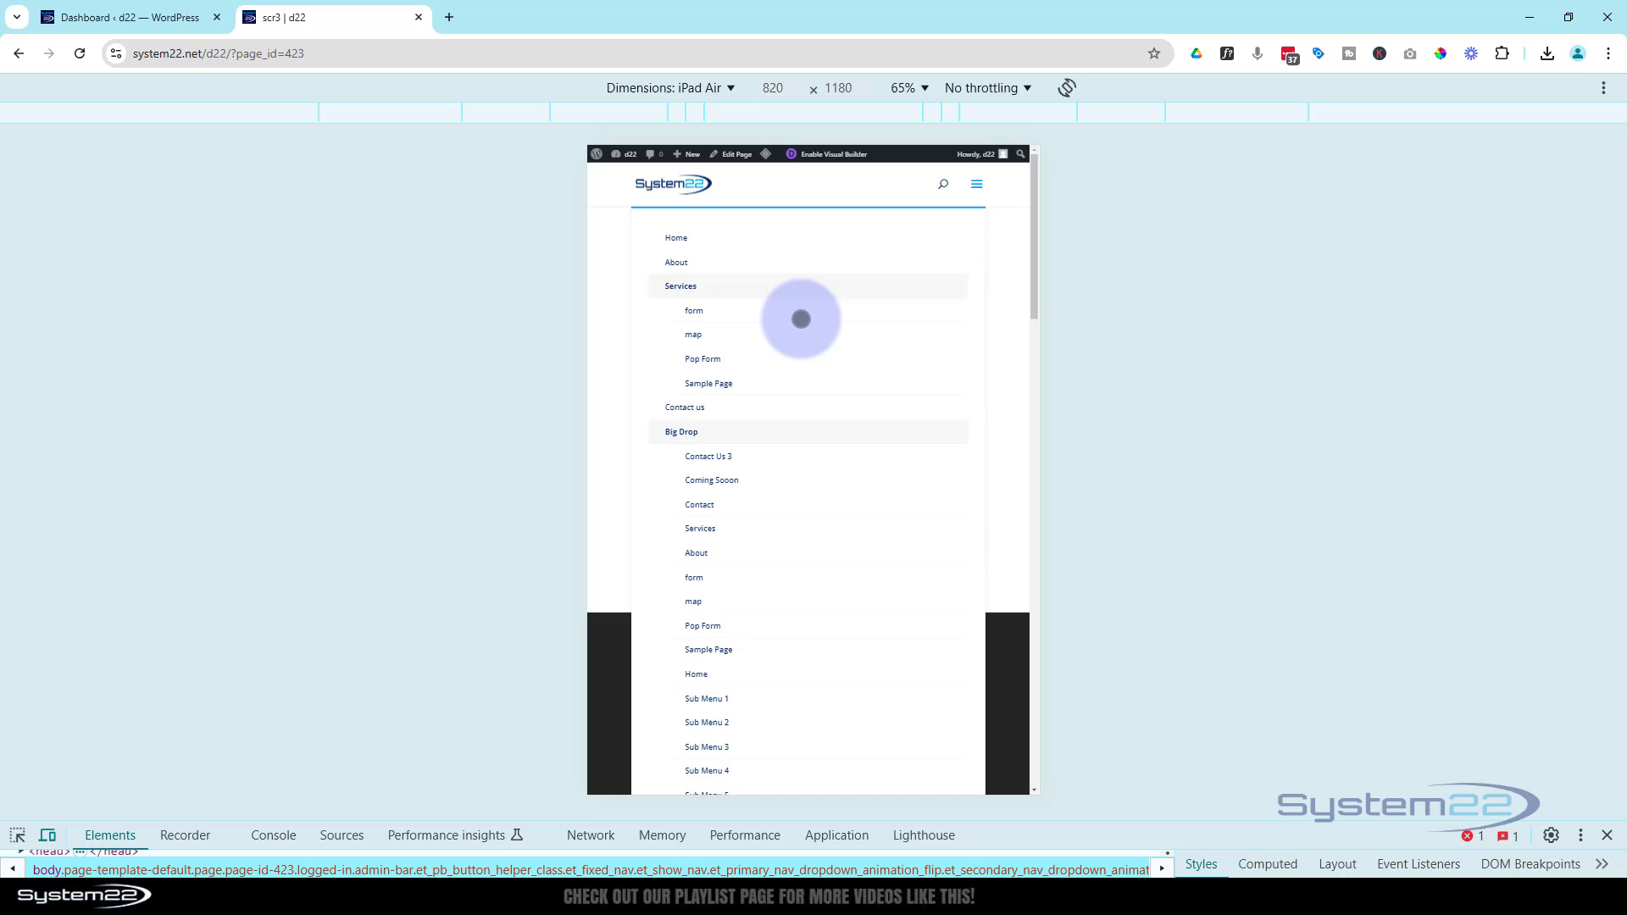
{"action": "mouse_move", "coordinate": [800, 564]}
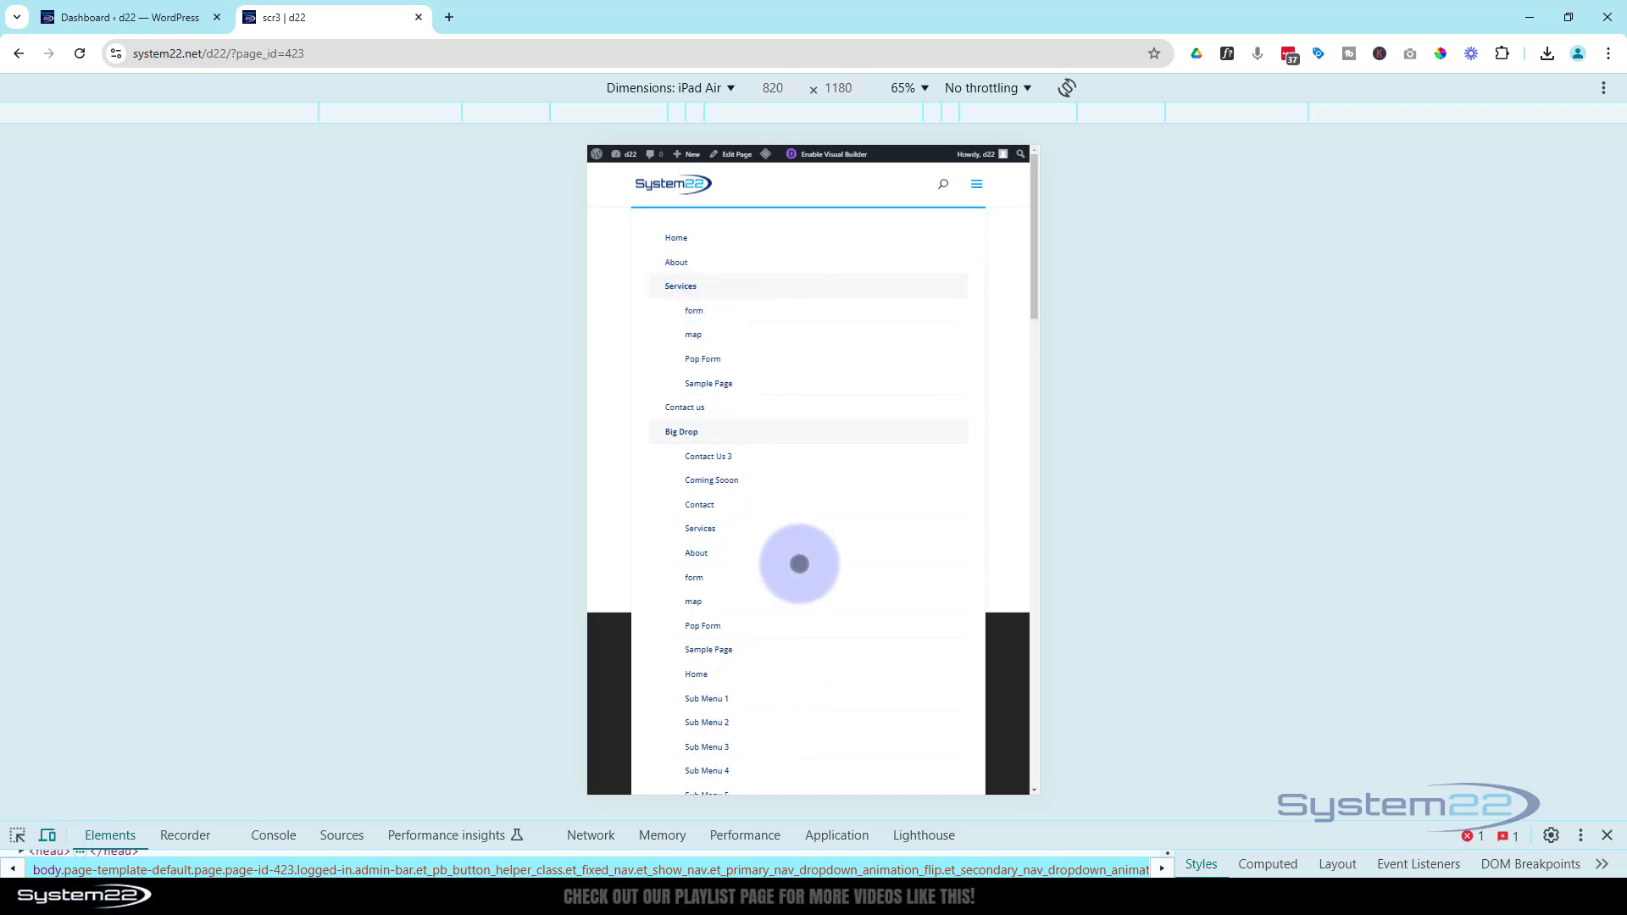
{"action": "scroll", "scroll_direction": "down", "scroll_amount": 3}
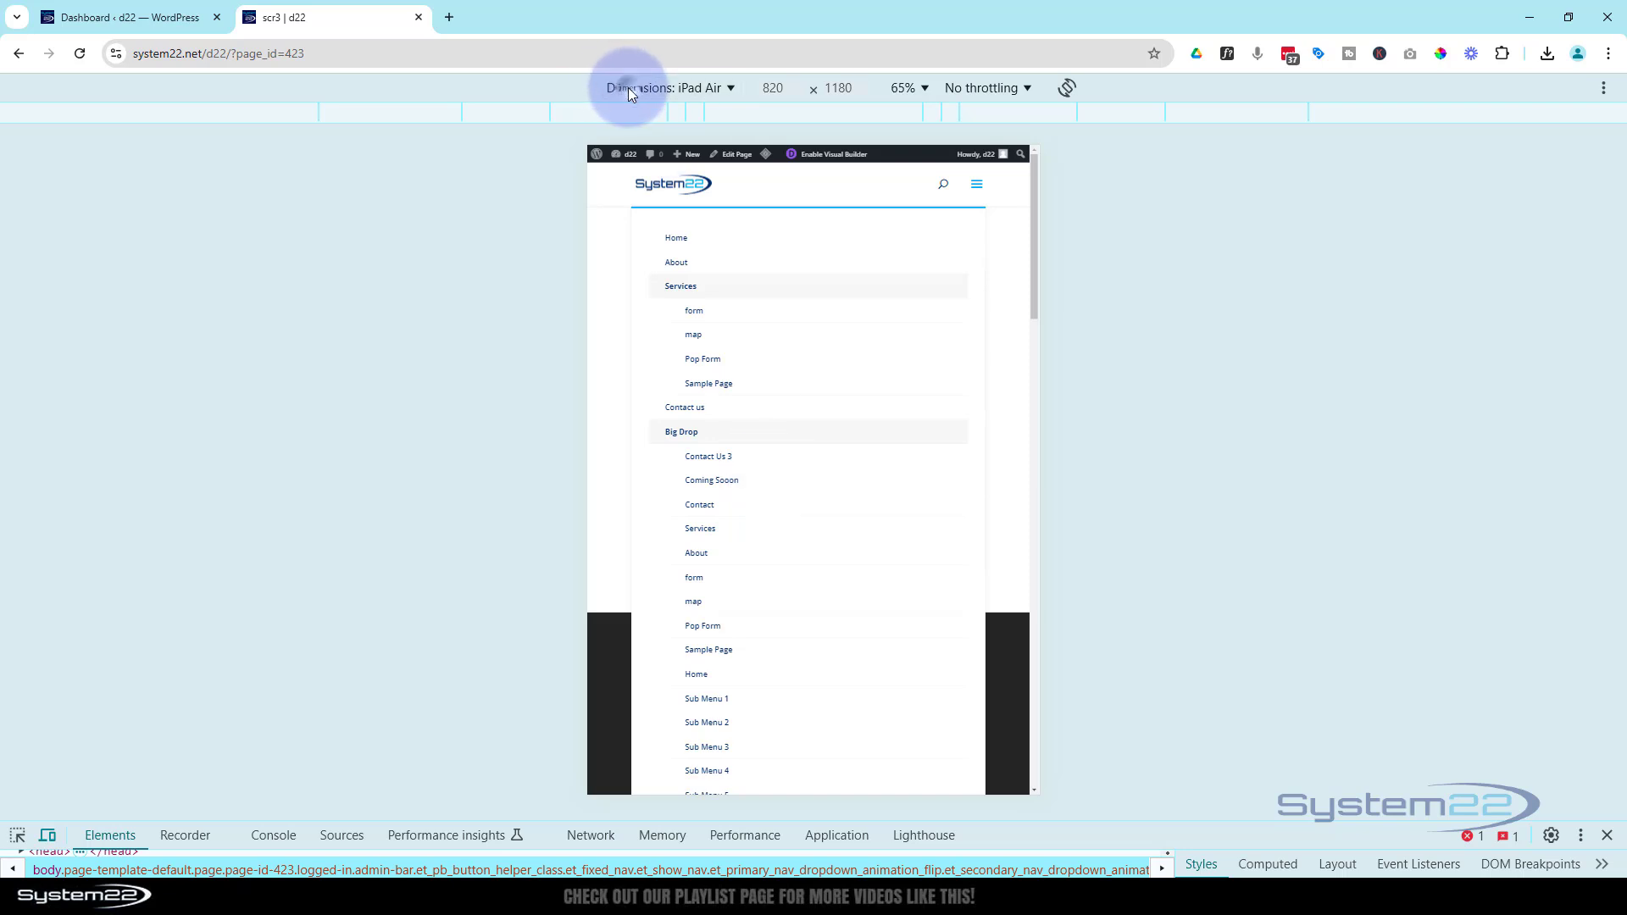
{"action": "left_click", "coordinate": [671, 87]}
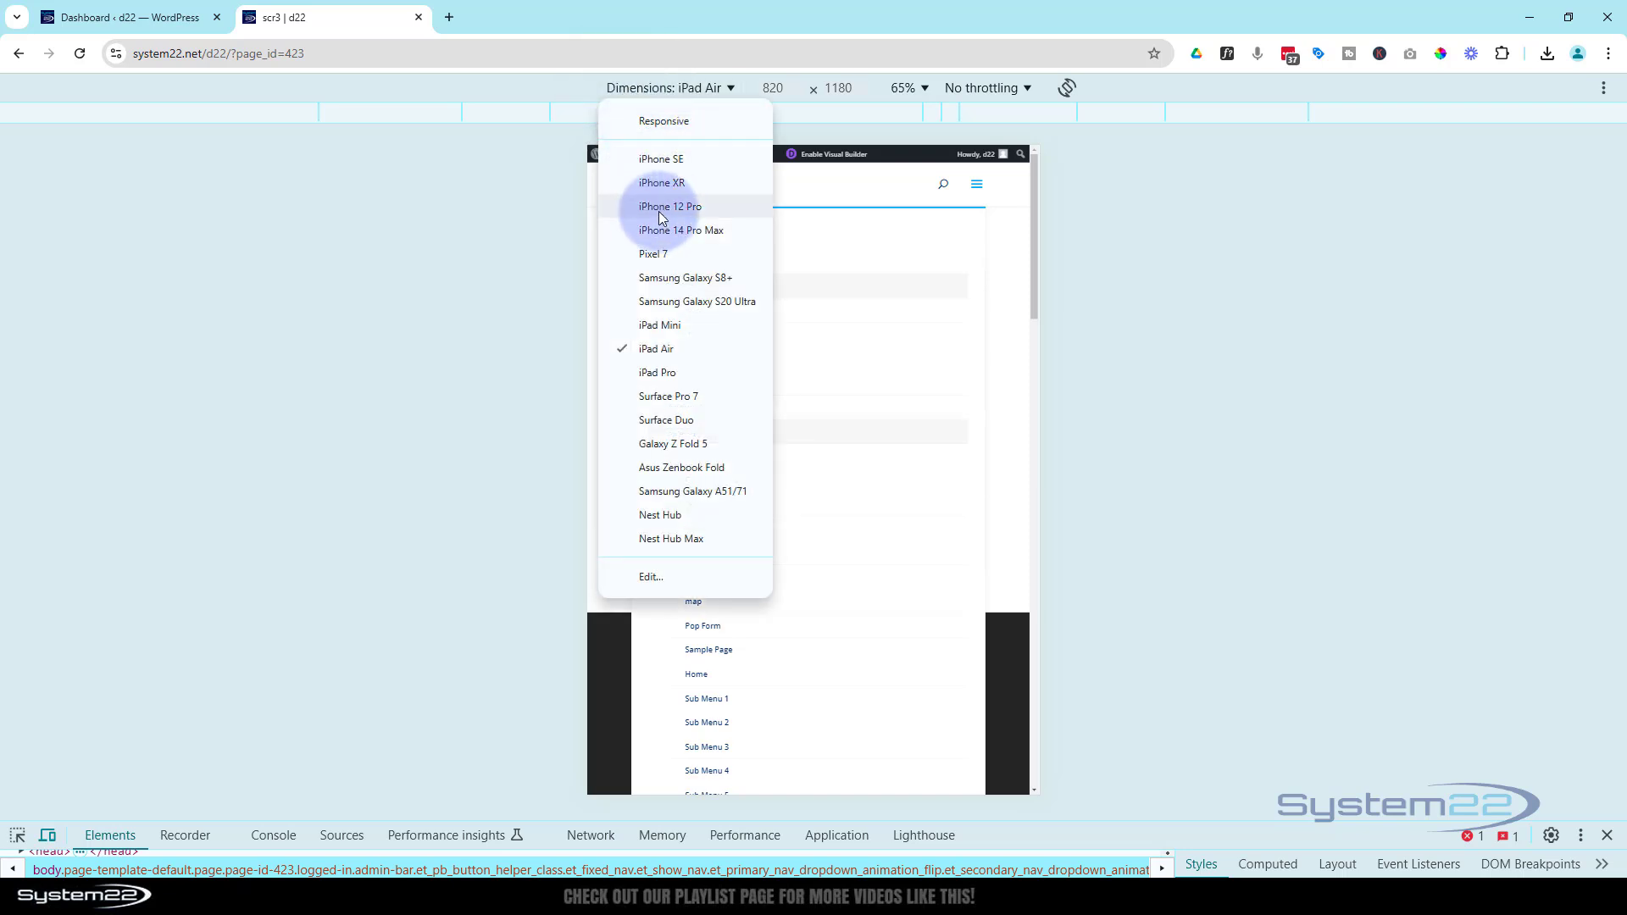
{"action": "left_click", "coordinate": [671, 205]}
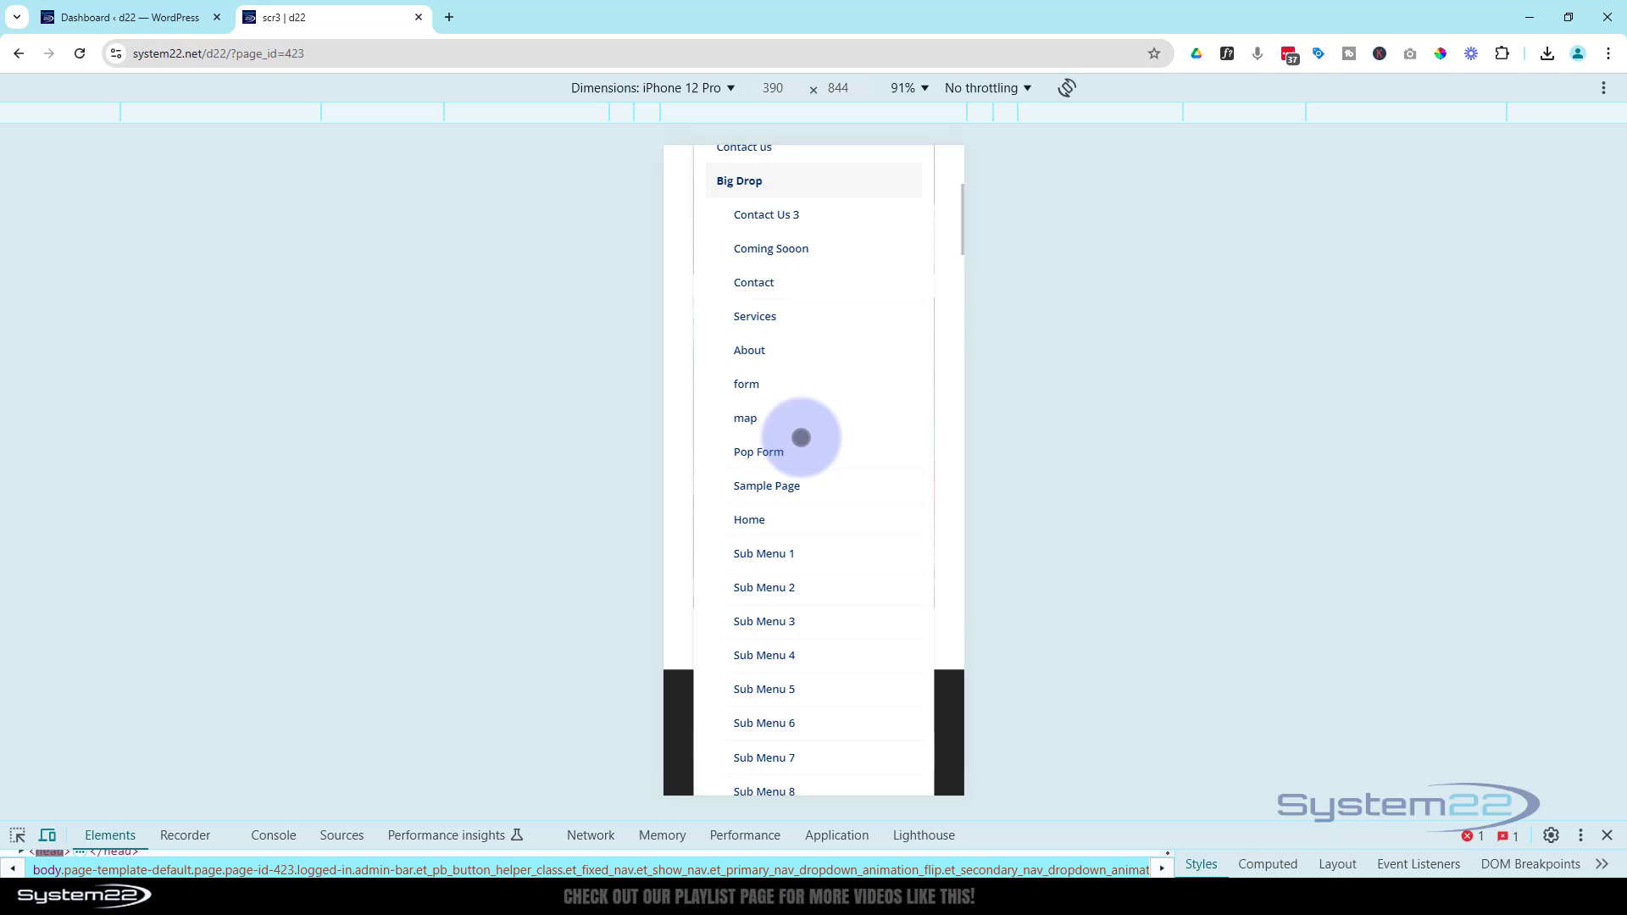
{"action": "scroll", "scroll_direction": "down", "scroll_amount": 3}
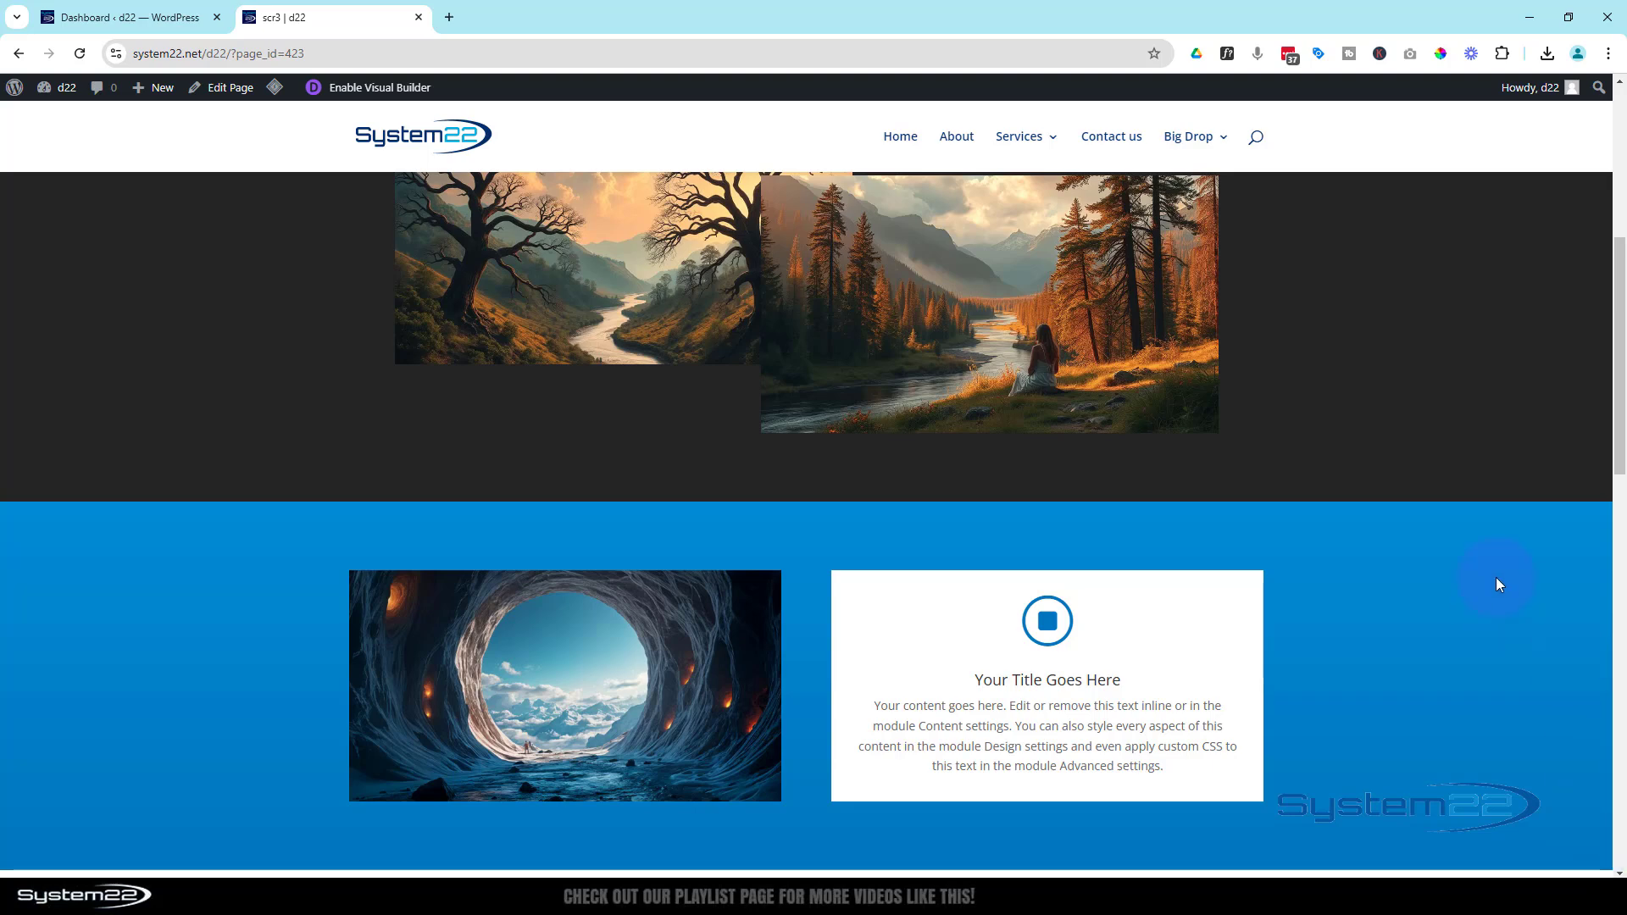
{"action": "scroll", "scroll_direction": "up", "scroll_amount": 3}
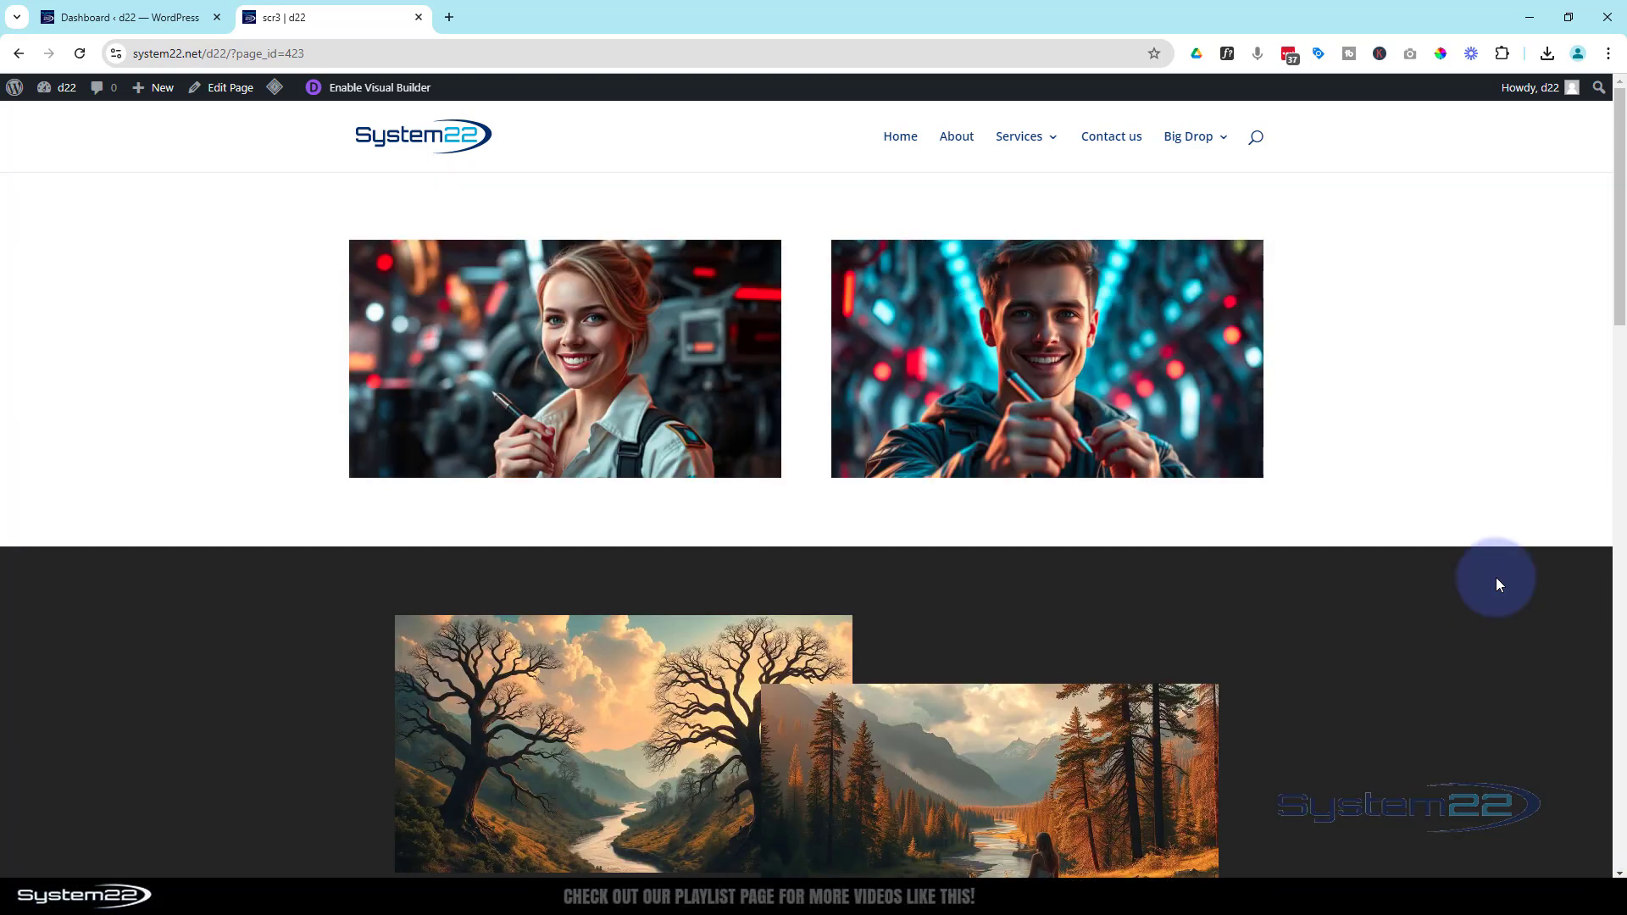
{"action": "mouse_move", "coordinate": [1096, 100]}
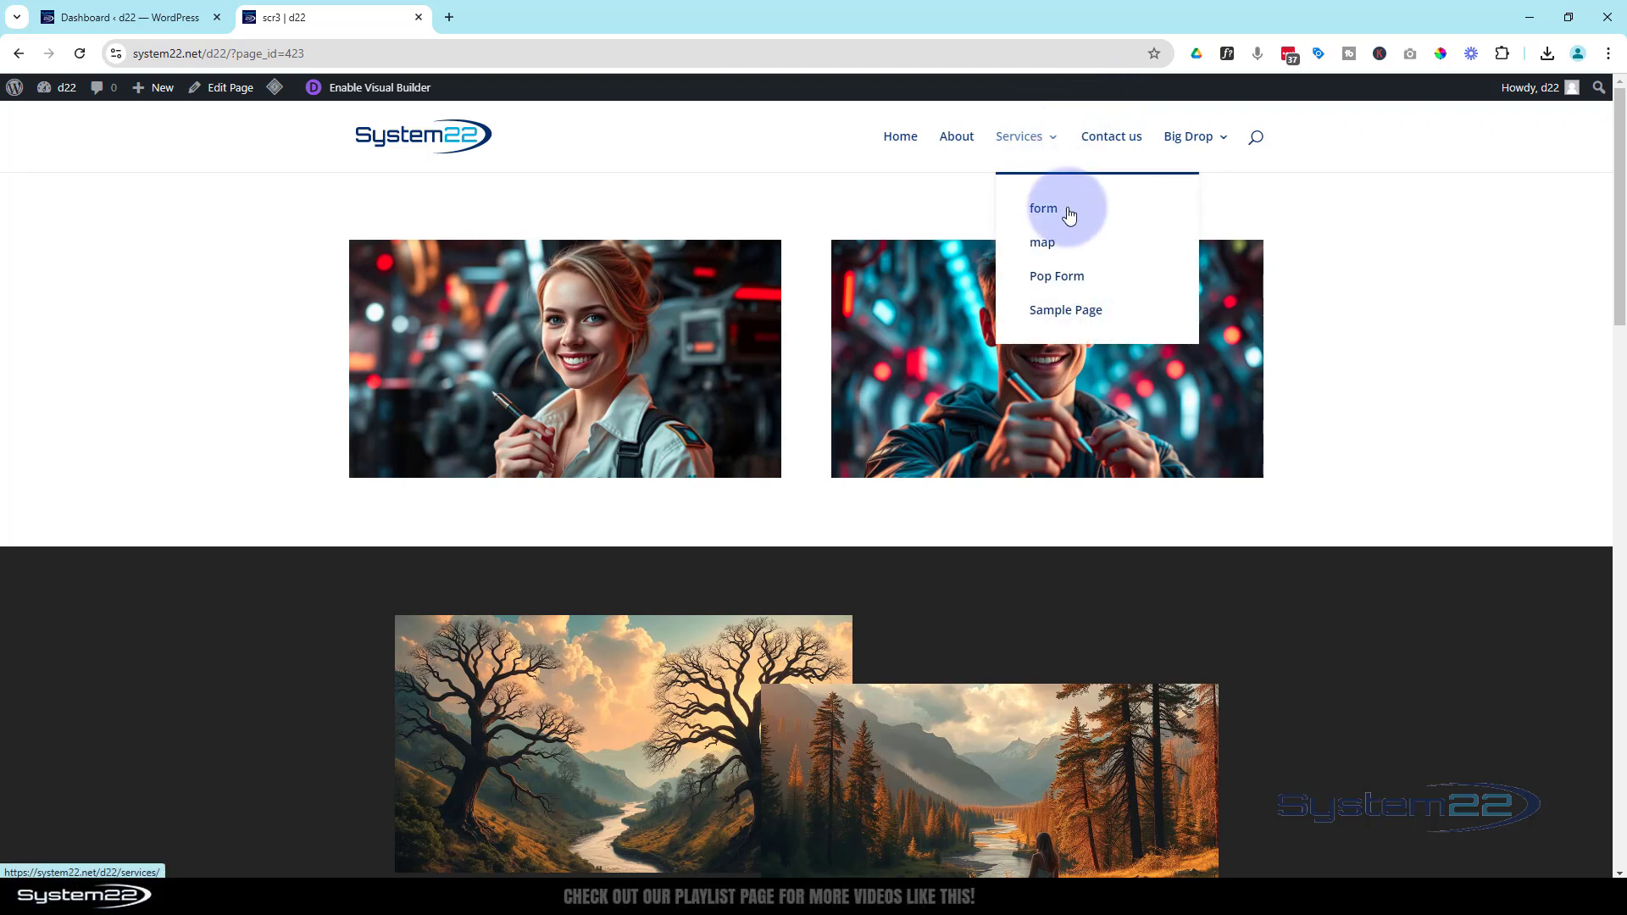
{"action": "mouse_move", "coordinate": [1055, 281]}
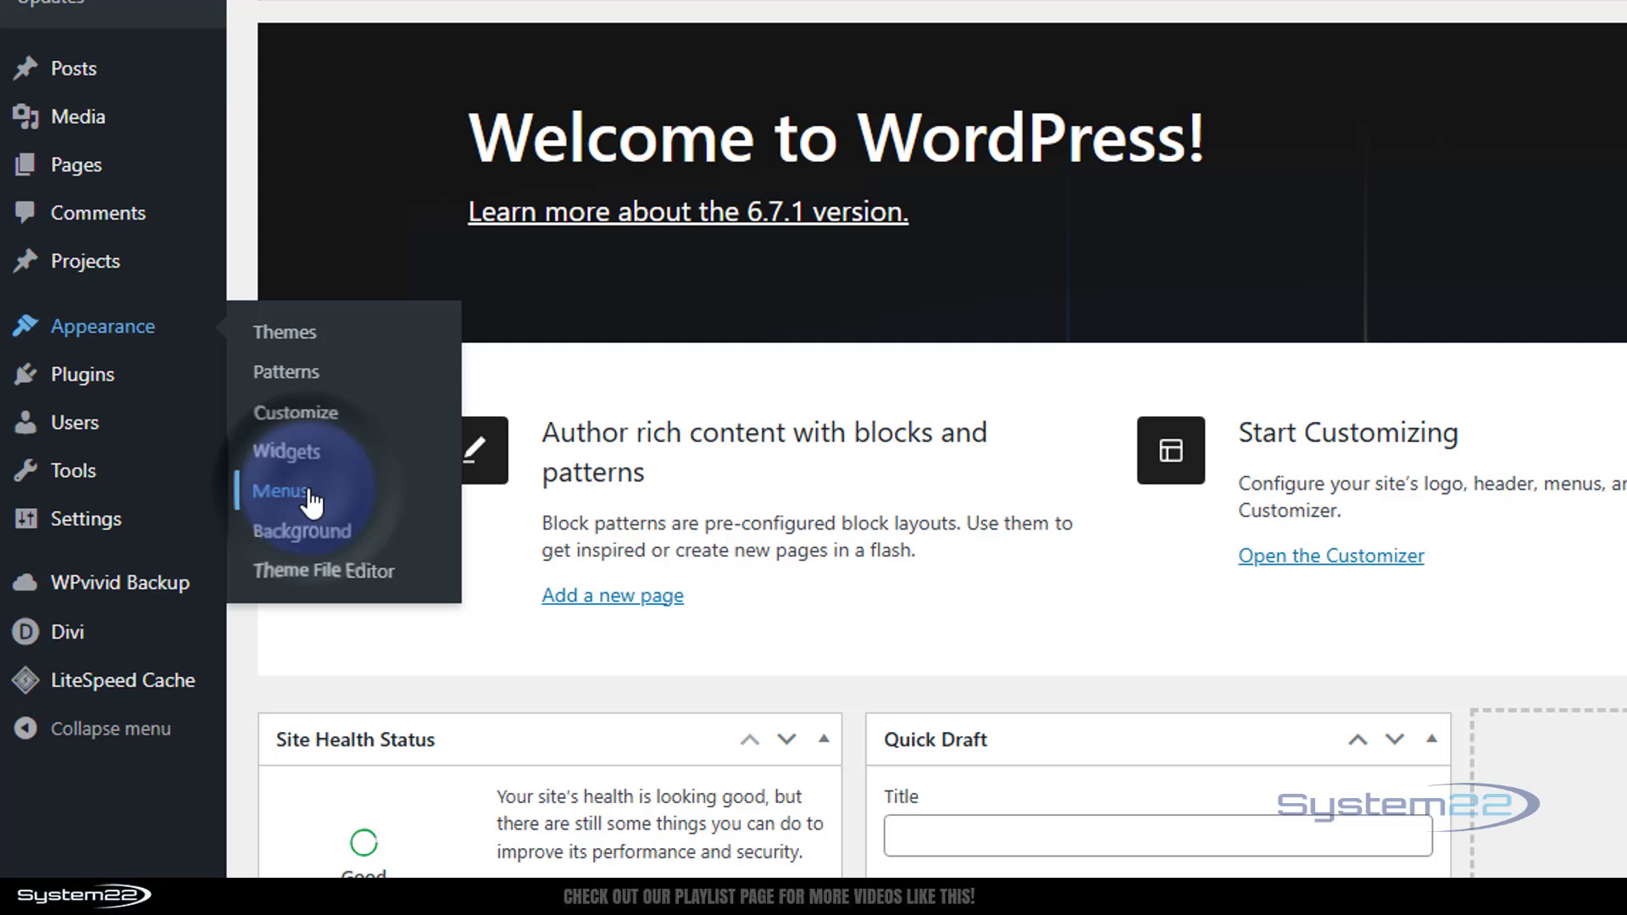
Step: Go to Appearance > Menus and review the Meg menu structure with its sub items
{"action": "left_click", "coordinate": [276, 490]}
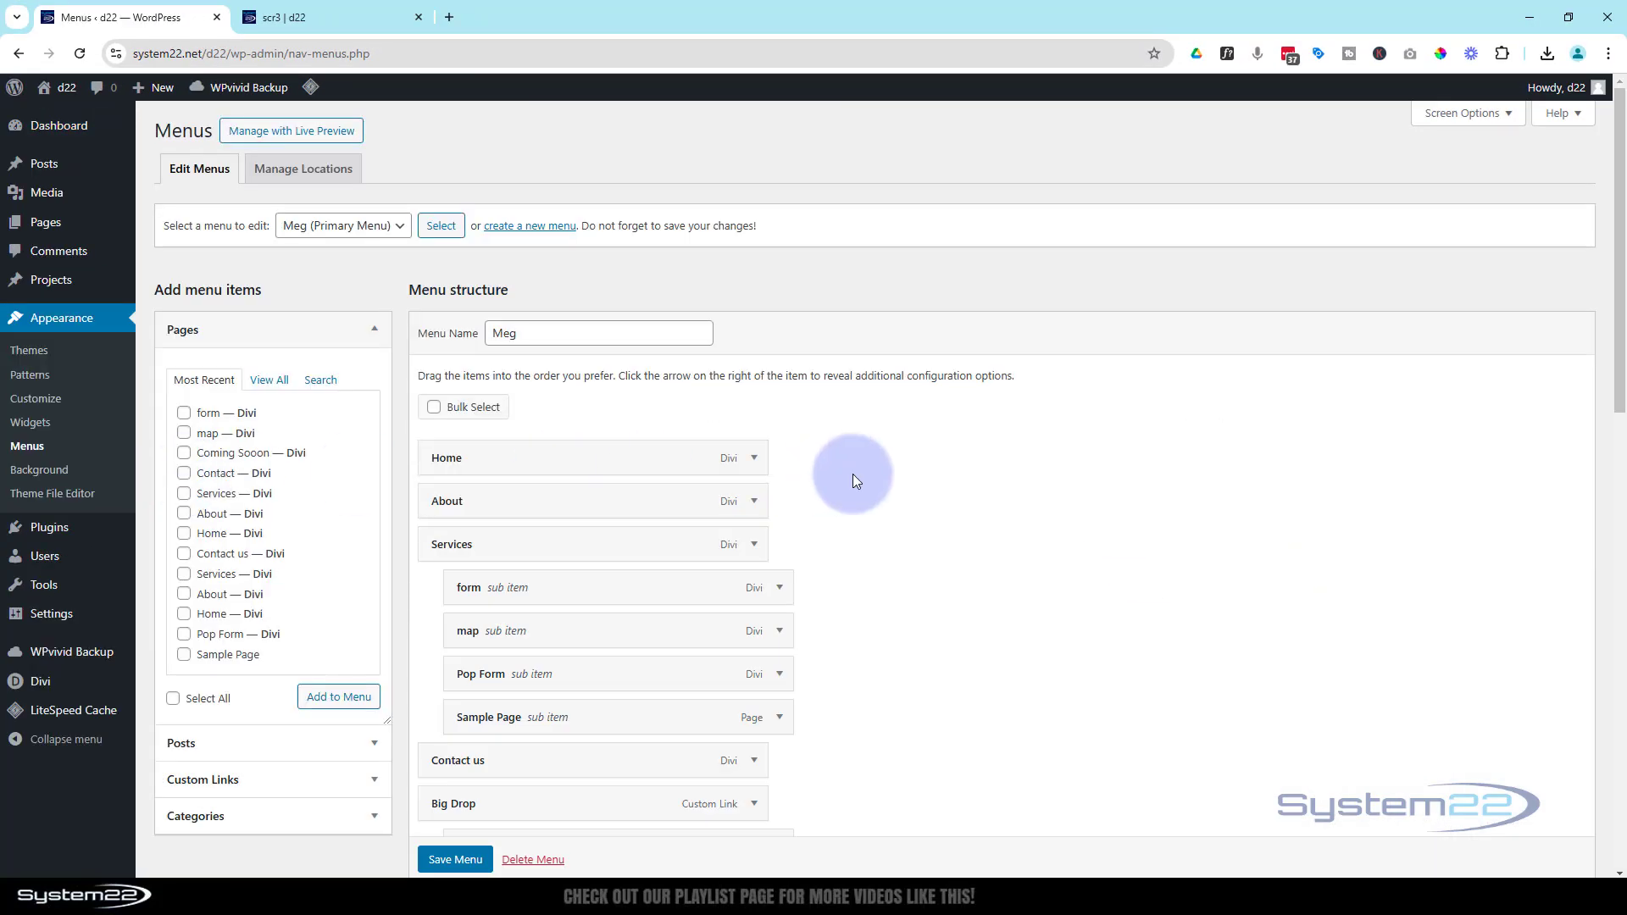
{"action": "scroll", "scroll_direction": "down", "scroll_amount": 3}
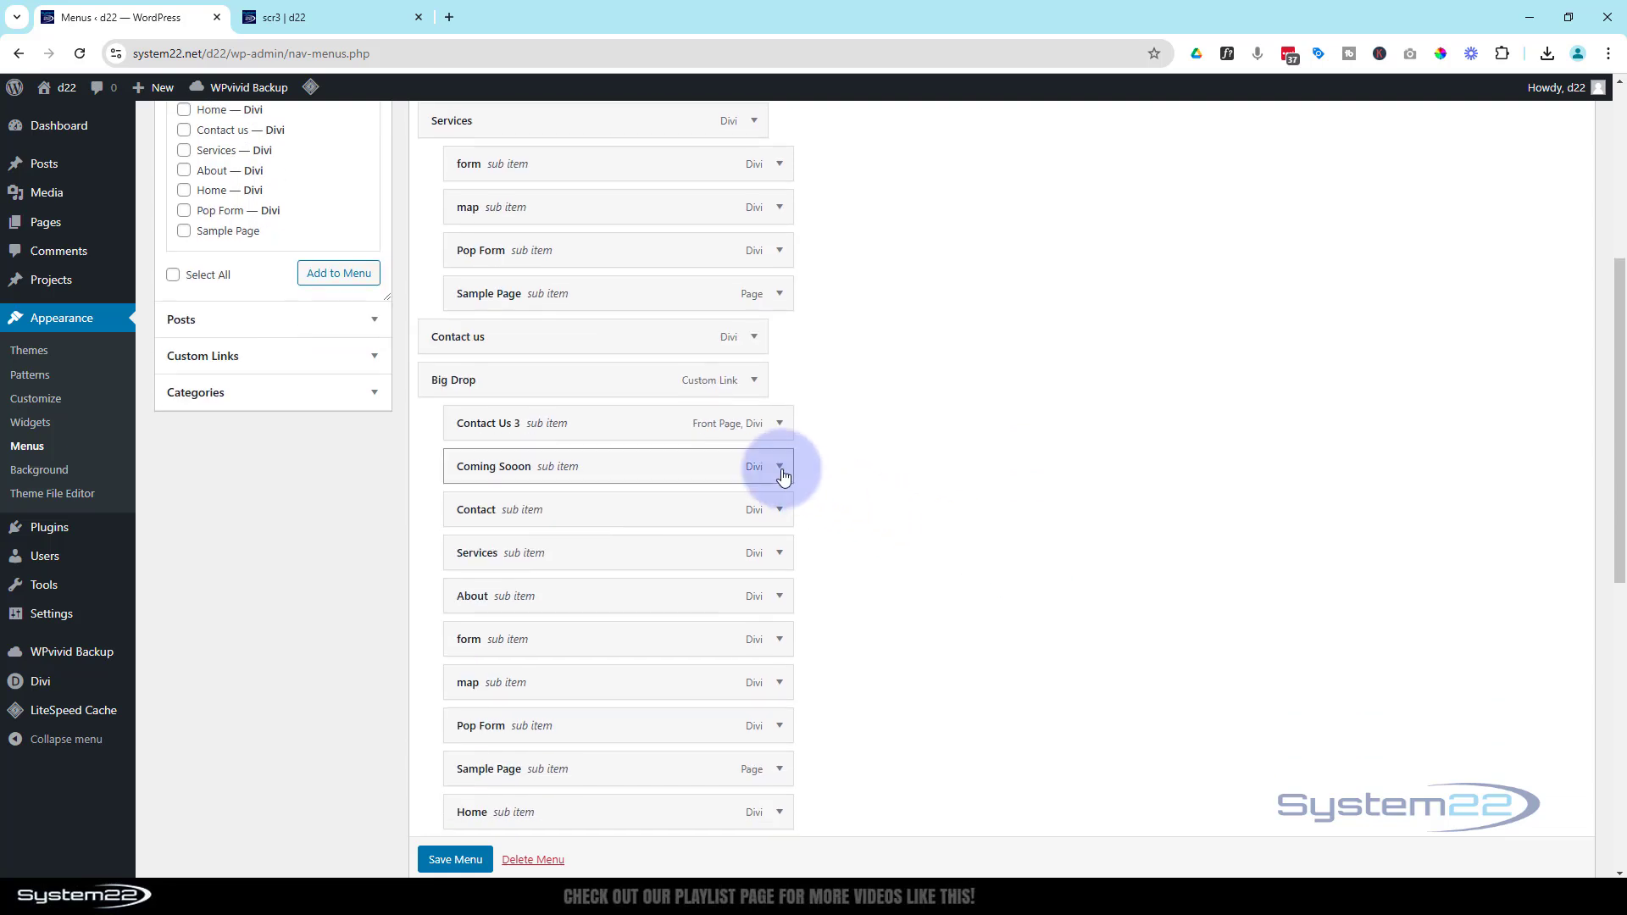
{"action": "scroll", "scroll_direction": "down", "scroll_amount": 3}
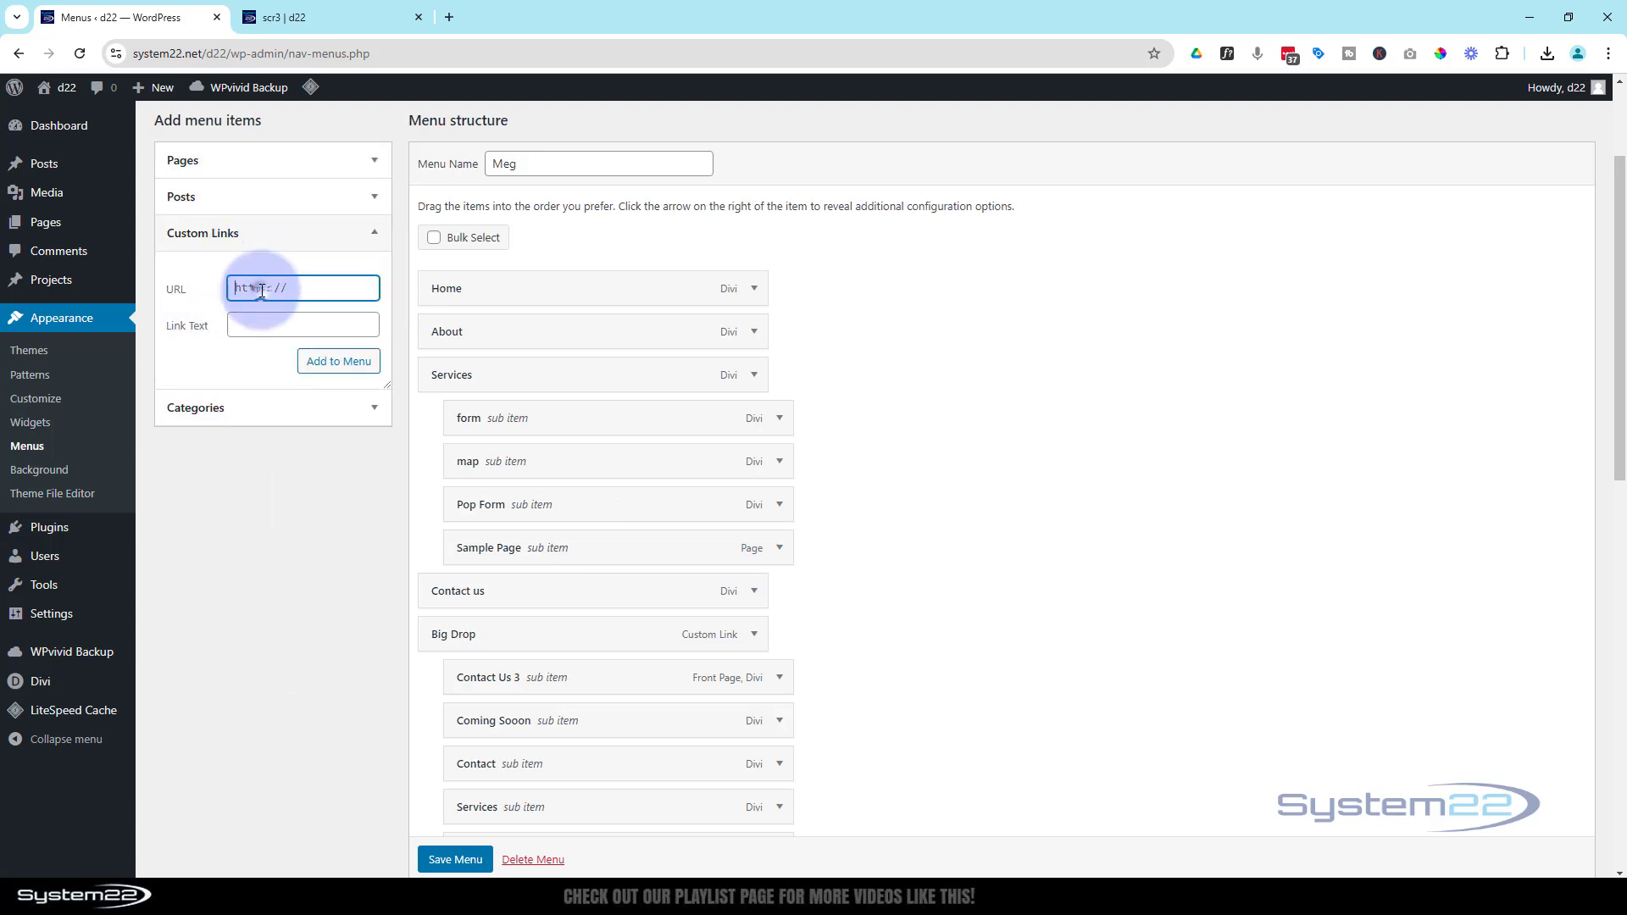
Step: Add custom links Sub Menu 1 and Sub Menu 2 with URL # to the menu
{"action": "type", "text": "#"}
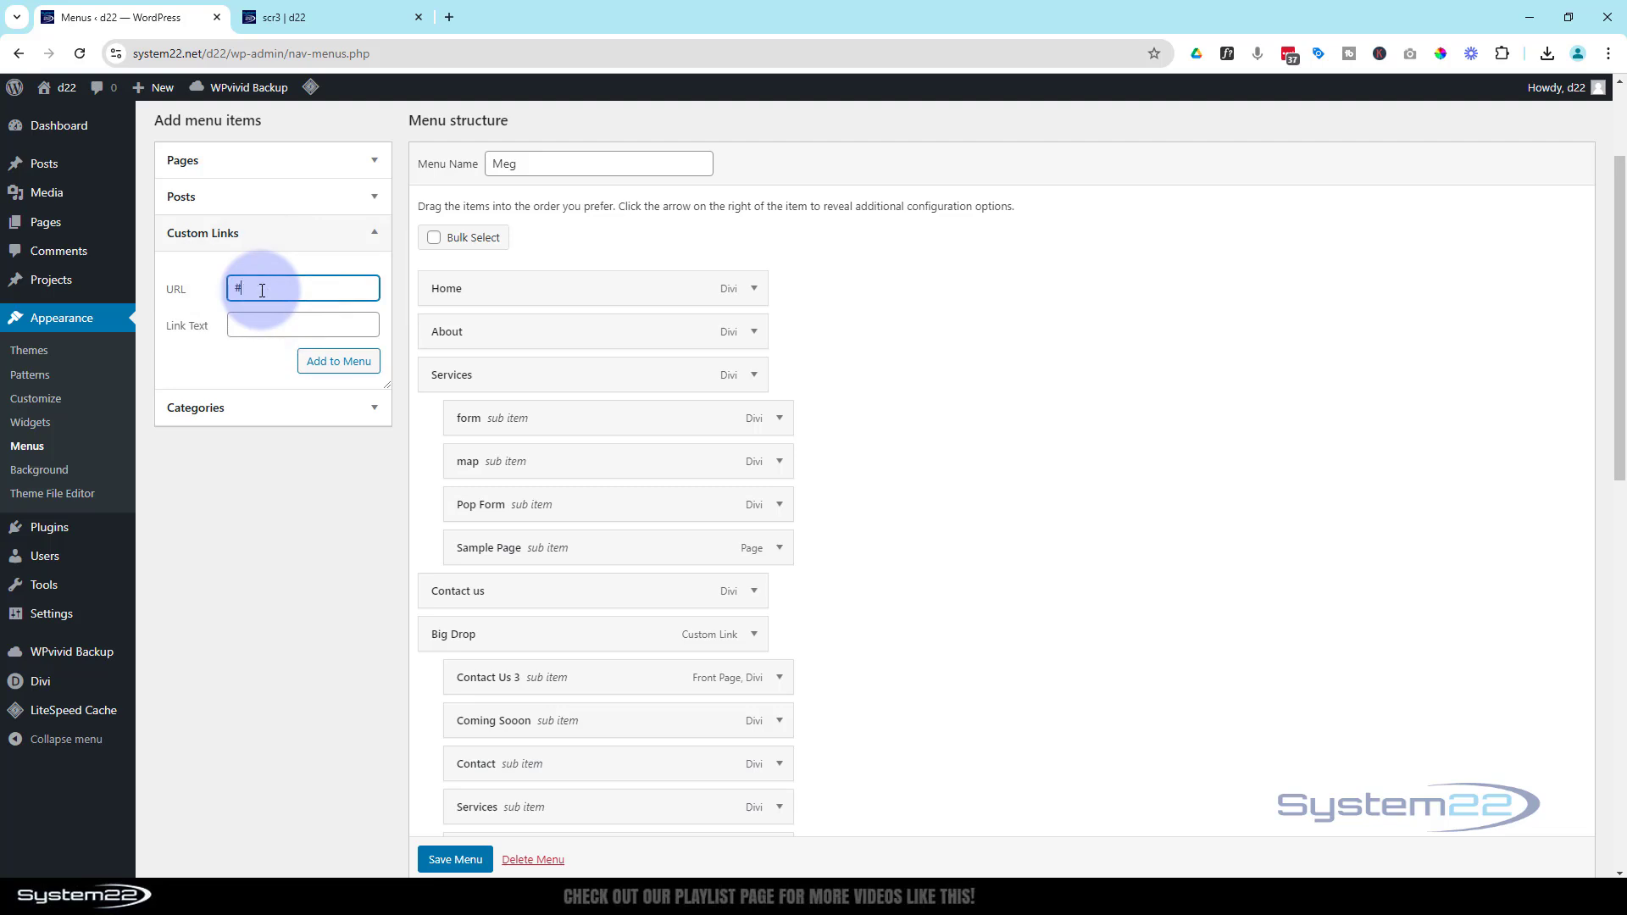
{"action": "type", "text": "s"}
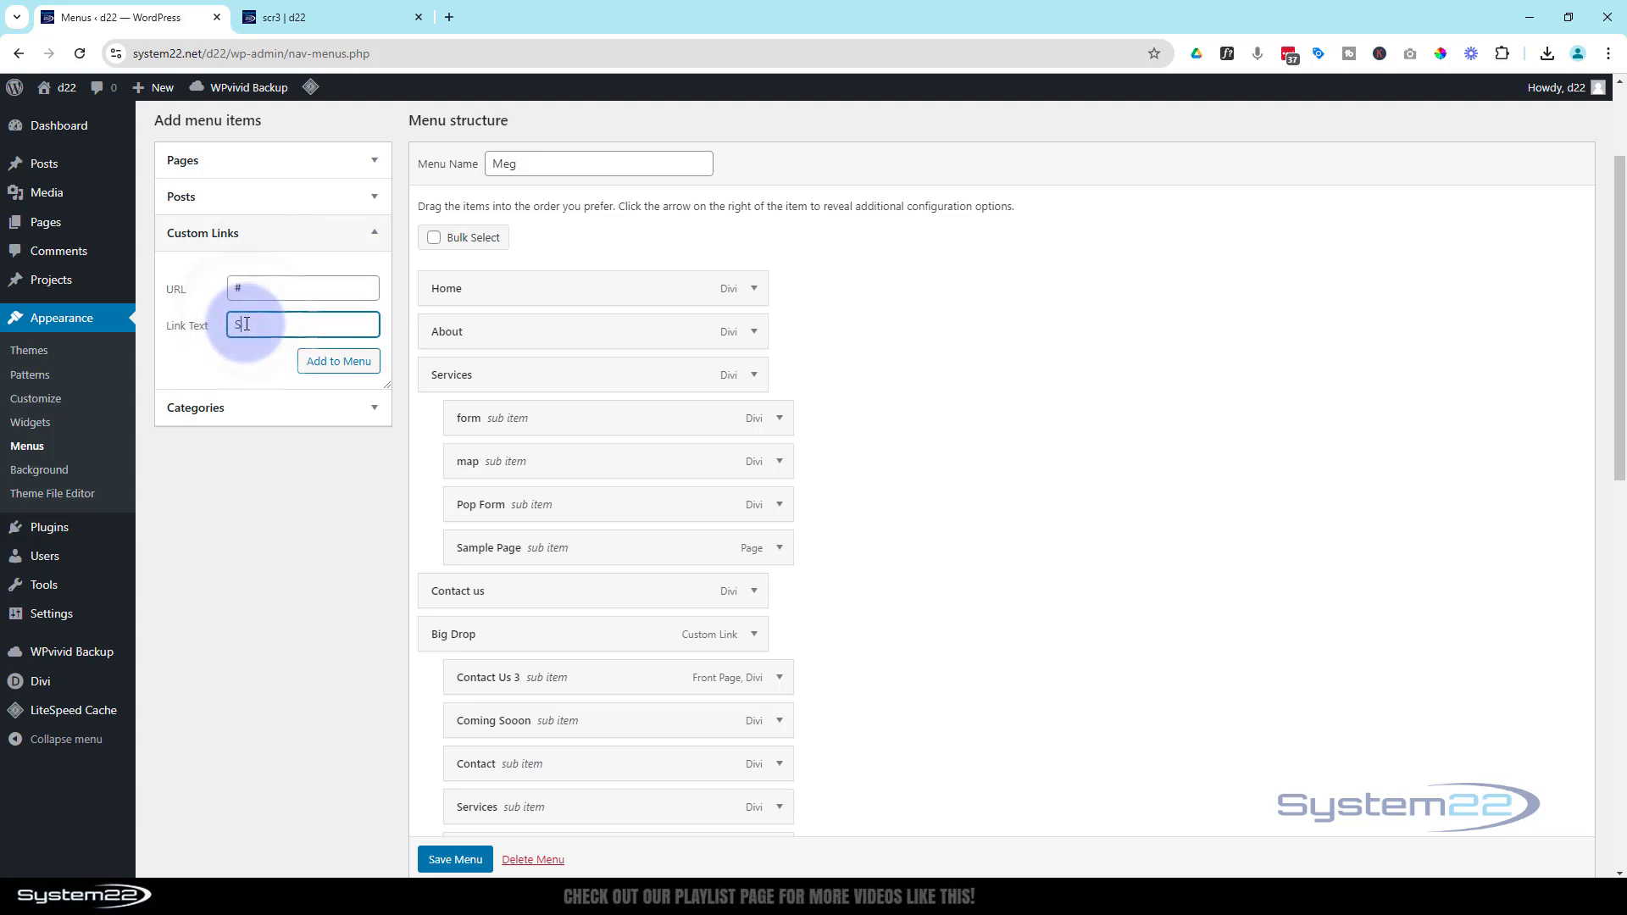
{"action": "type", "text": "Sub Menu 1"}
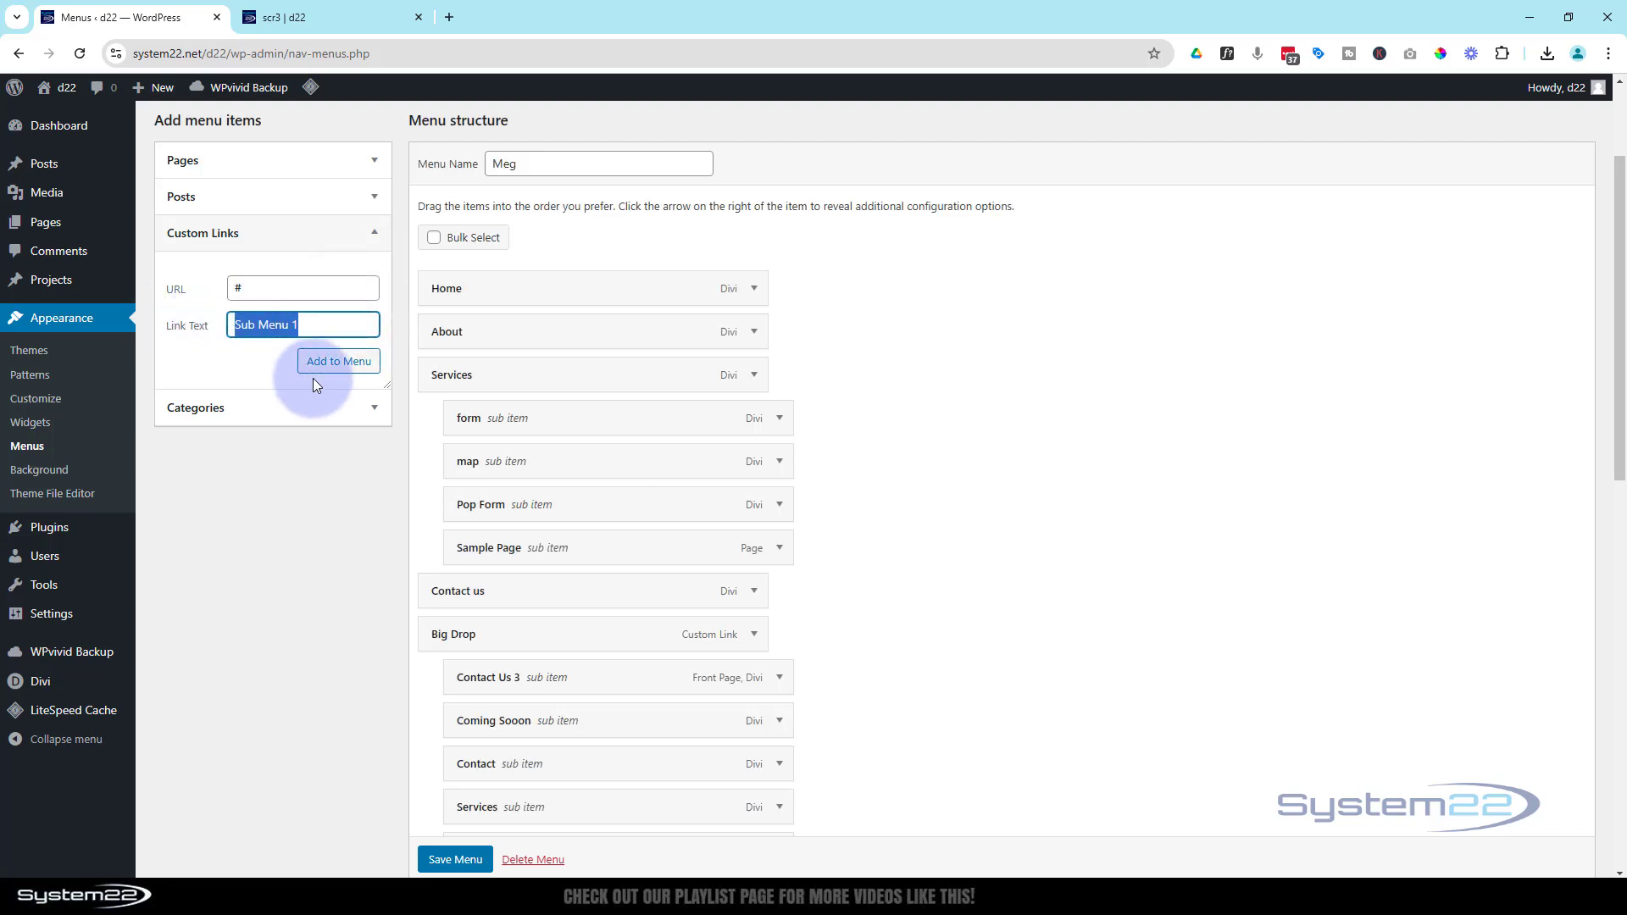
{"action": "left_click", "coordinate": [337, 361]}
{"action": "type", "text": "2"}
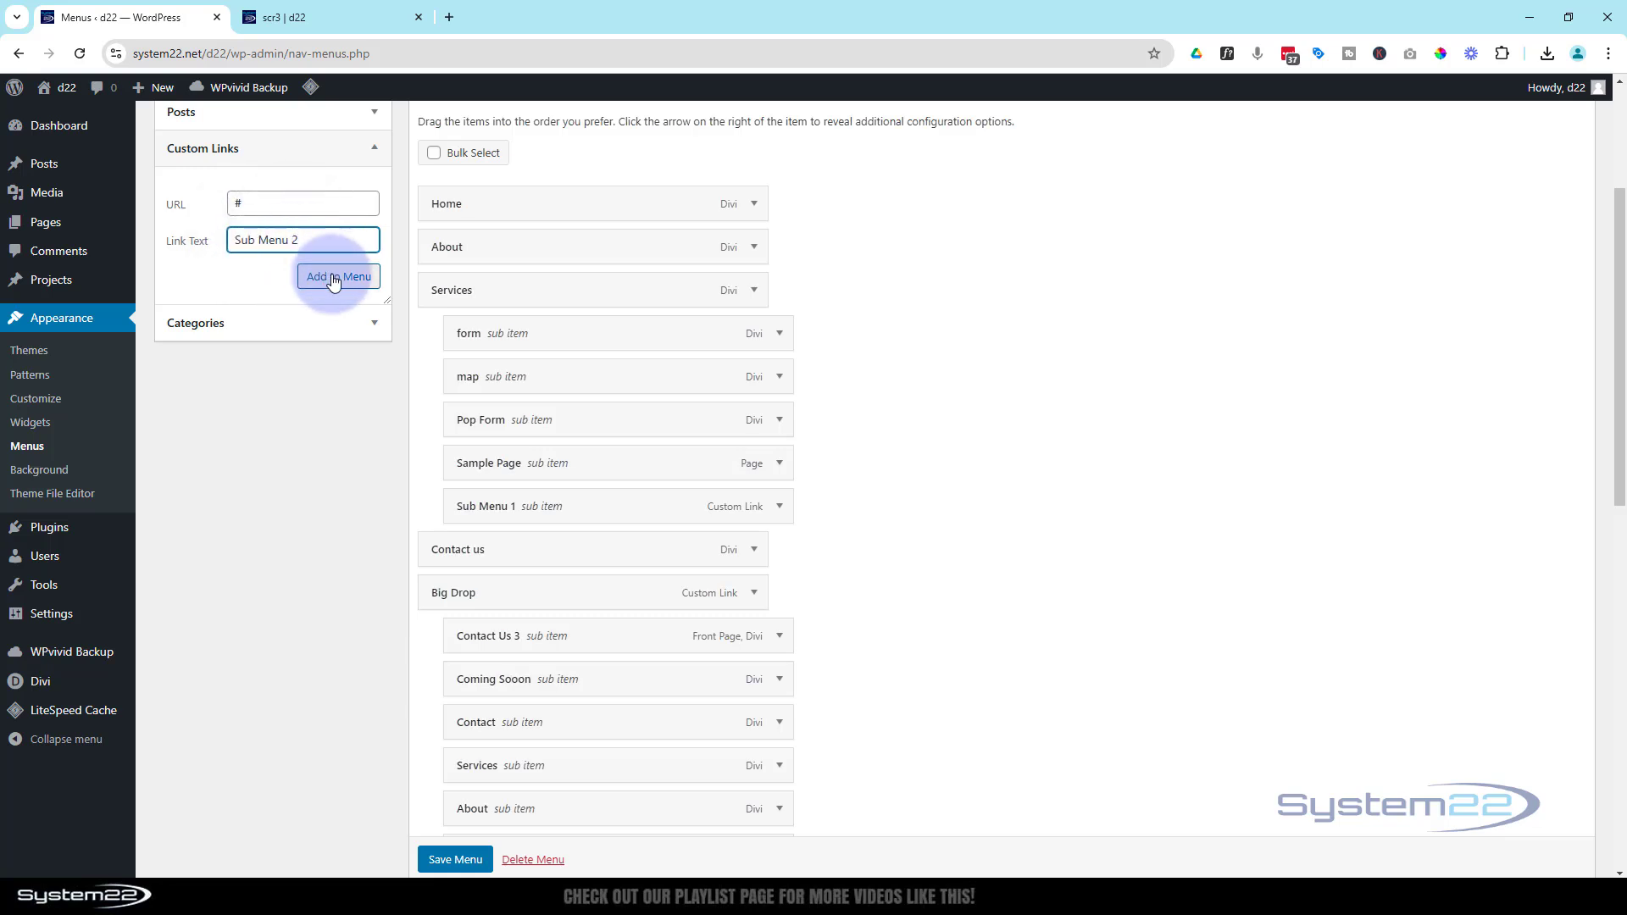
{"action": "left_click", "coordinate": [337, 277]}
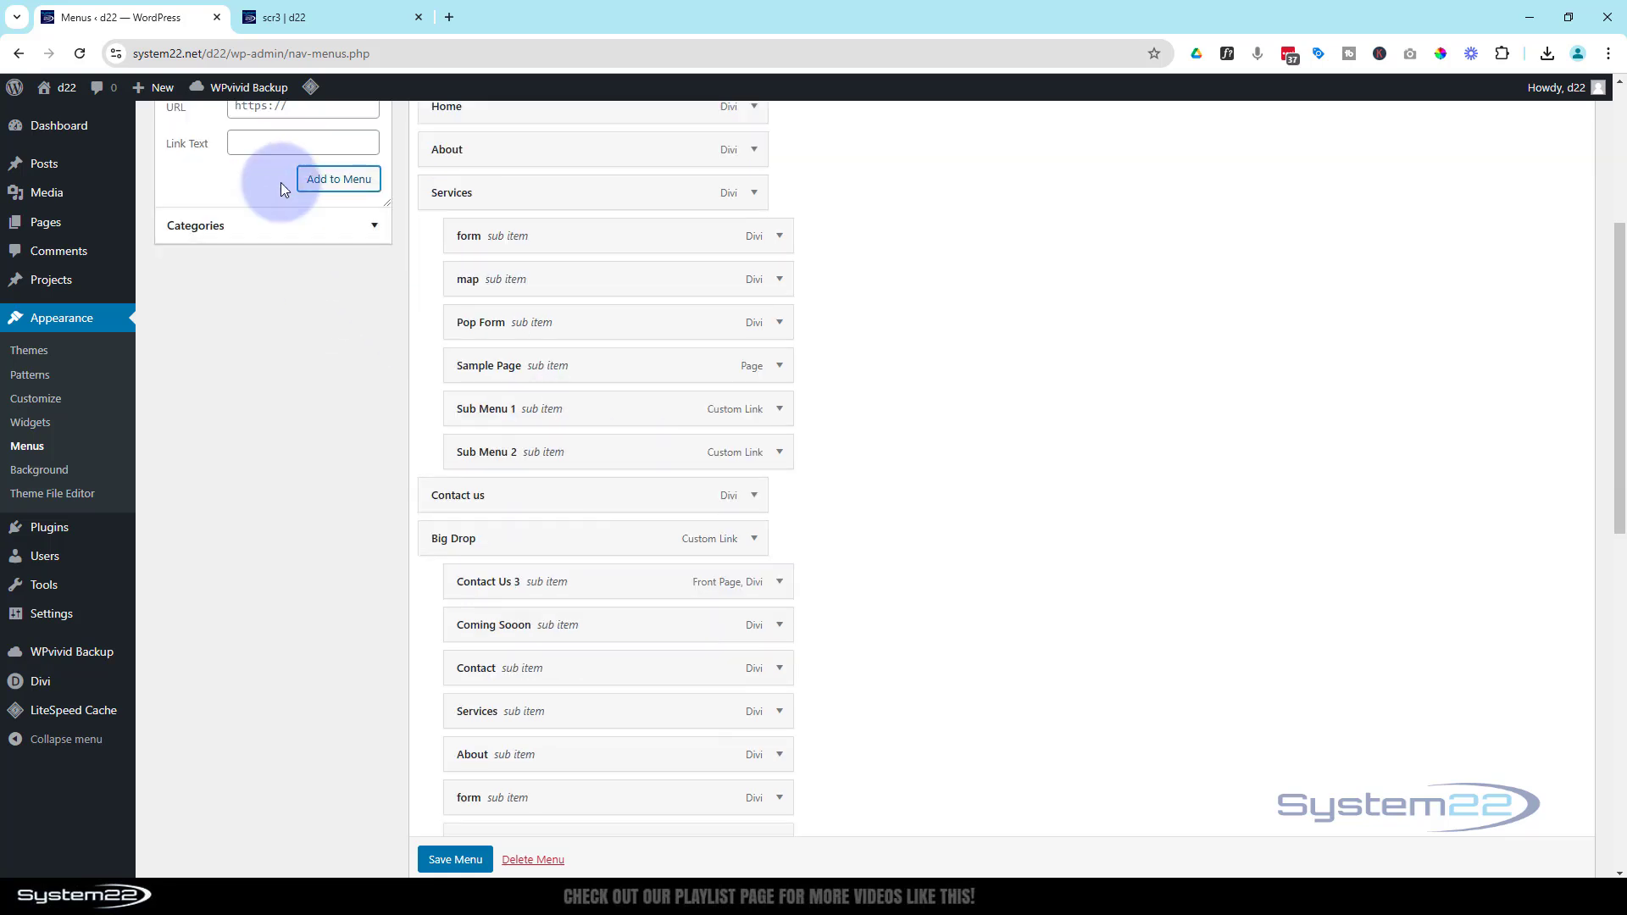
{"action": "mouse_move", "coordinate": [678, 424]}
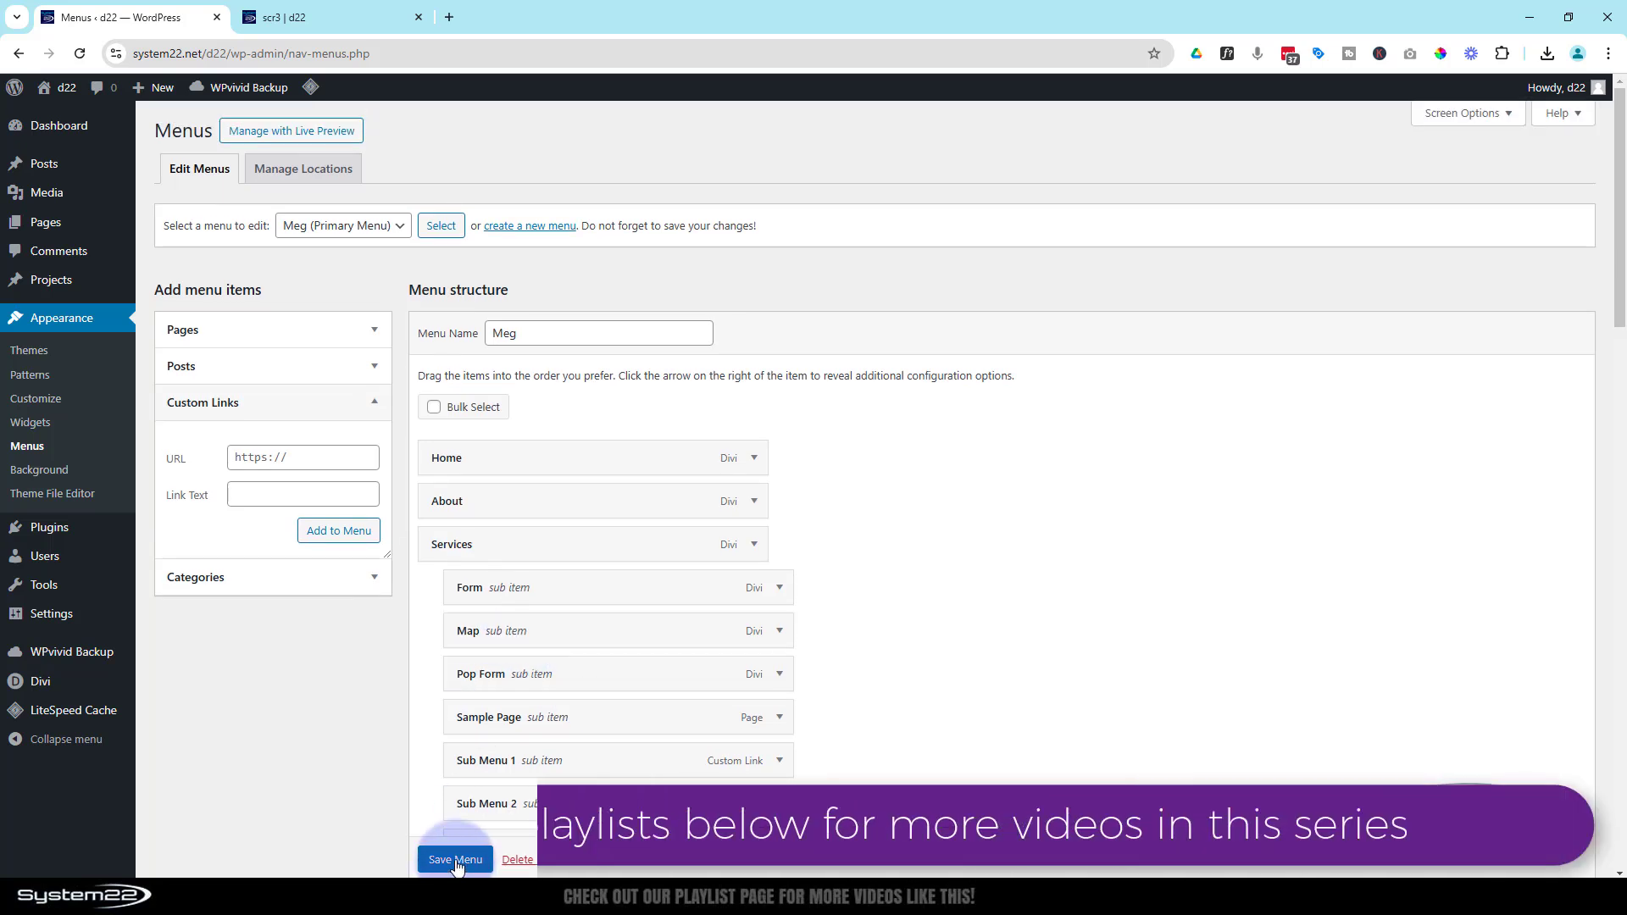
Step: Save the Meg menu with the new sub items nested under Services
{"action": "left_click", "coordinate": [454, 859]}
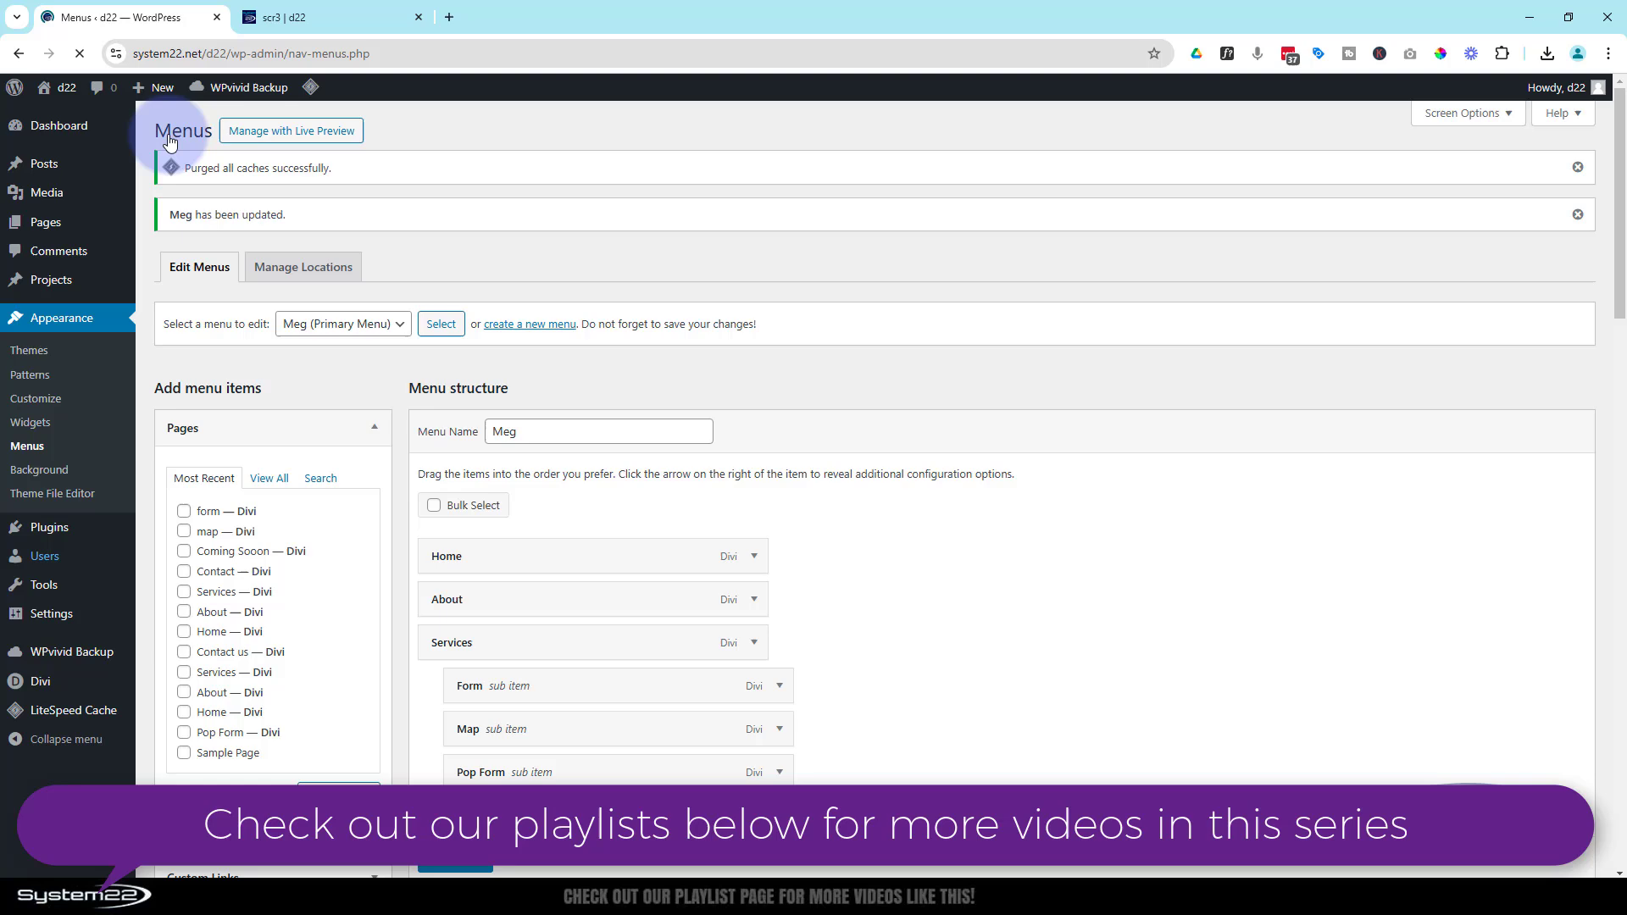
{"action": "left_click", "coordinate": [327, 17]}
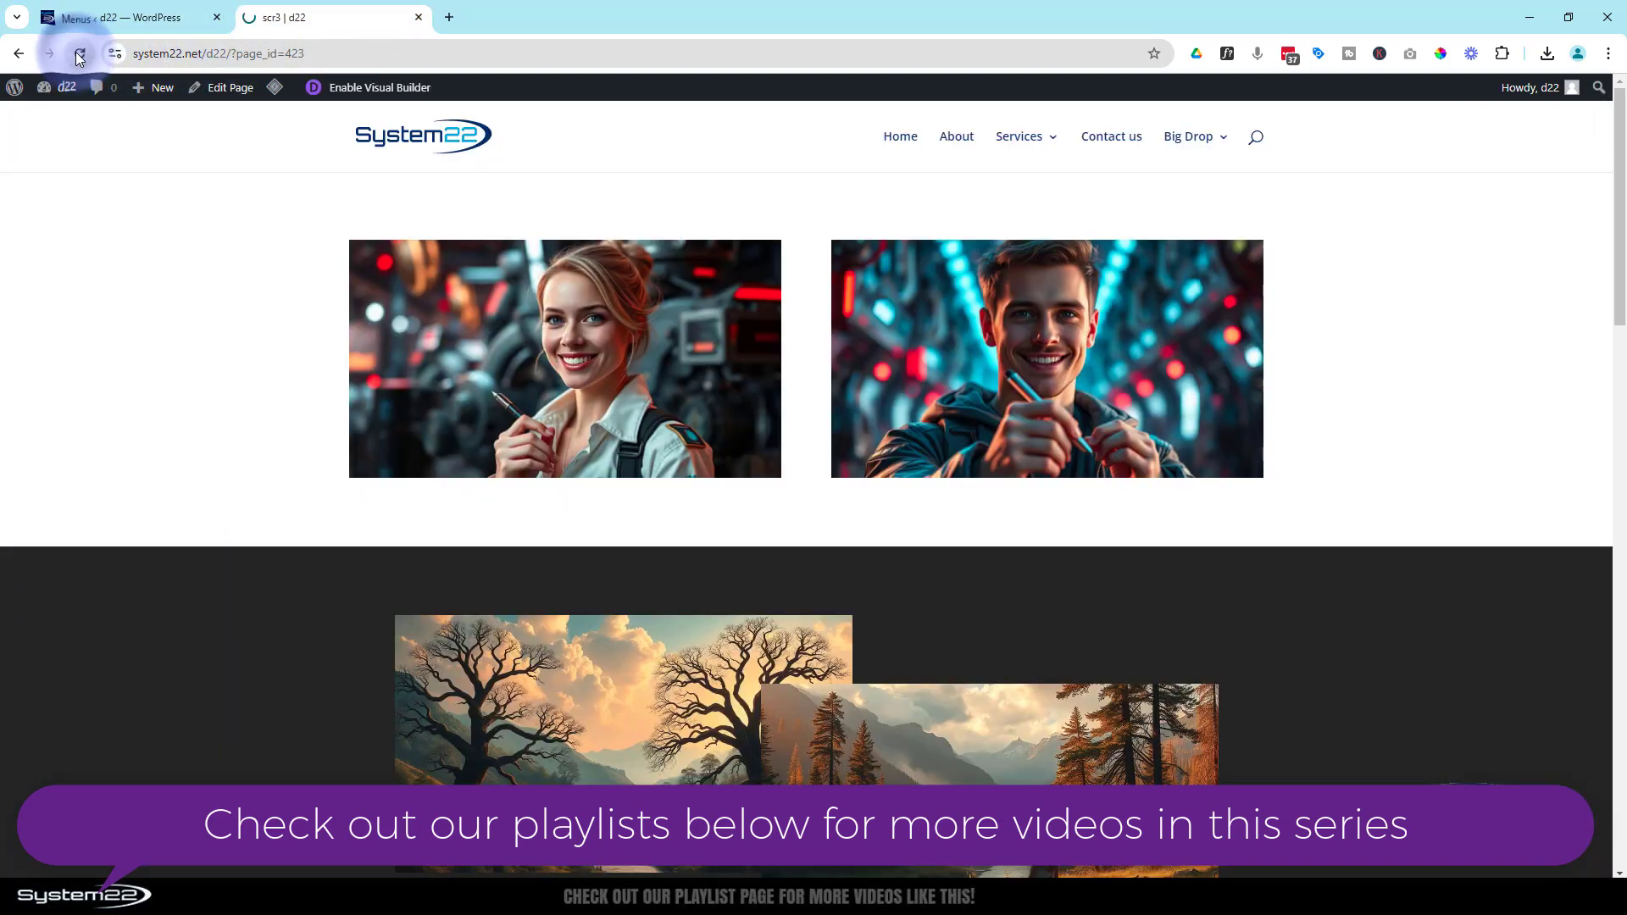
Step: Reload the live site to view the long single-column Services dropdown, then return to the menu editor
{"action": "left_click", "coordinate": [76, 53]}
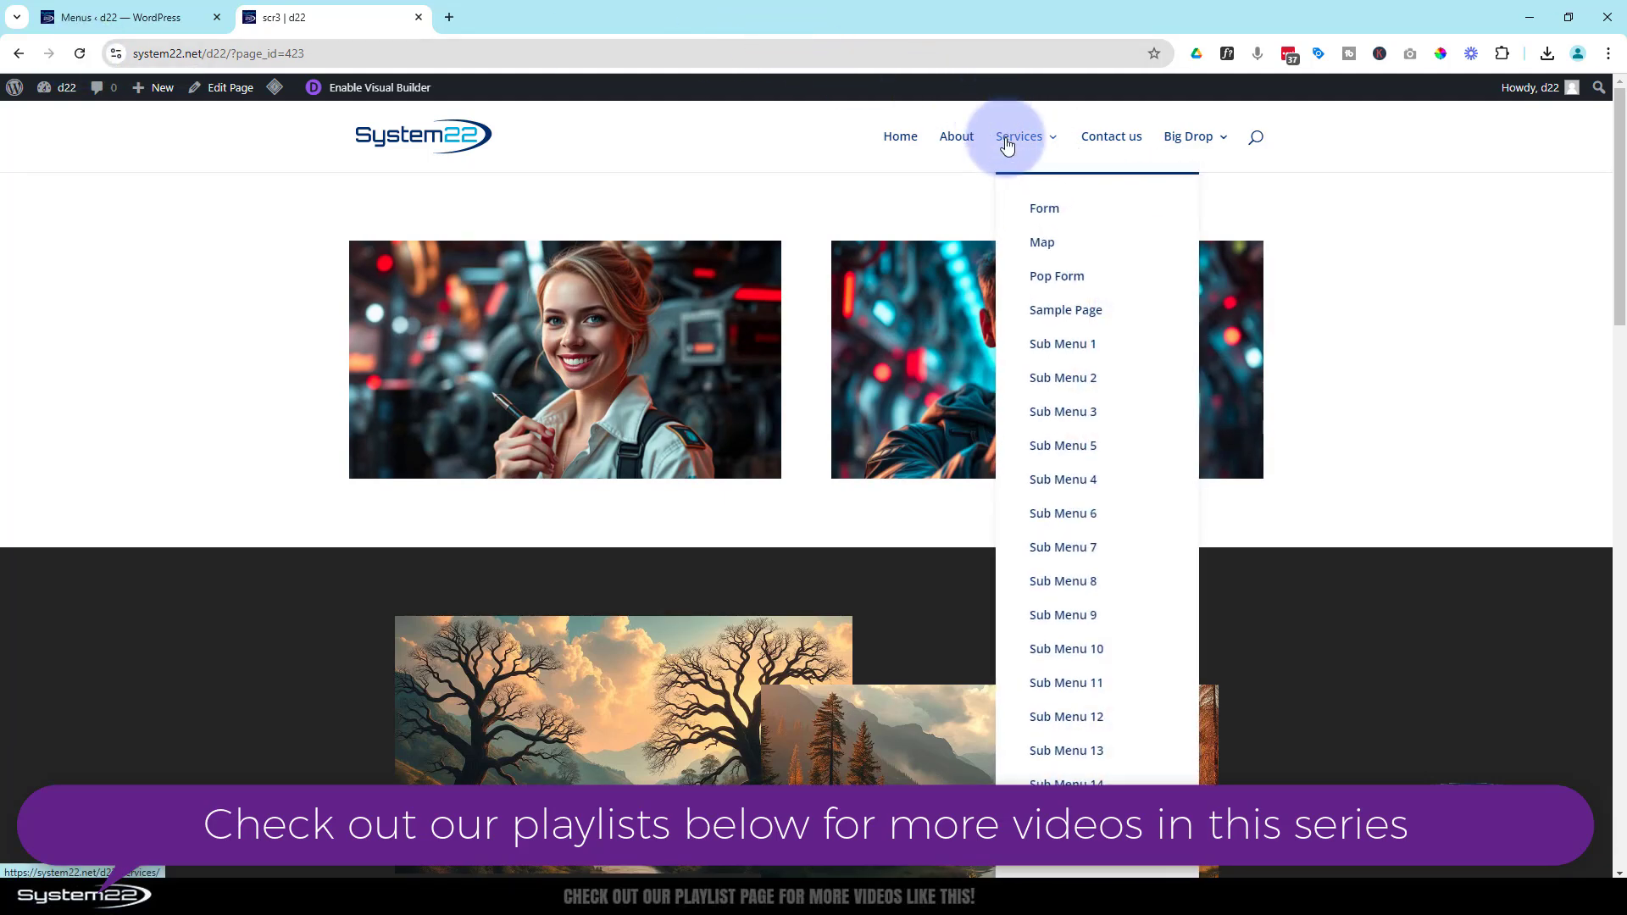
{"action": "mouse_move", "coordinate": [1079, 189]}
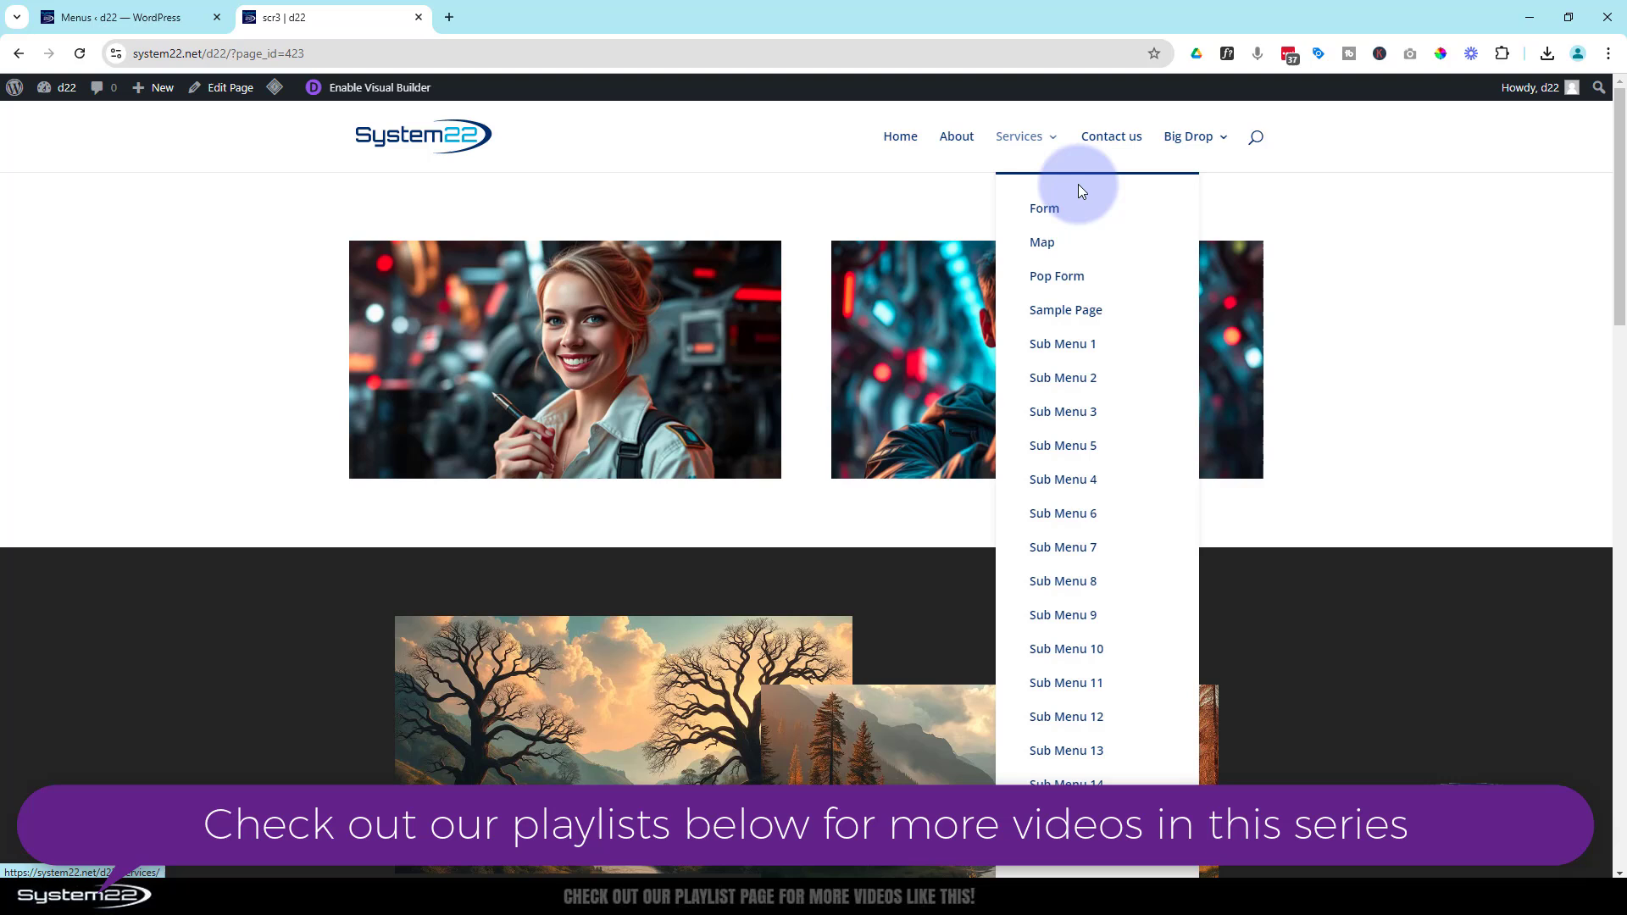
{"action": "mouse_move", "coordinate": [1060, 547]}
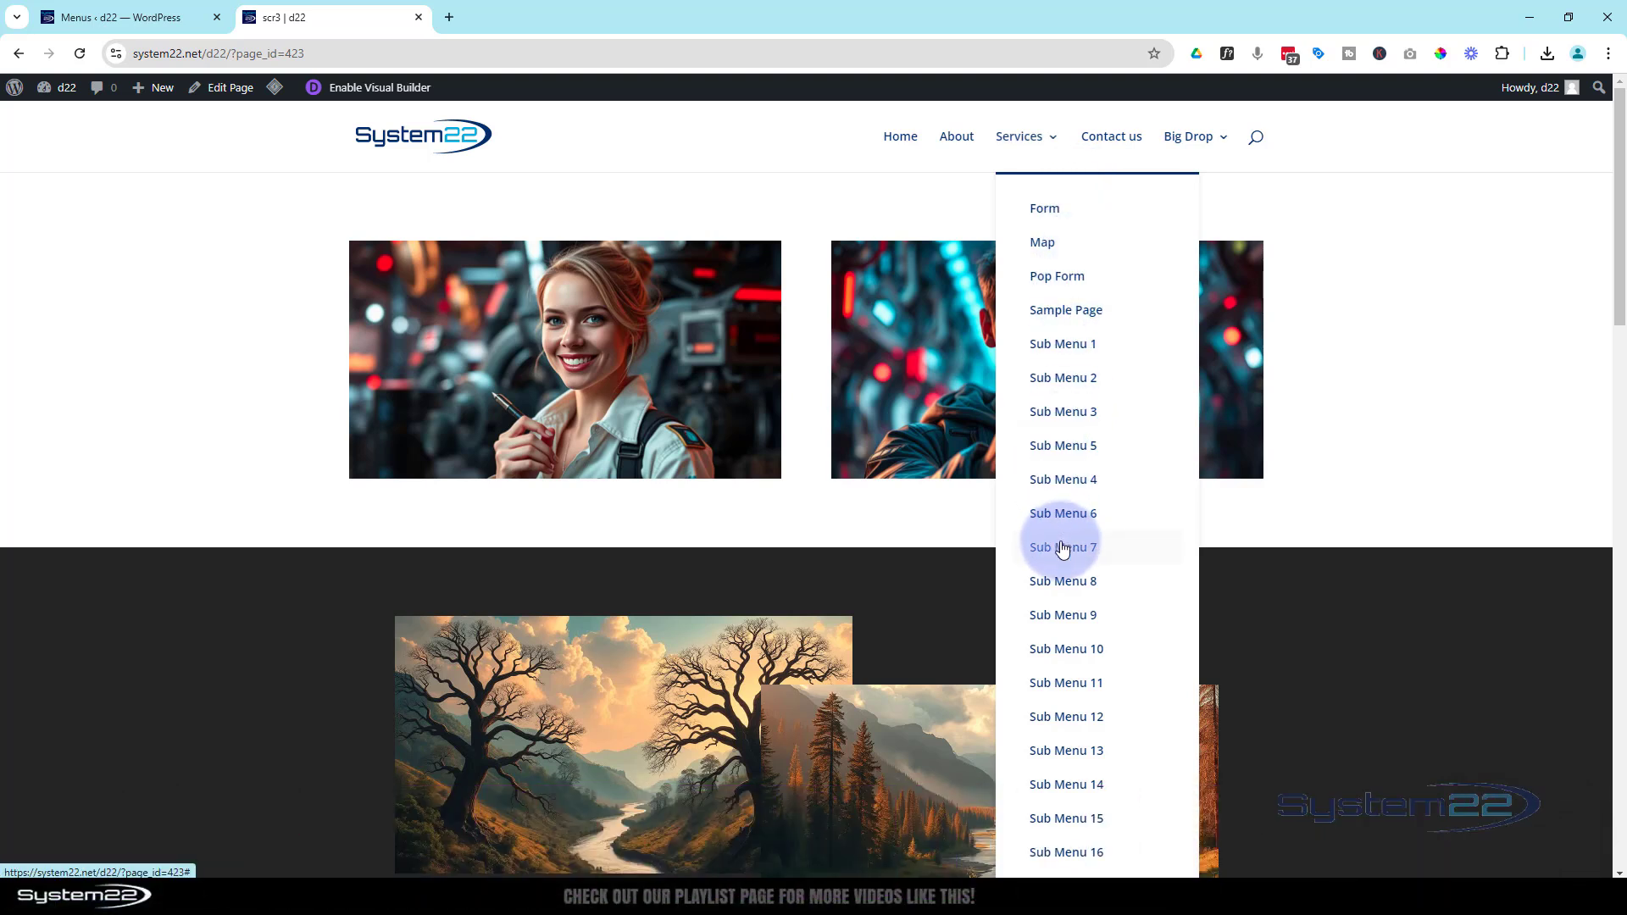
{"action": "mouse_move", "coordinate": [1066, 852]}
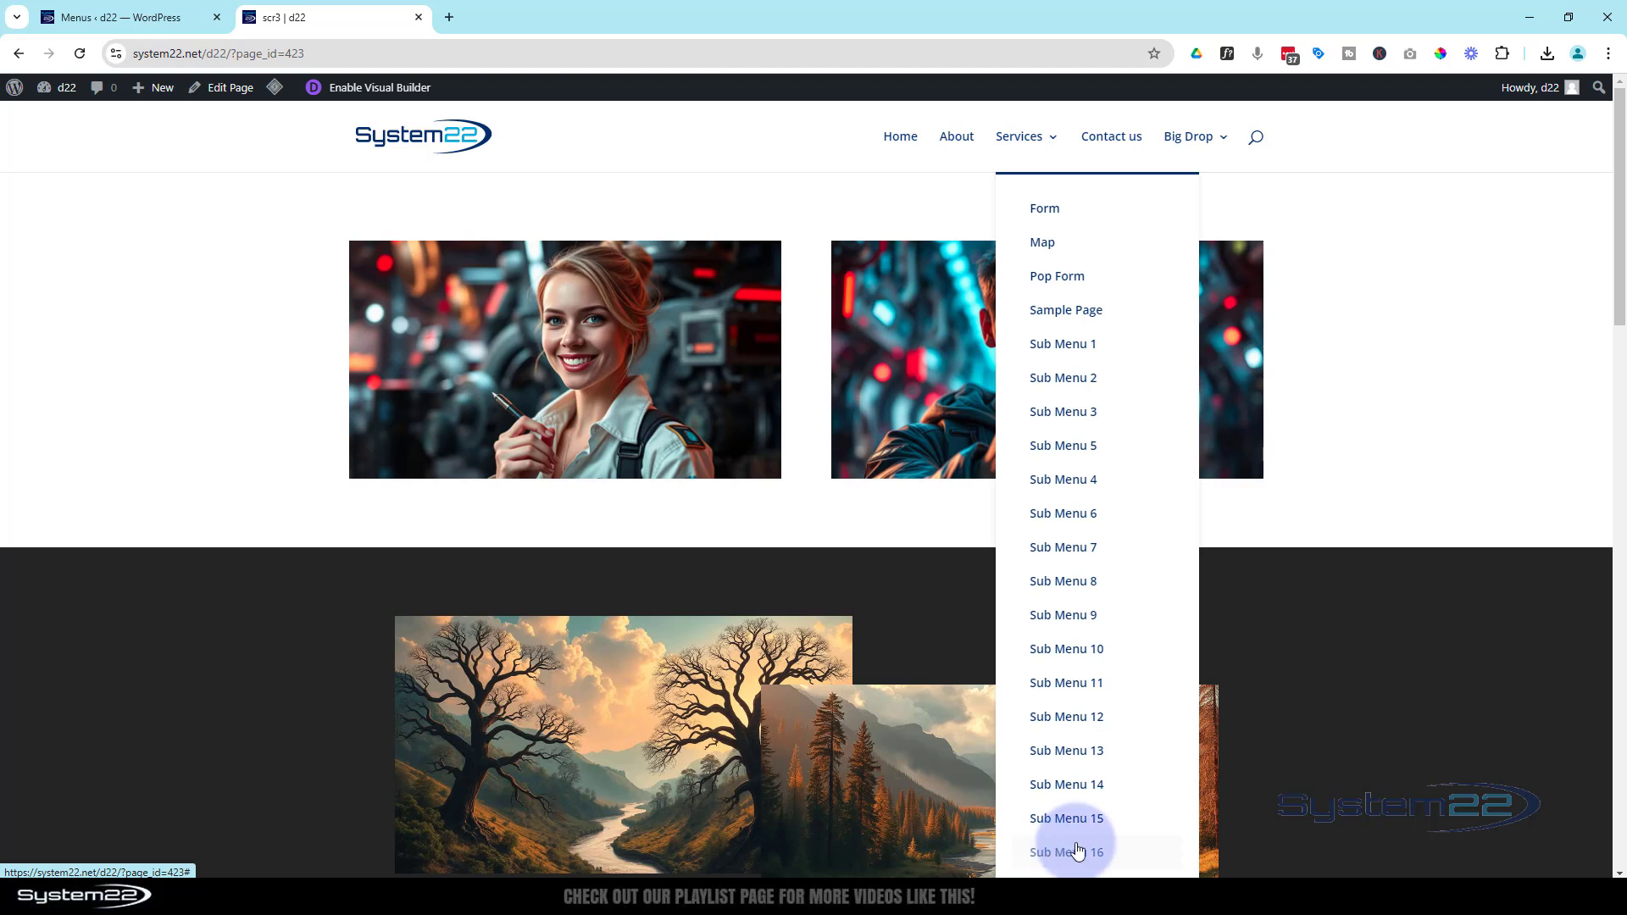
{"action": "mouse_move", "coordinate": [1069, 867]}
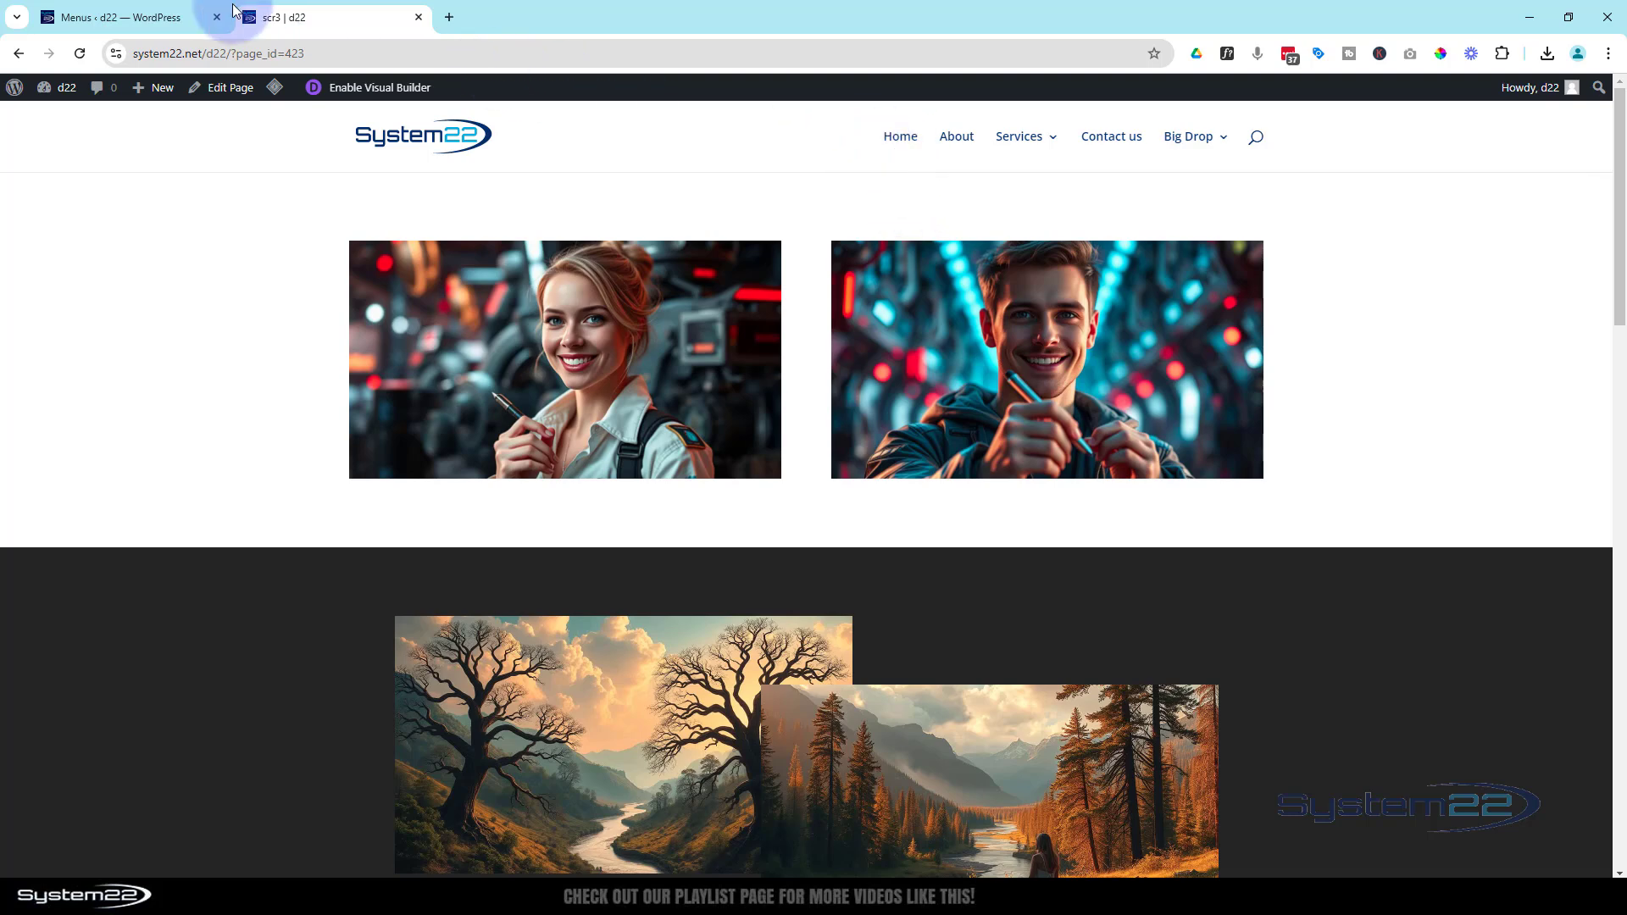
{"action": "left_click", "coordinate": [124, 17]}
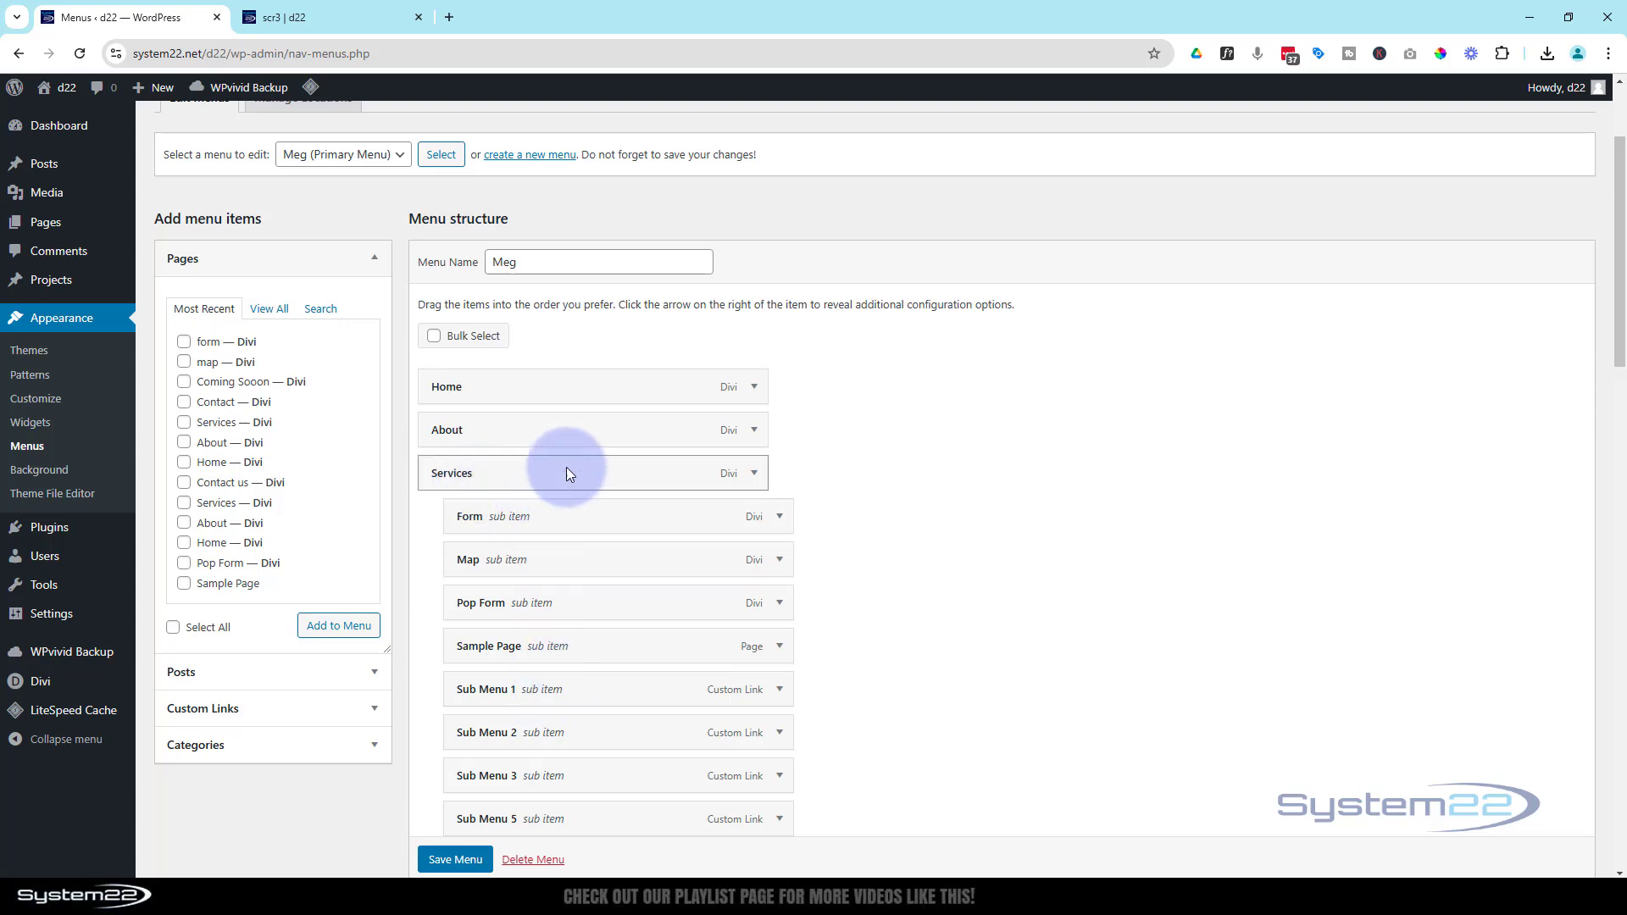
{"action": "mouse_move", "coordinate": [497, 476]}
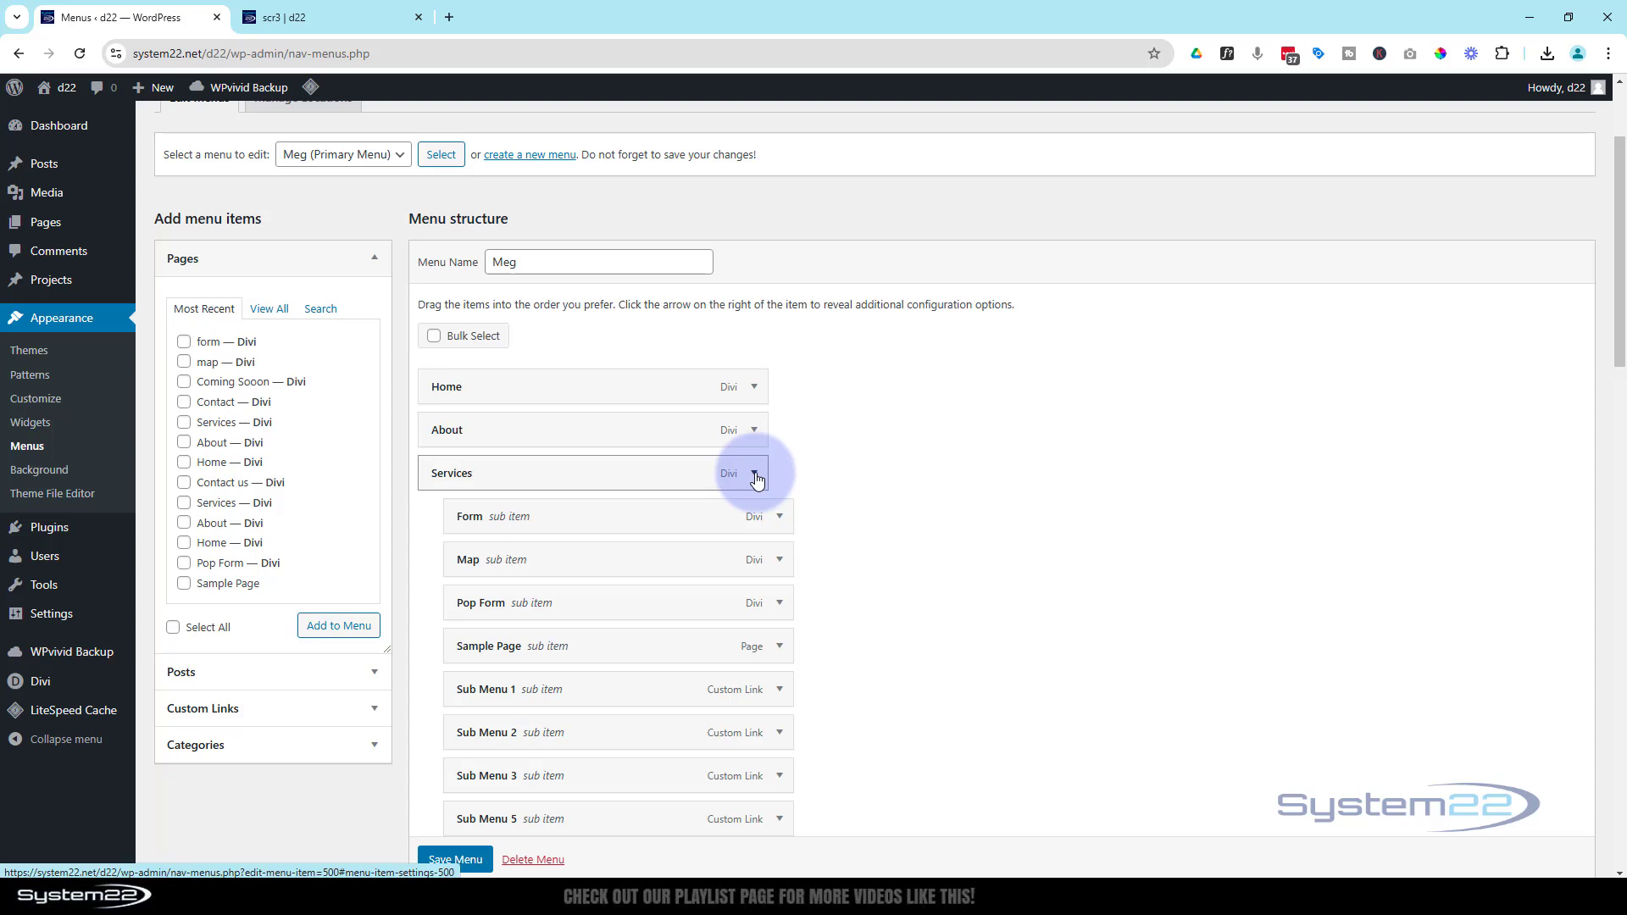
Step: Expand the Services item and enable the CSS Classes field via Screen Options
{"action": "left_click", "coordinate": [756, 480]}
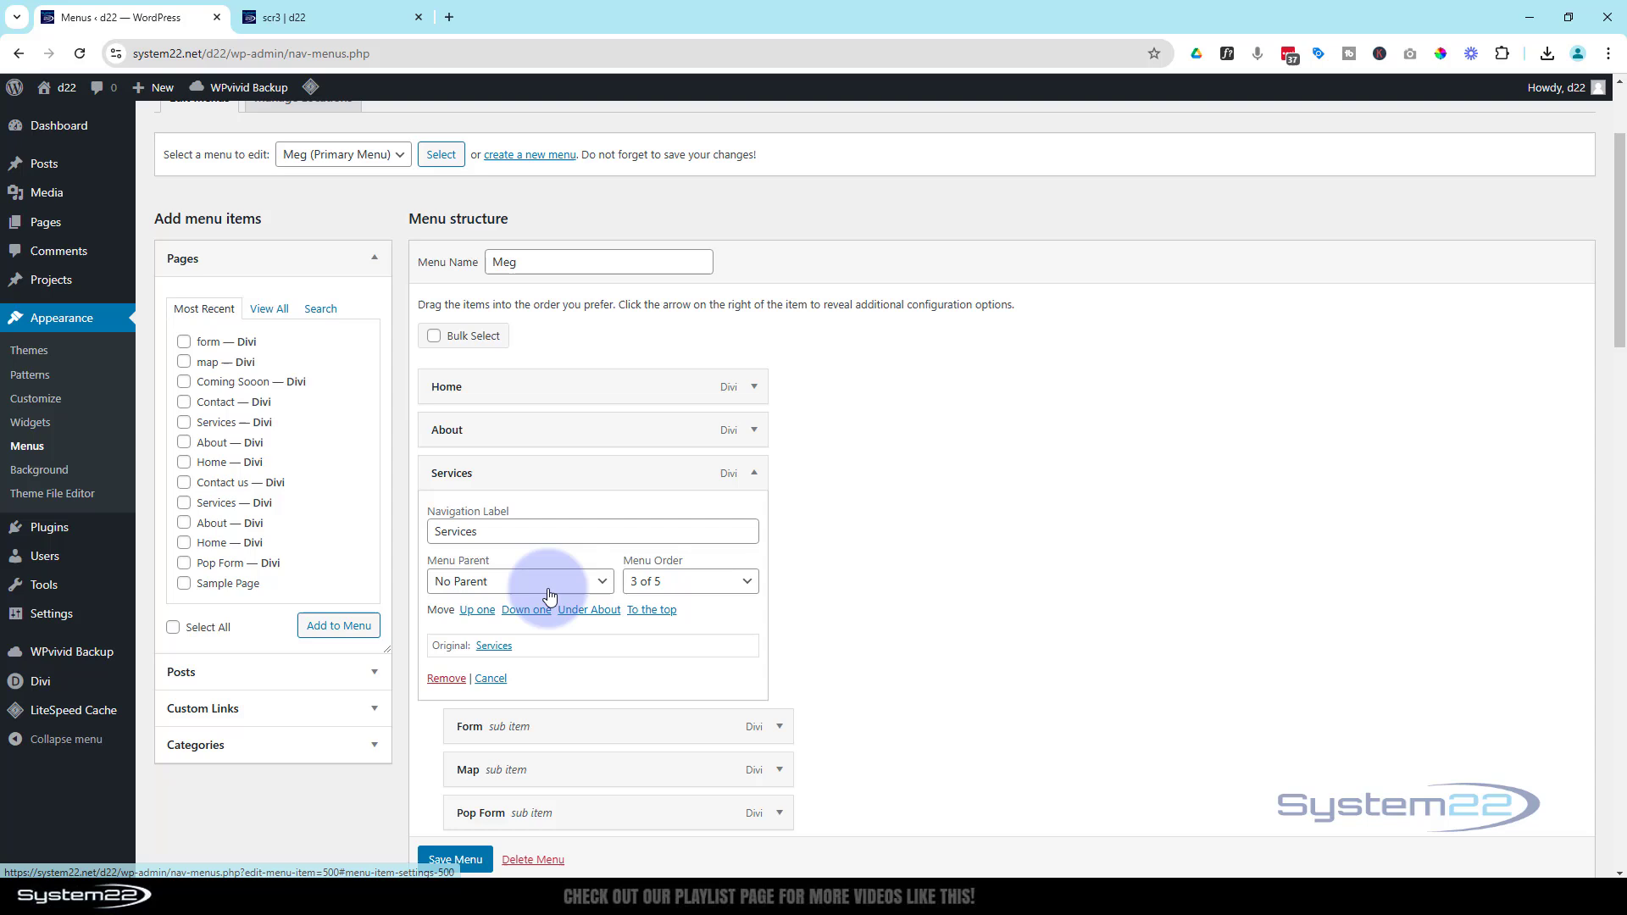
{"action": "mouse_move", "coordinate": [571, 630]}
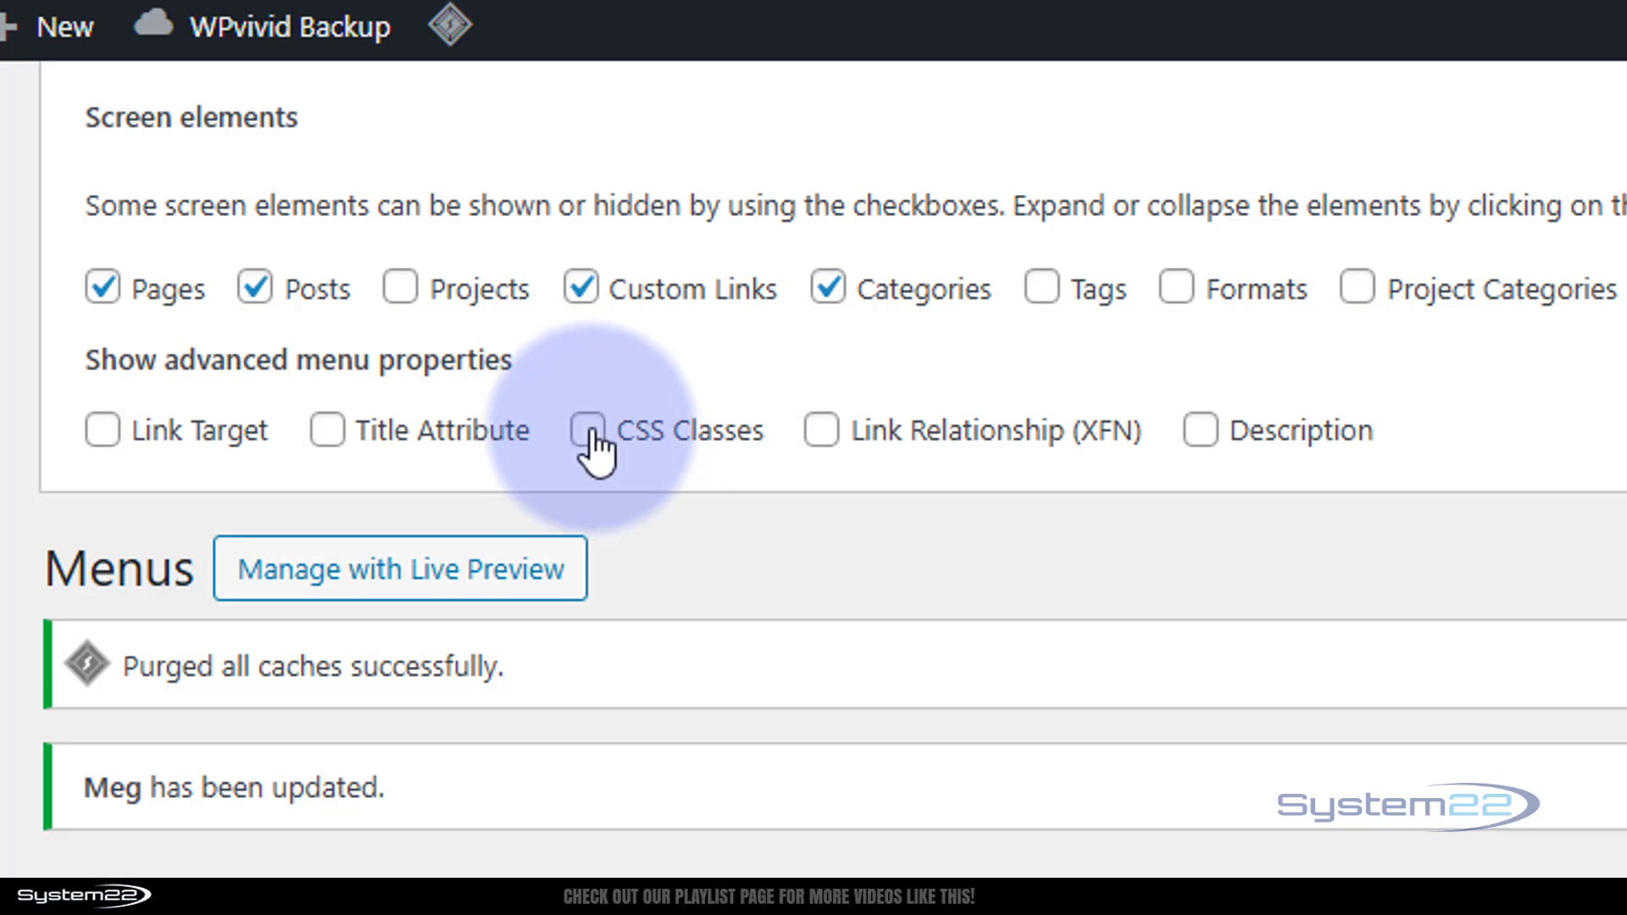
{"action": "left_click", "coordinate": [591, 431]}
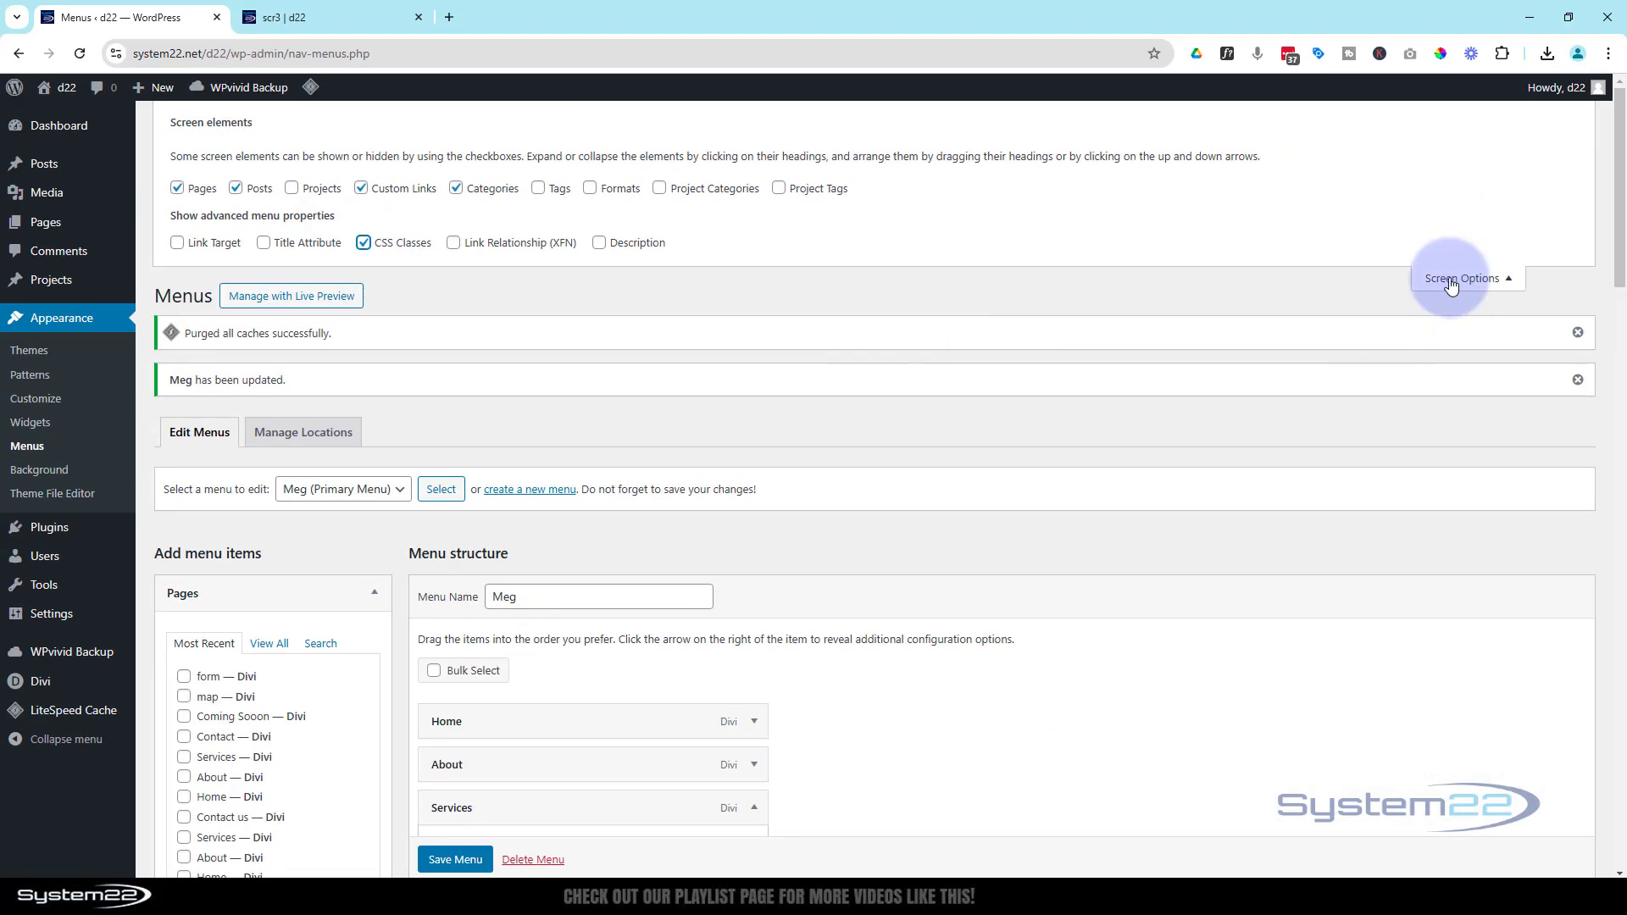
{"action": "left_click", "coordinate": [1460, 278]}
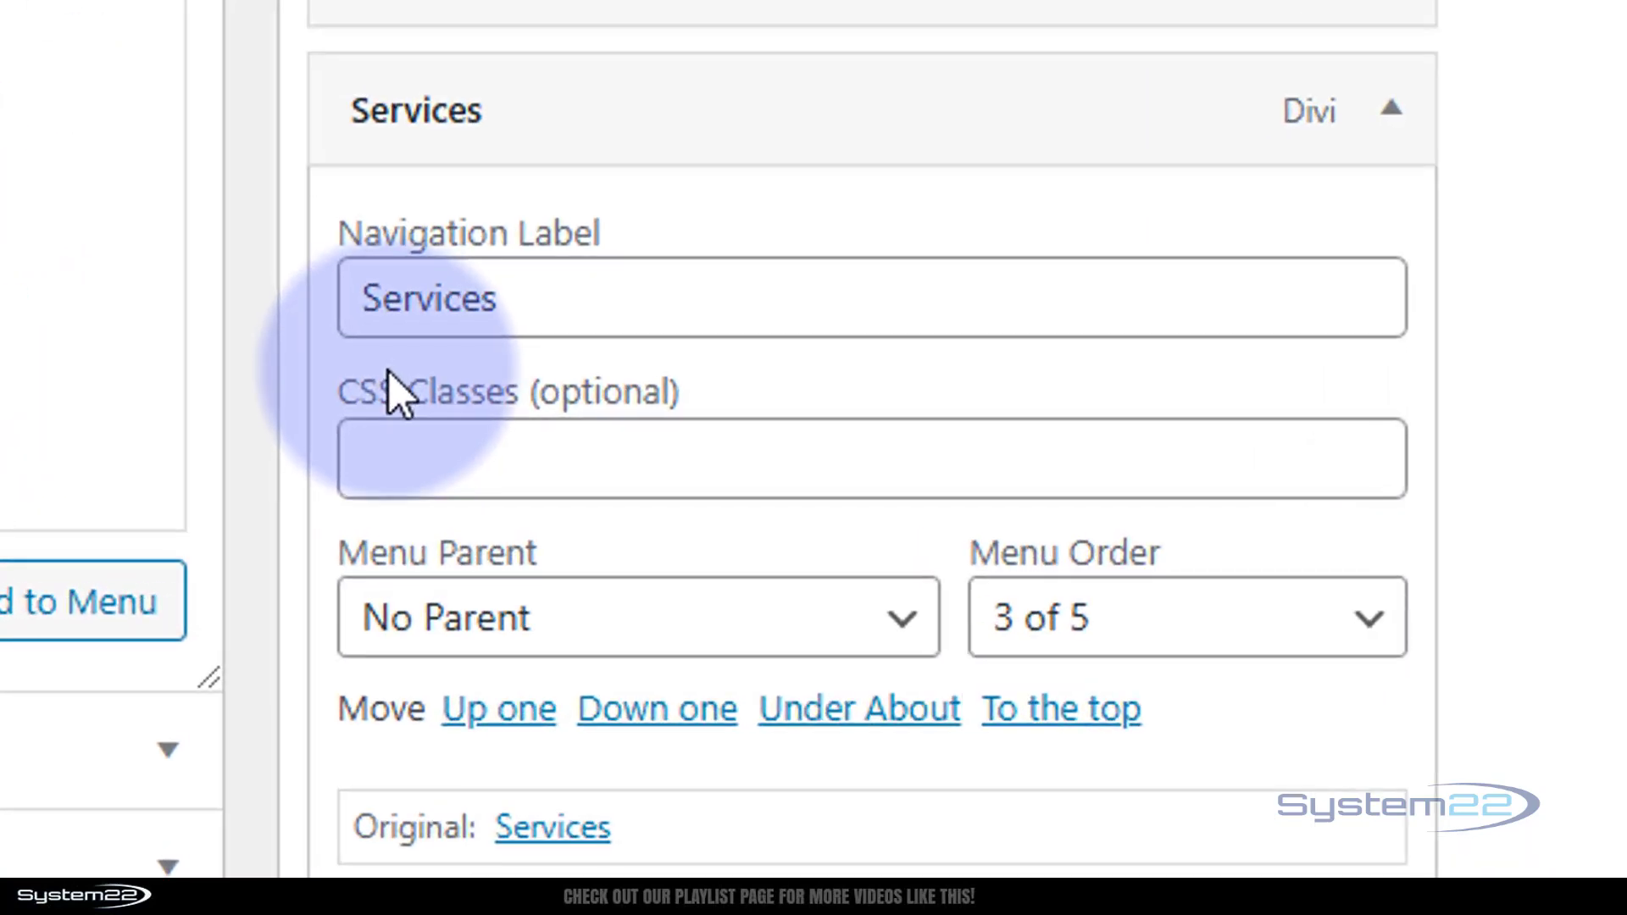
Step: Give the Services item the CSS class mega-menu and save the menu
{"action": "left_click", "coordinate": [871, 457]}
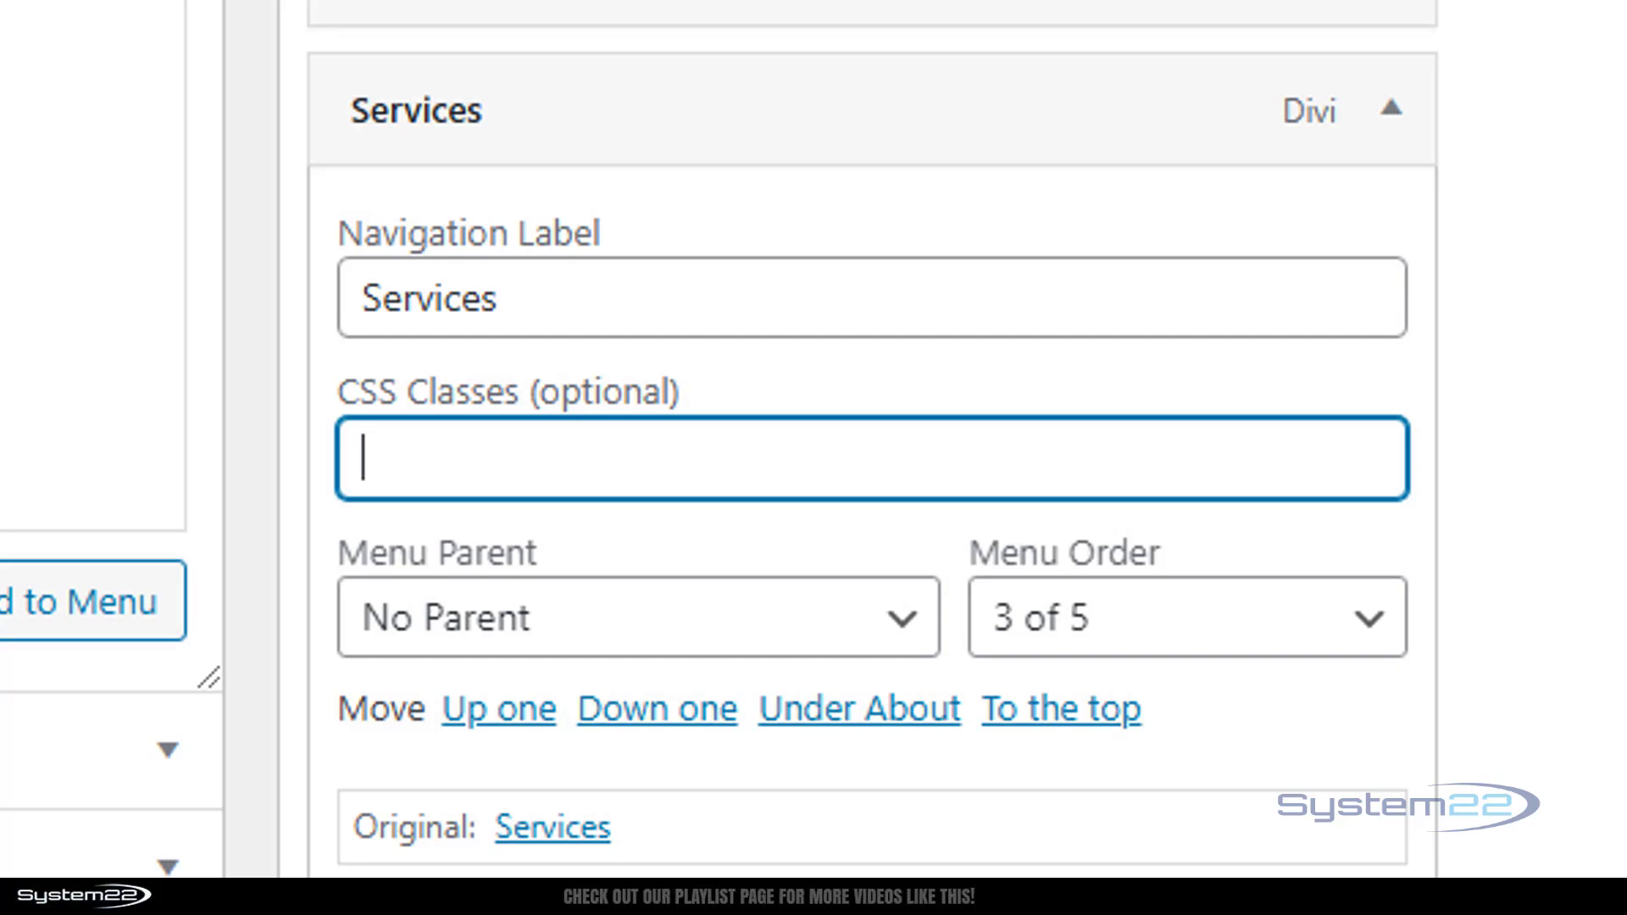
{"action": "type", "text": "mega-menu"}
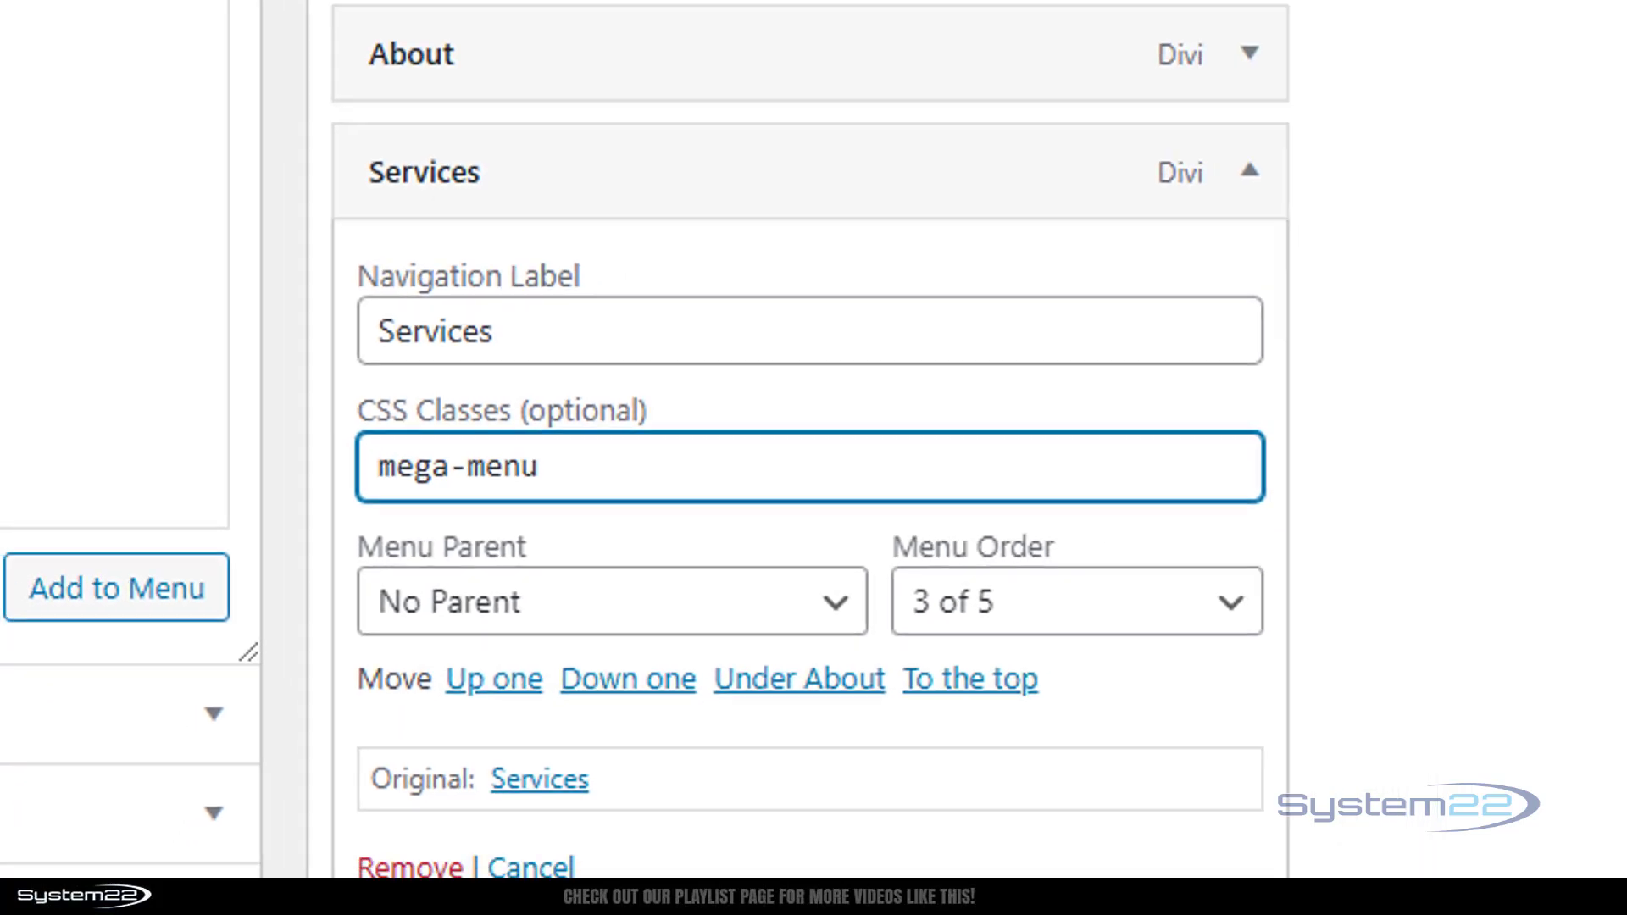
{"action": "left_click", "coordinate": [454, 859]}
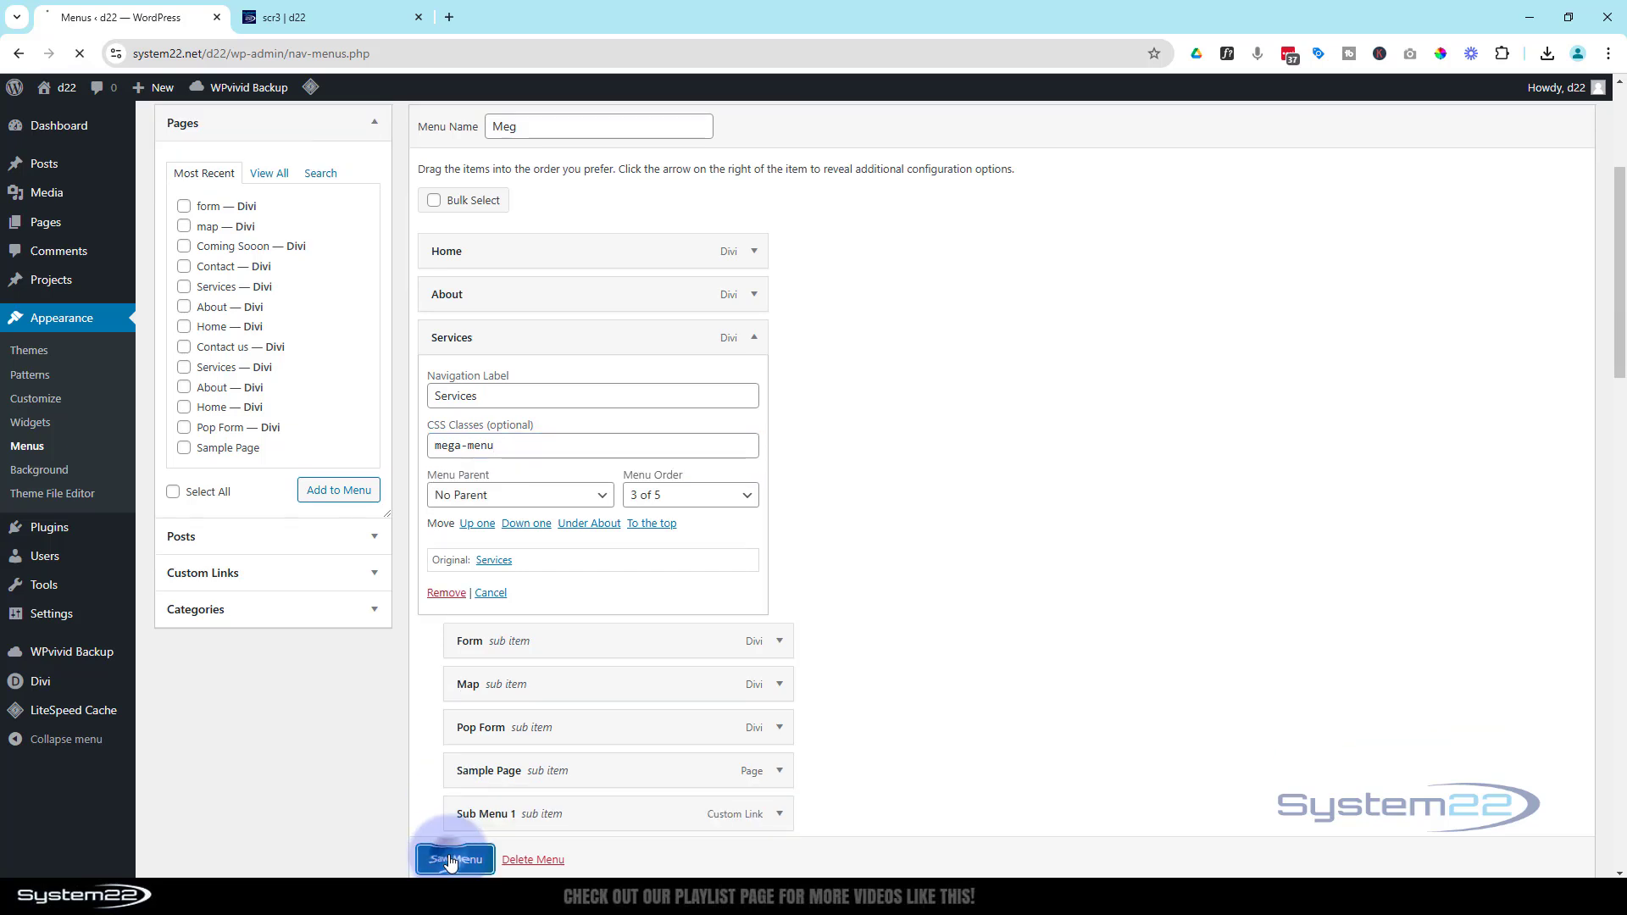
Step: Reload the live site and check that Services now opens as a four-column mega menu
{"action": "left_click", "coordinate": [454, 859]}
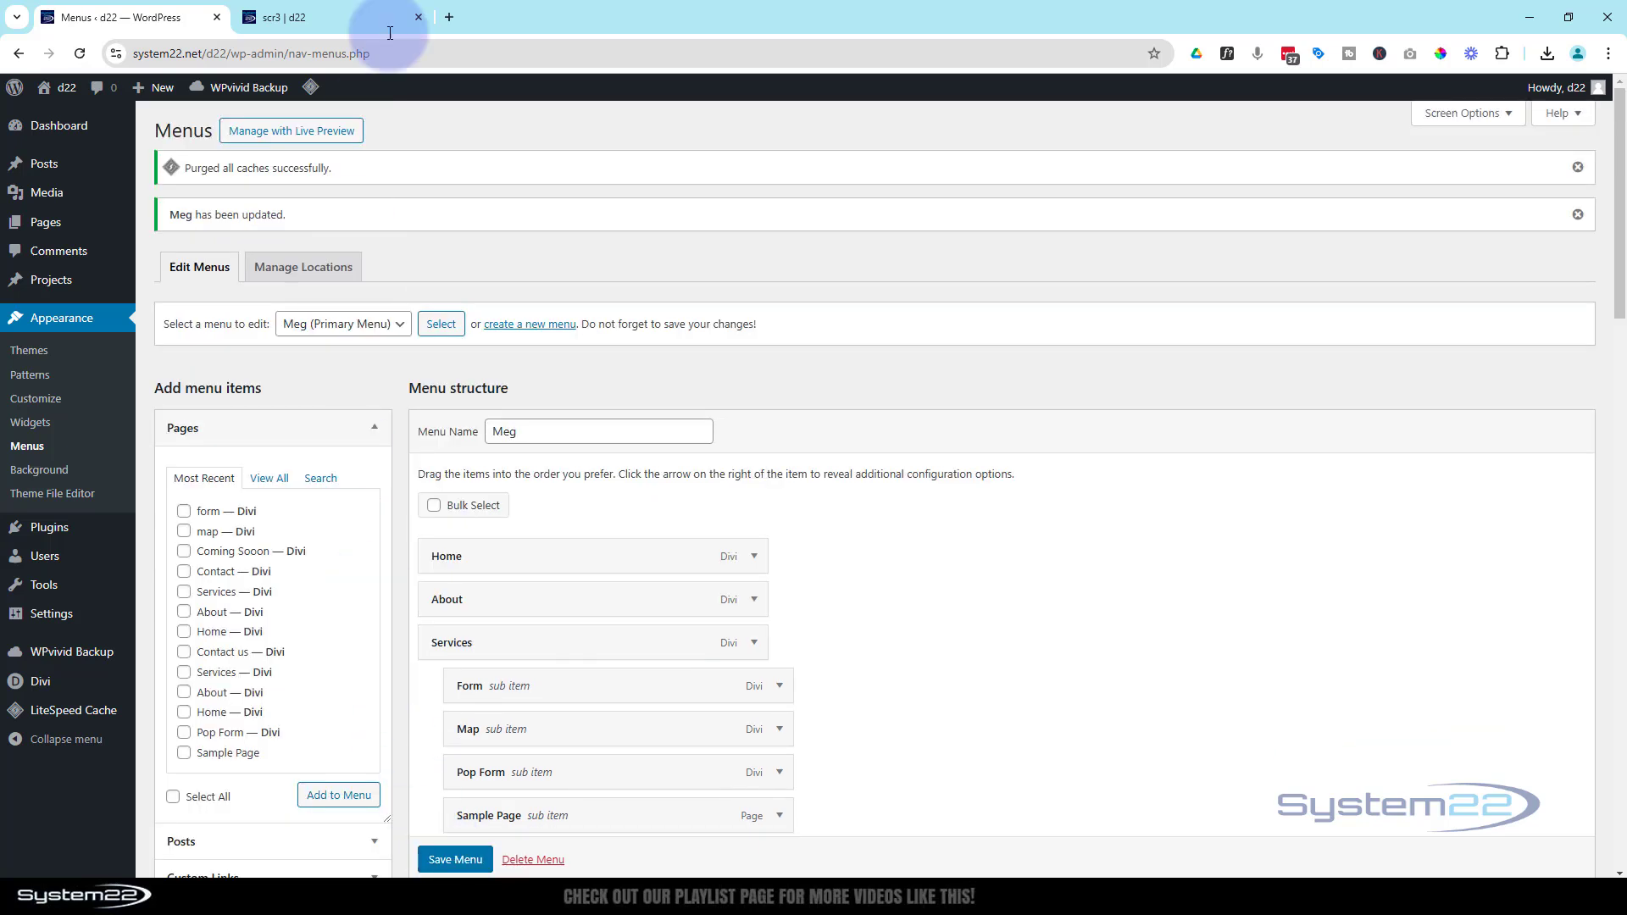
{"action": "left_click", "coordinate": [274, 17]}
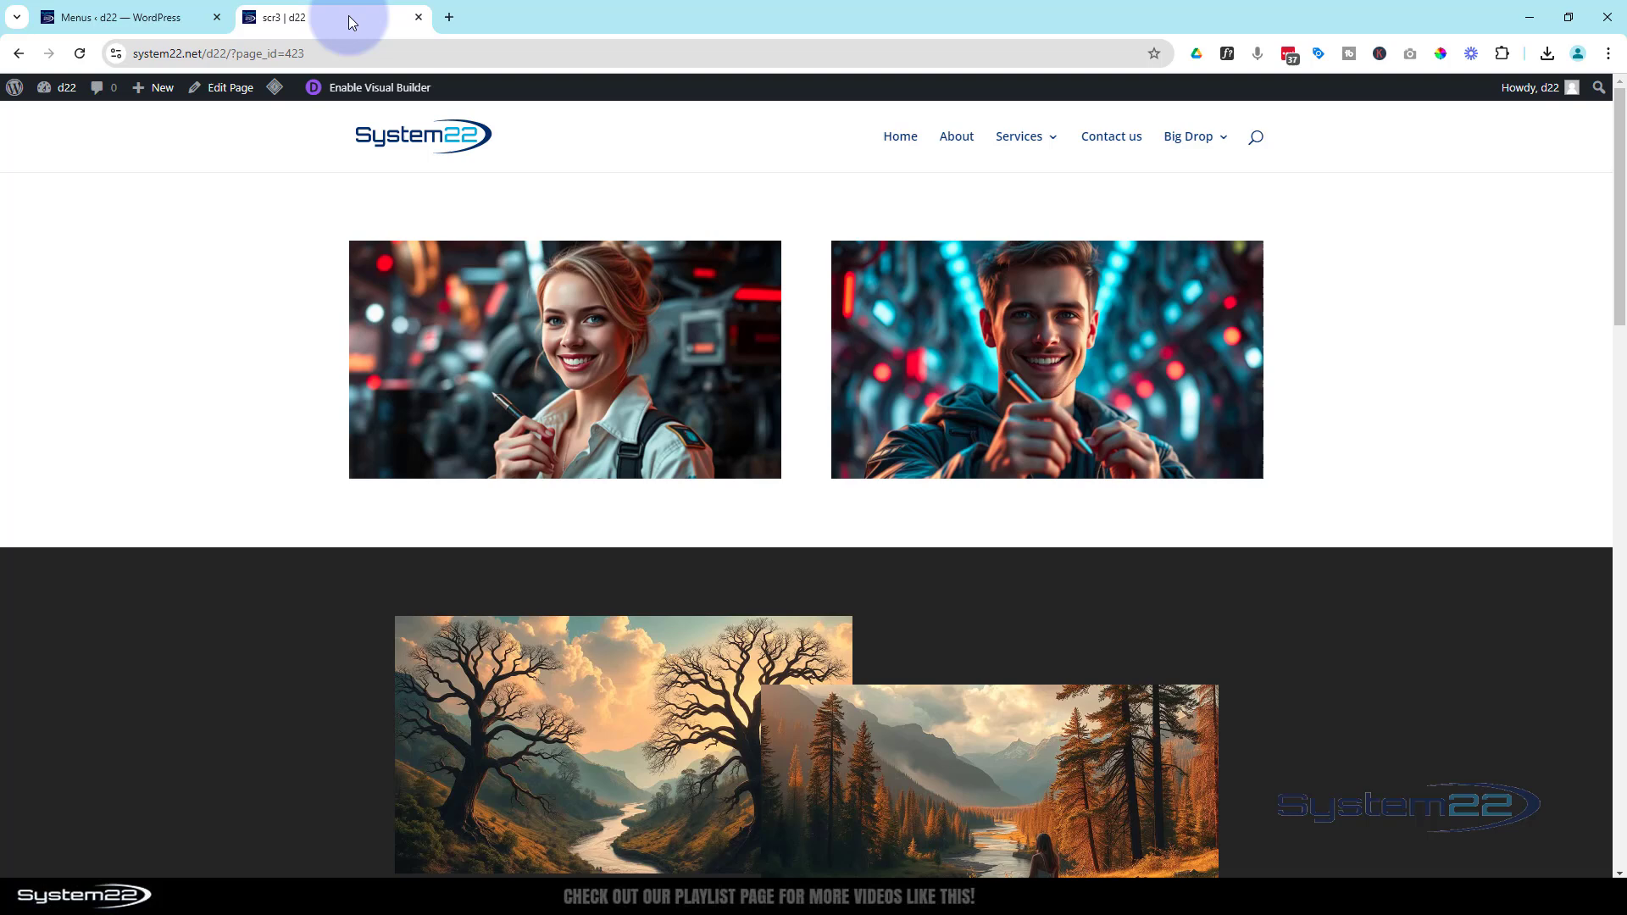
{"action": "left_click", "coordinate": [1019, 136]}
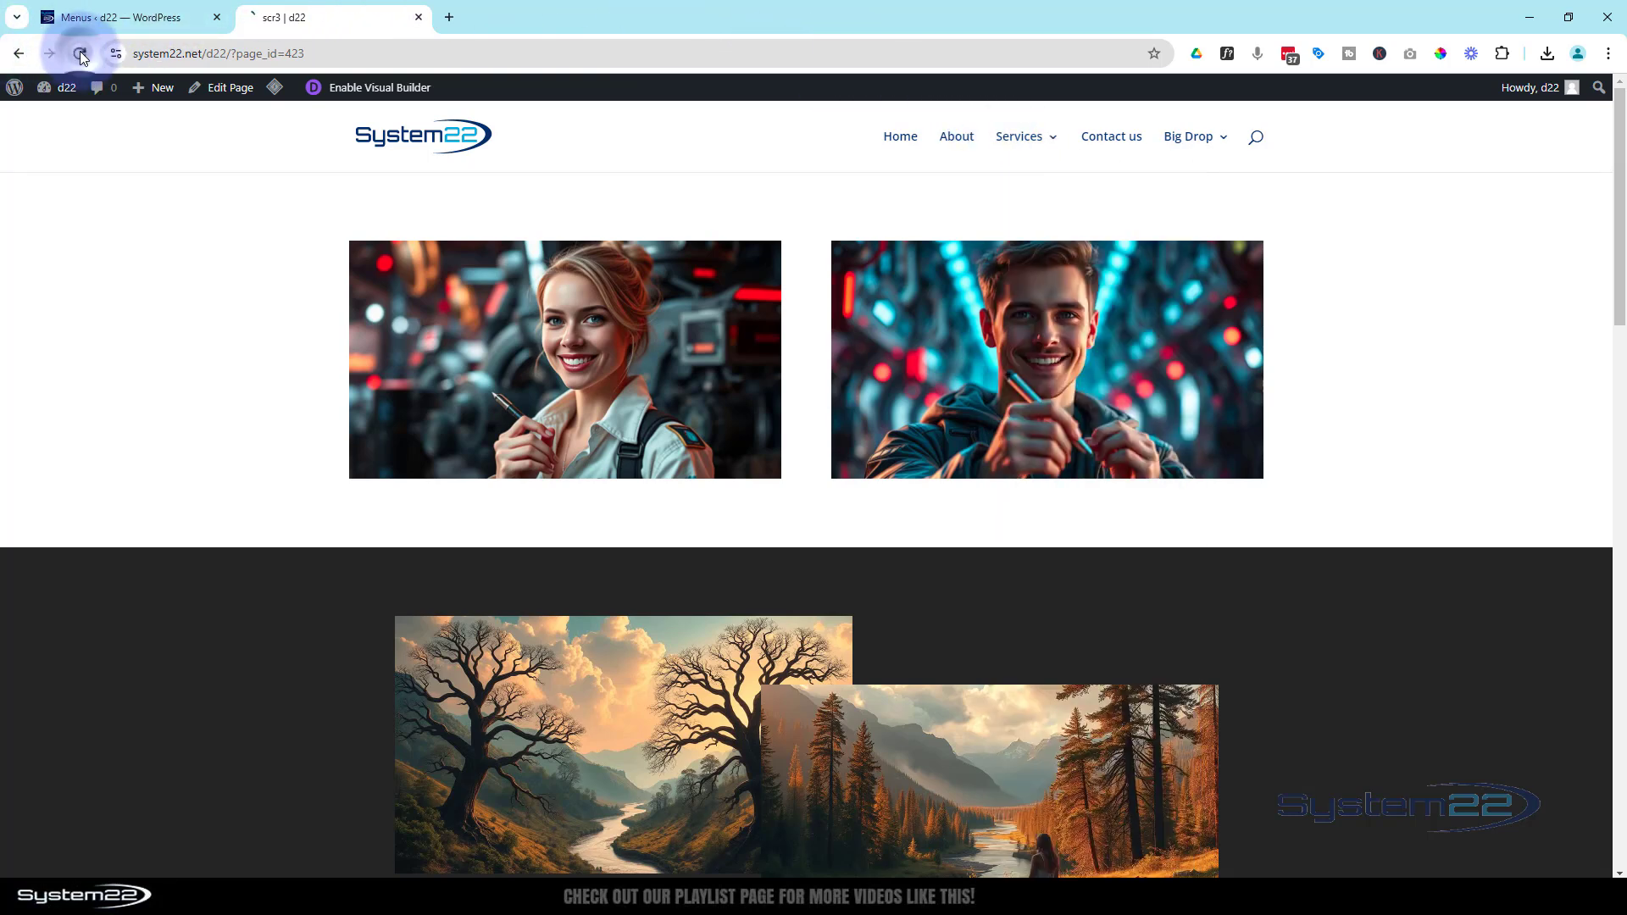
{"action": "left_click", "coordinate": [79, 52]}
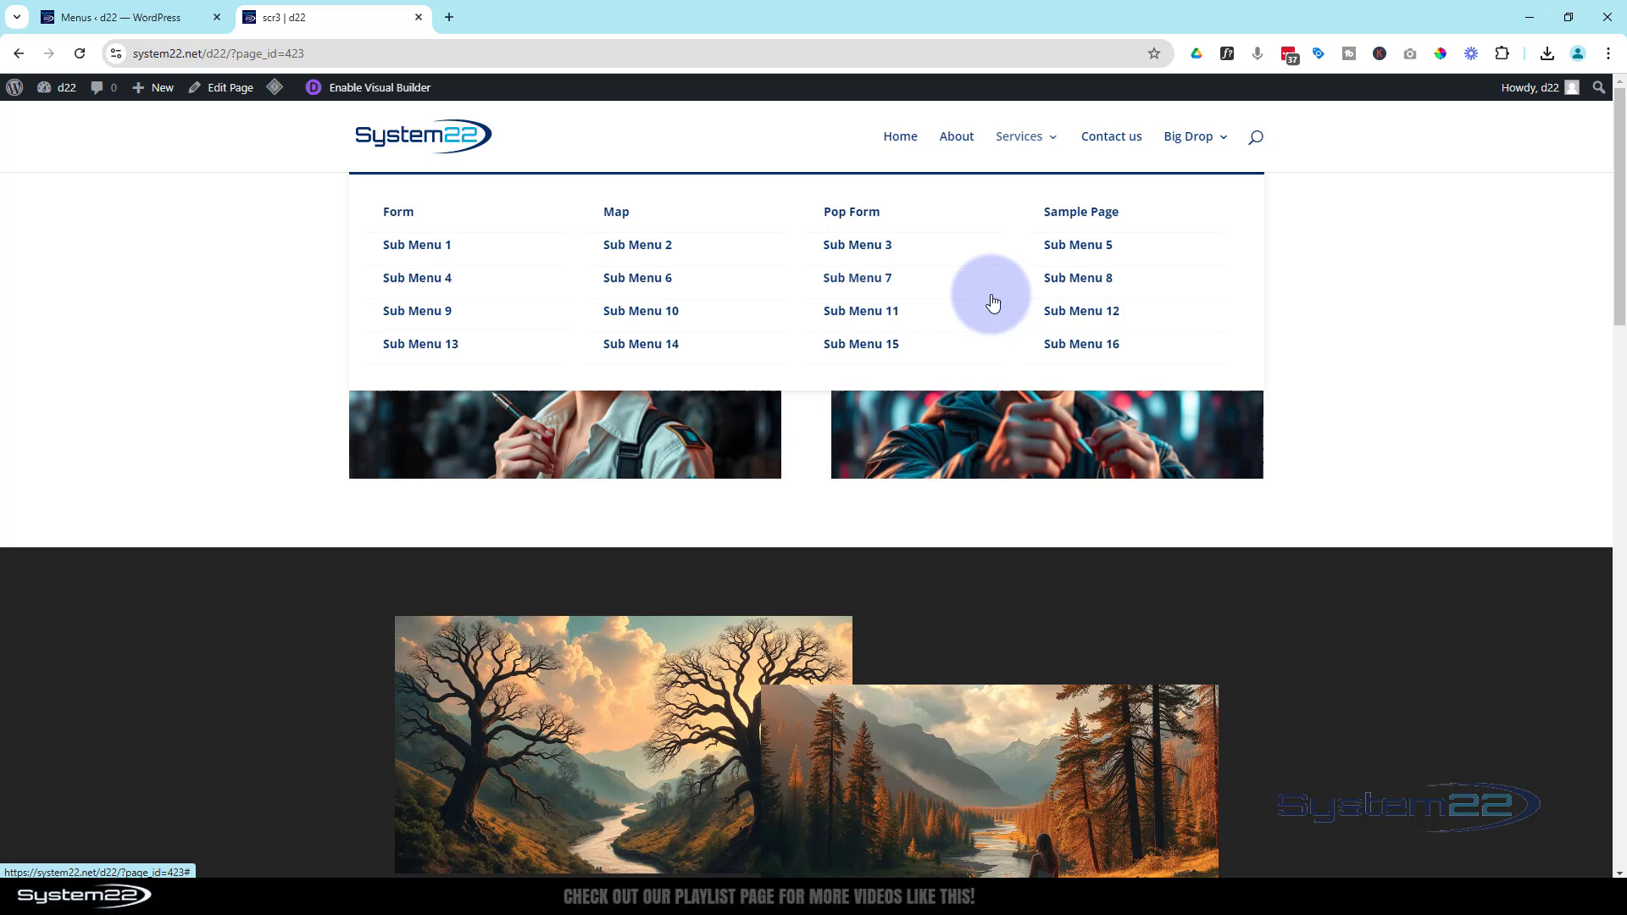
{"action": "mouse_move", "coordinate": [720, 278]}
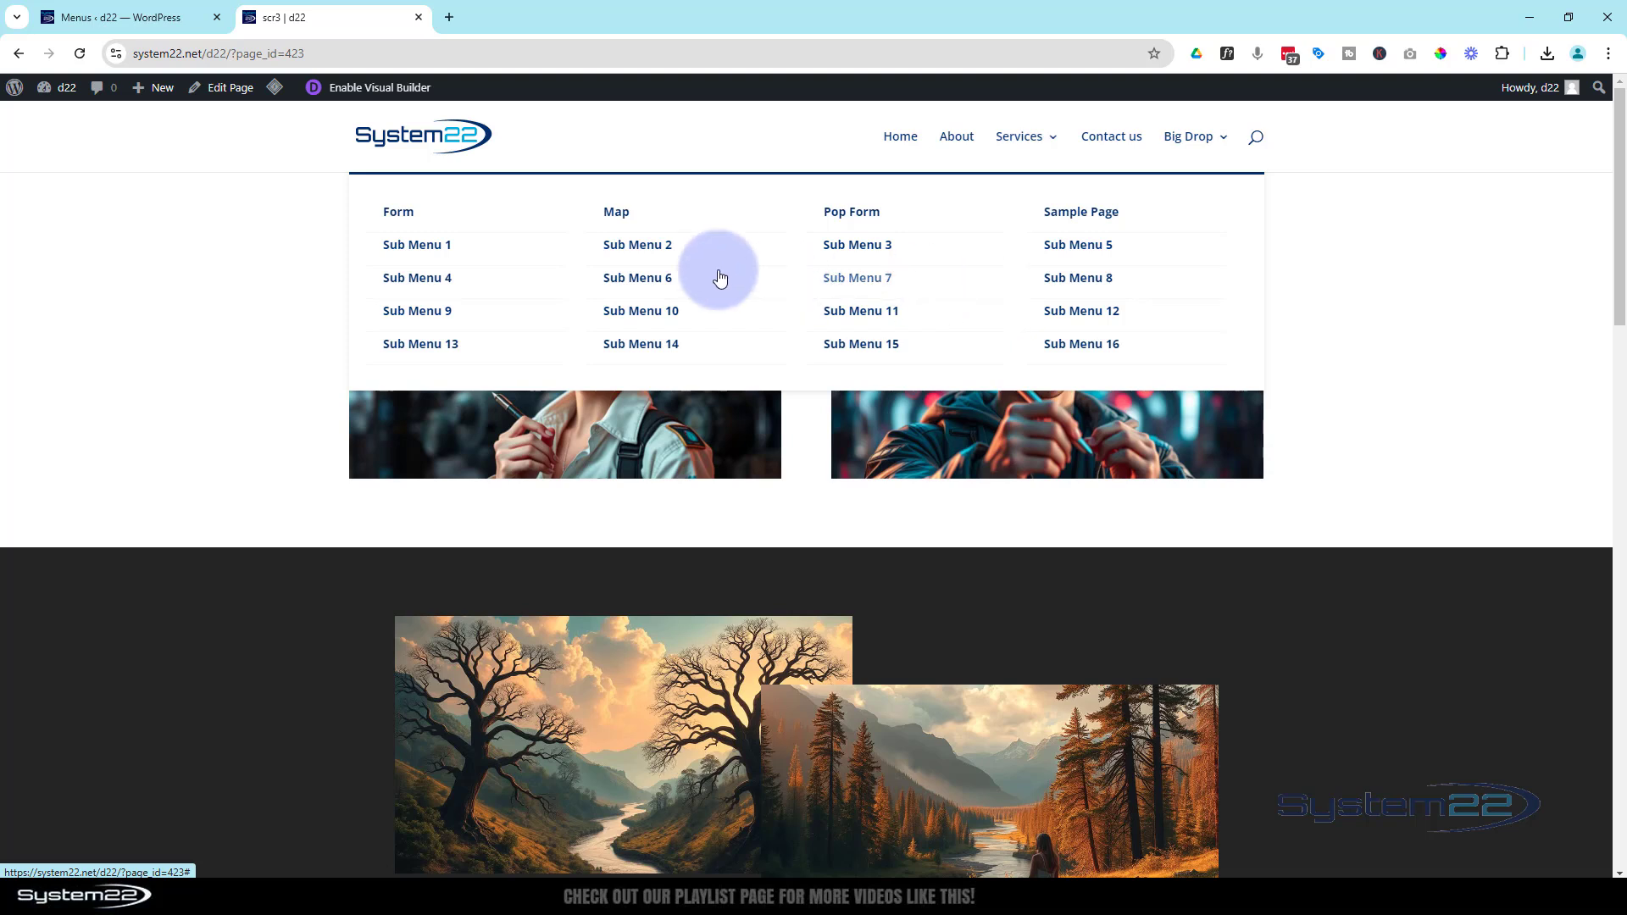
{"action": "mouse_move", "coordinate": [524, 359]}
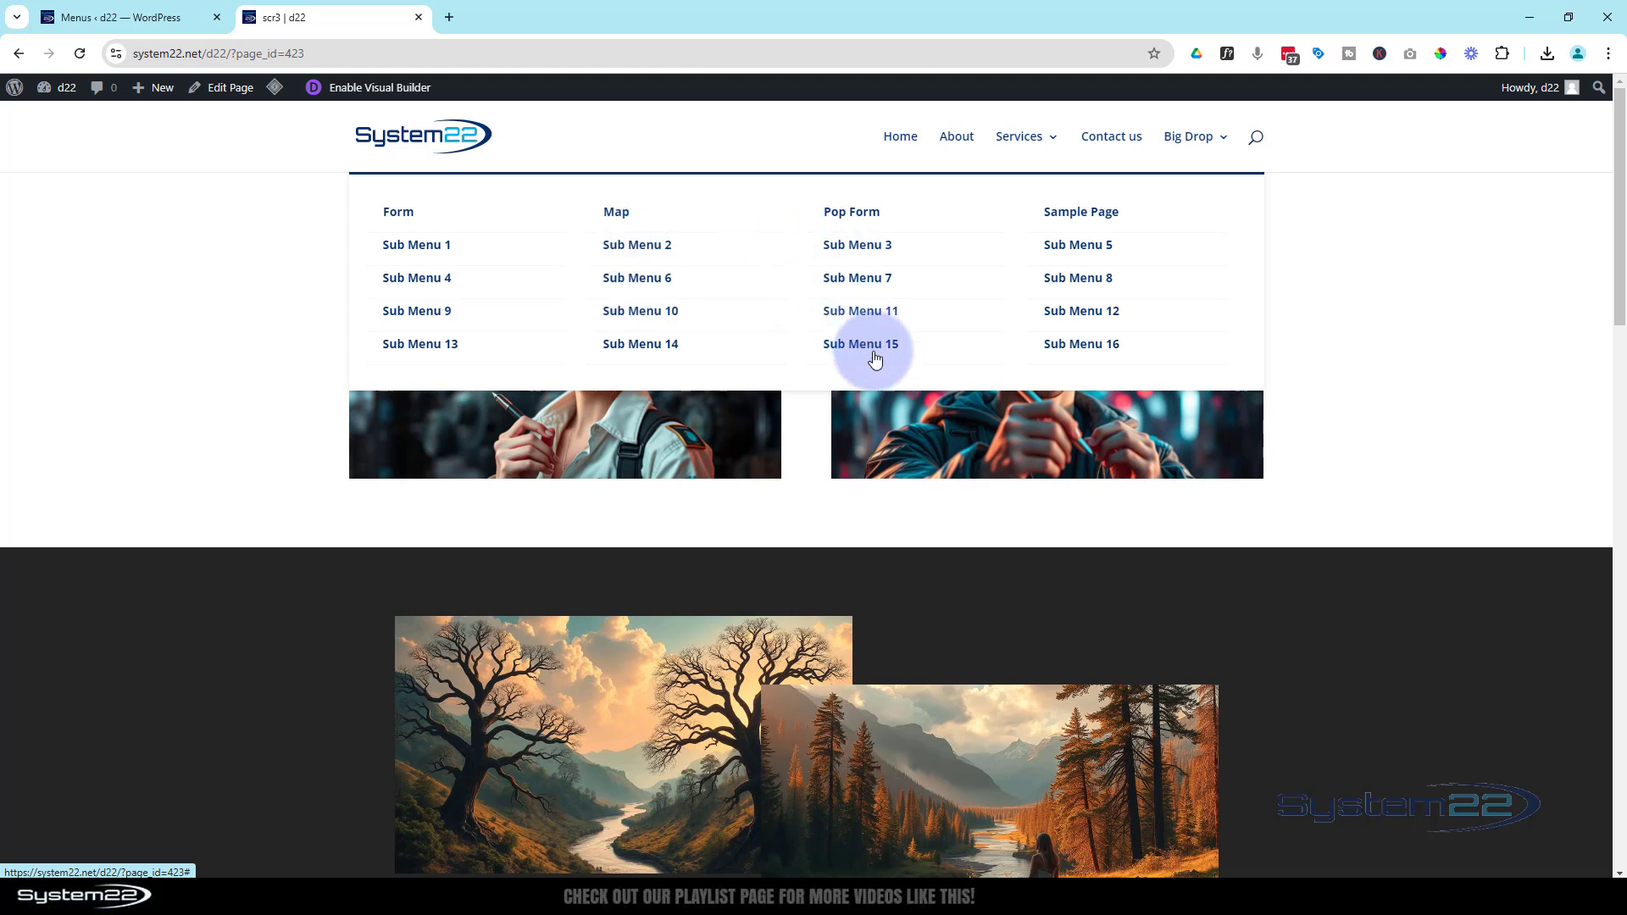
{"action": "mouse_move", "coordinate": [1147, 327]}
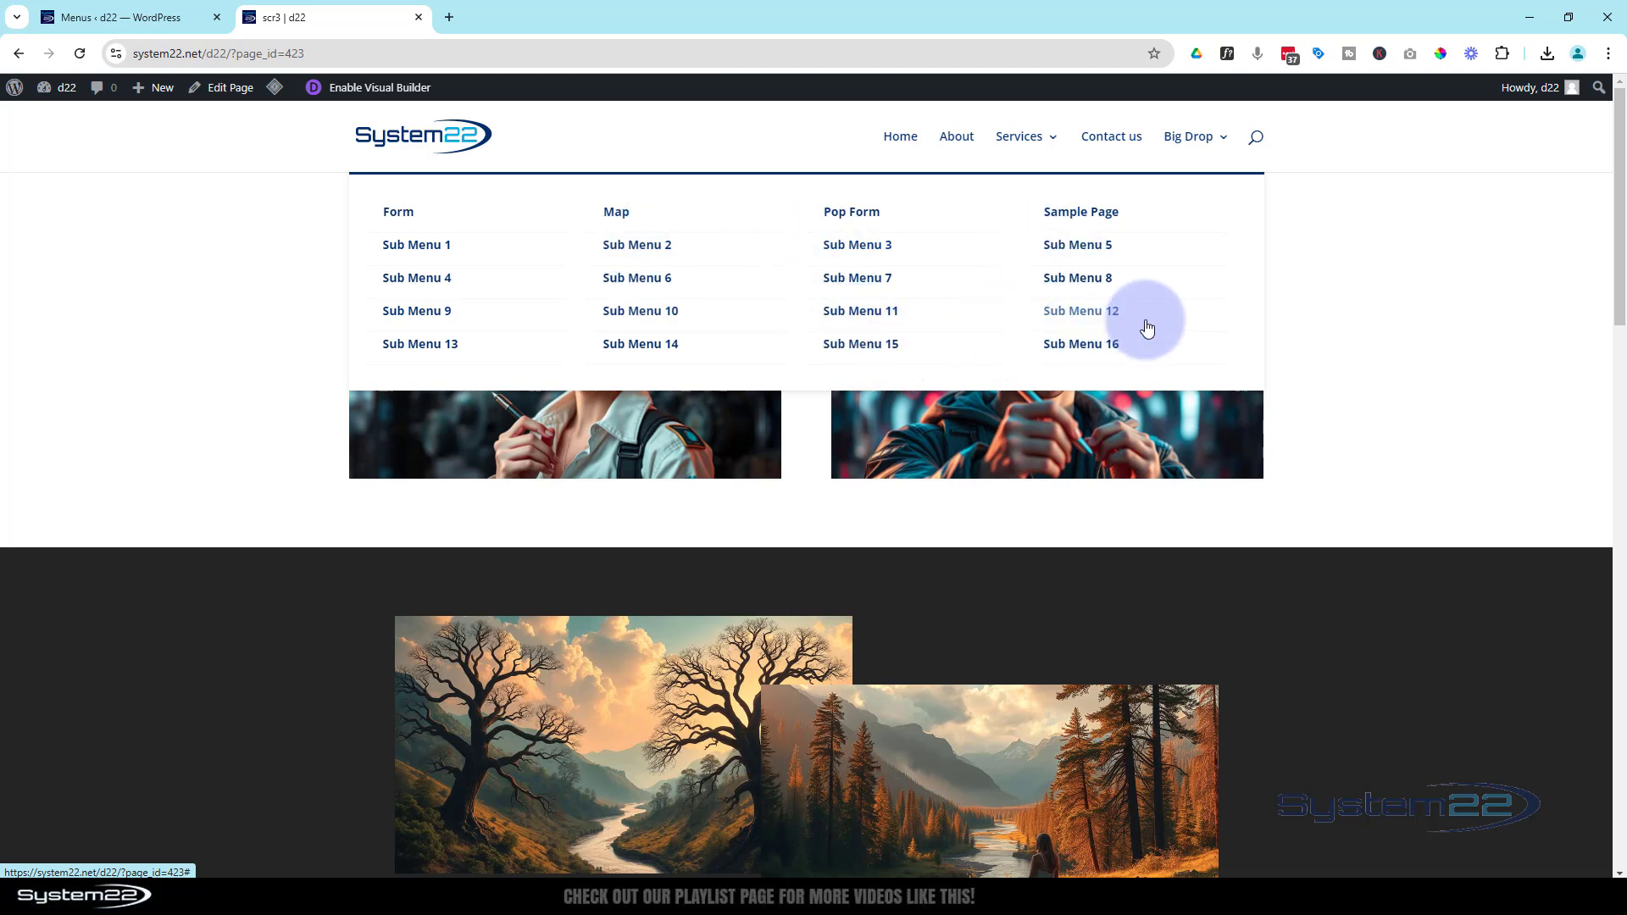
{"action": "mouse_move", "coordinate": [1419, 269]}
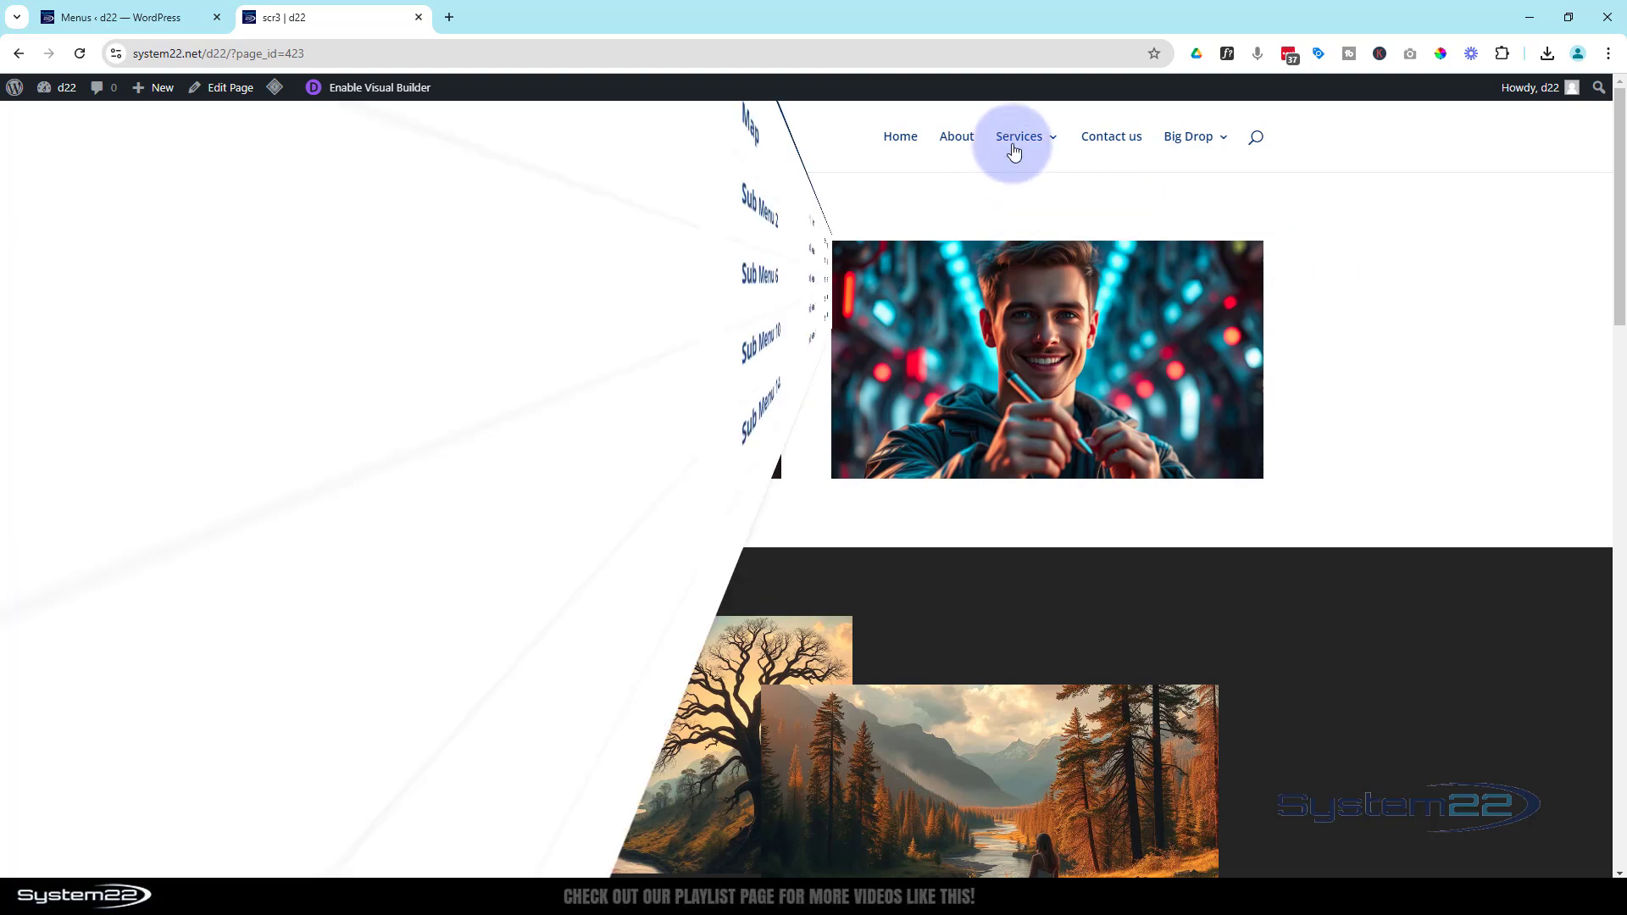
{"action": "left_click", "coordinate": [1019, 136]}
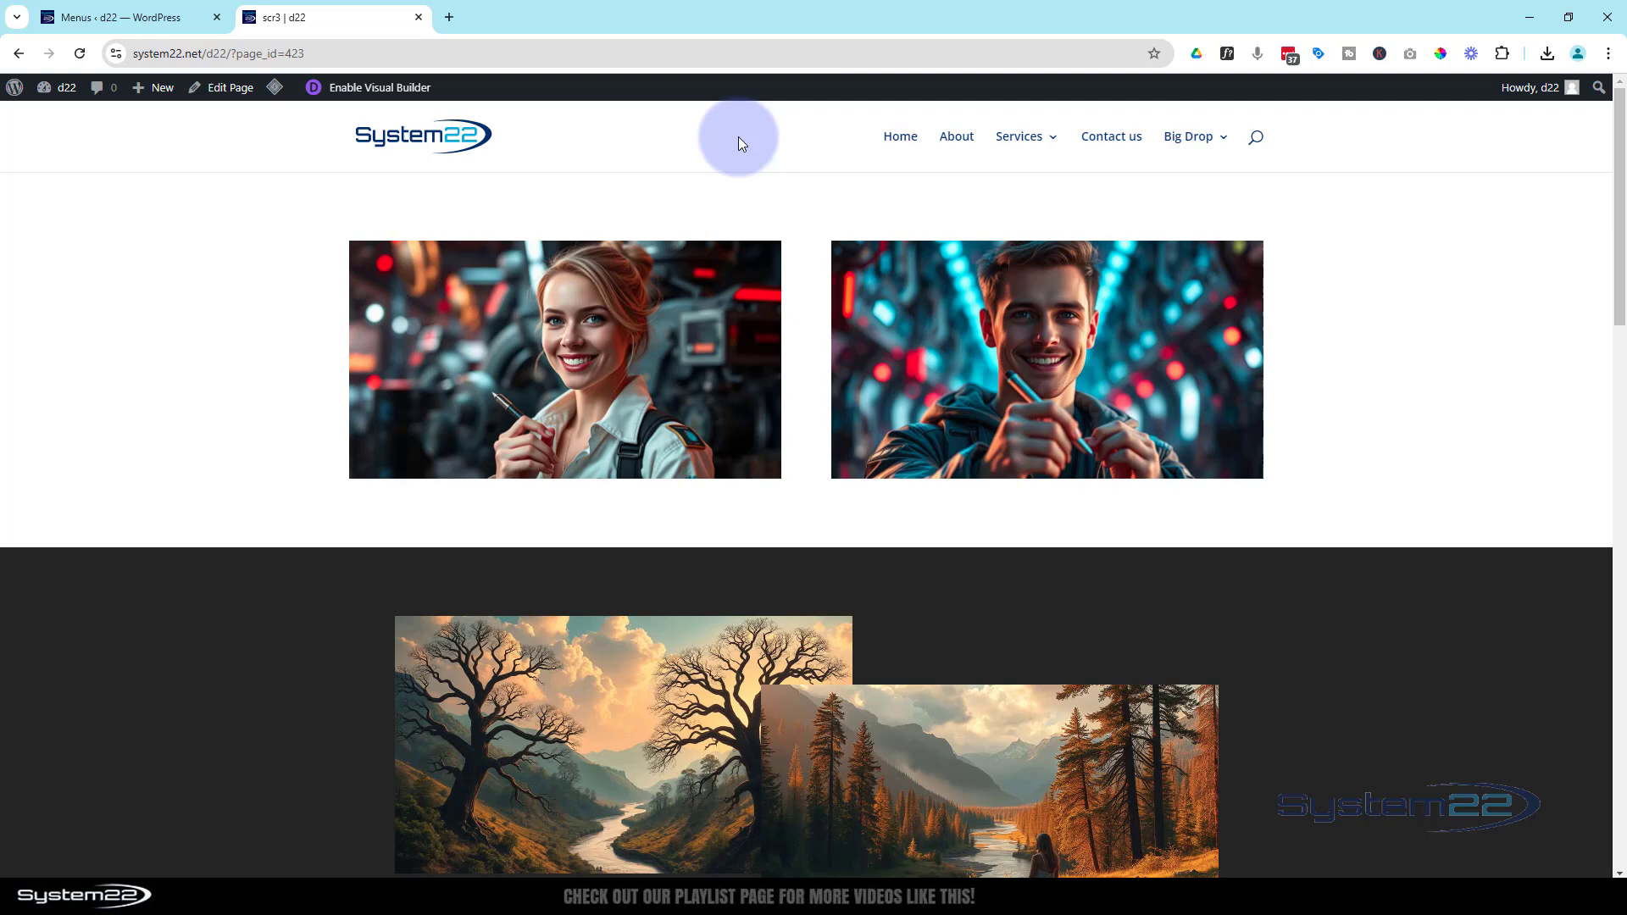
{"action": "mouse_move", "coordinate": [862, 124]}
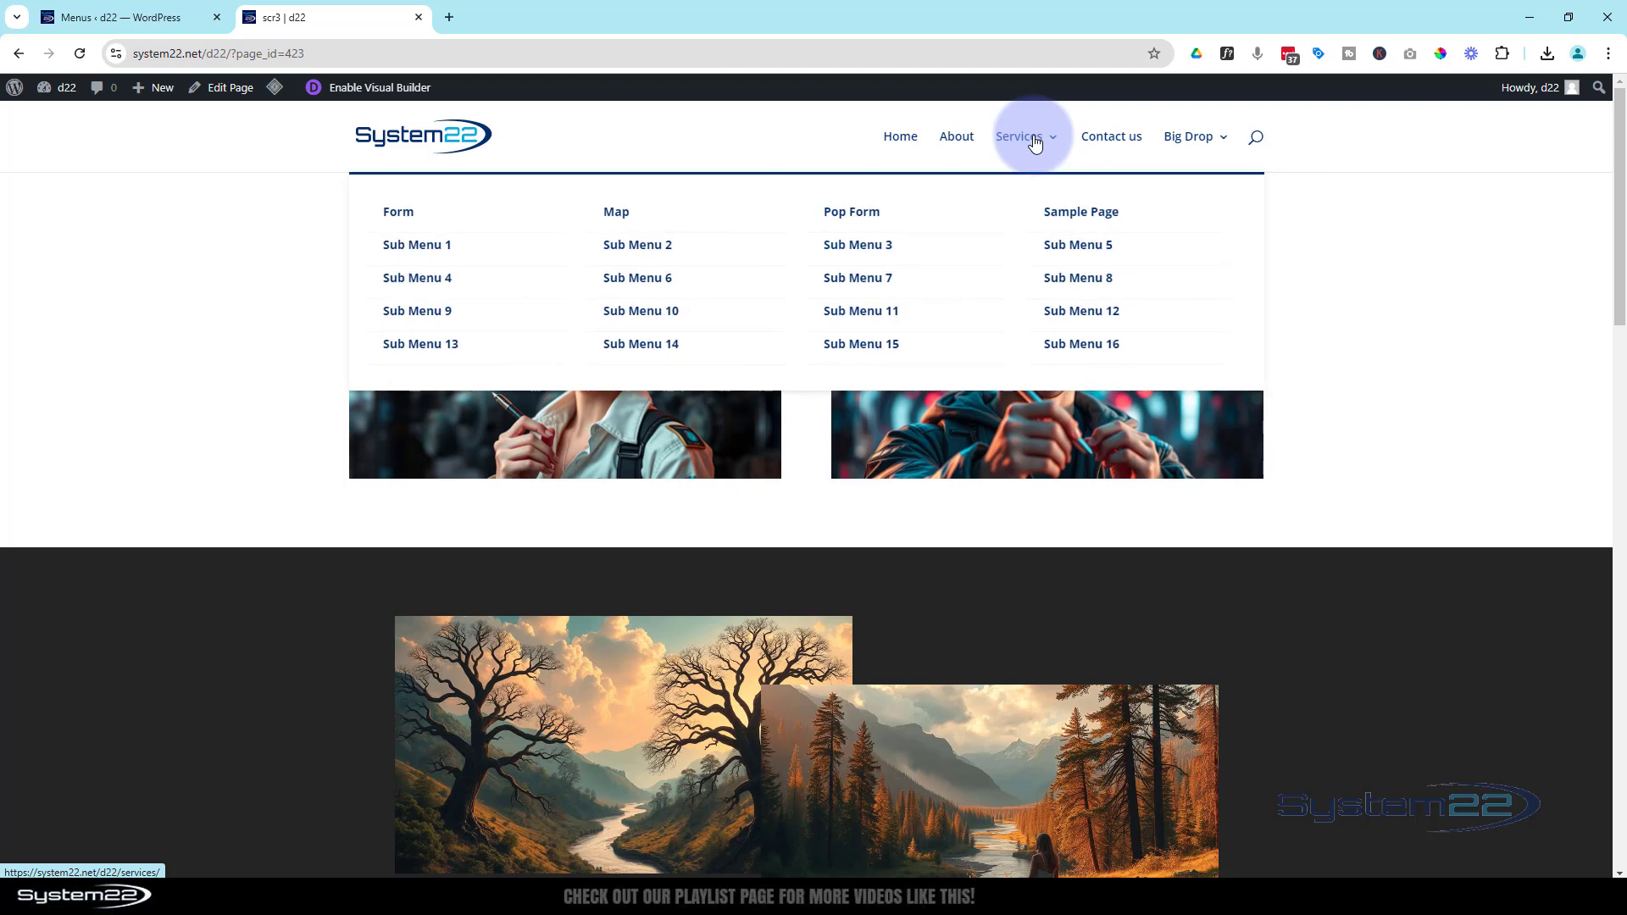
{"action": "mouse_move", "coordinate": [999, 327]}
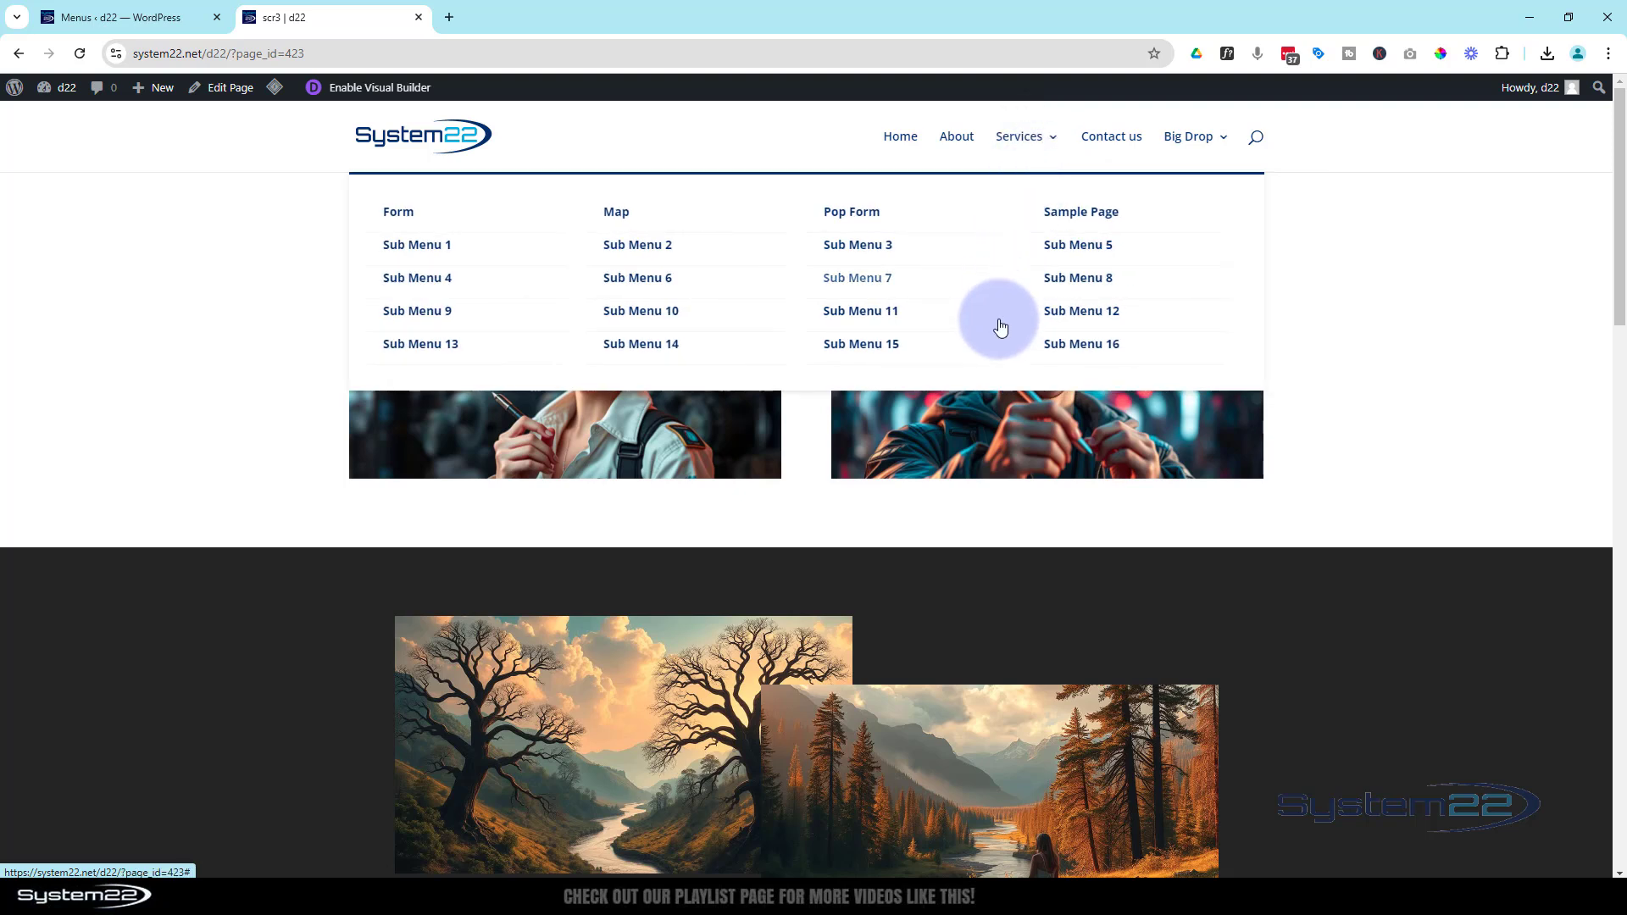
{"action": "mouse_move", "coordinate": [995, 281]}
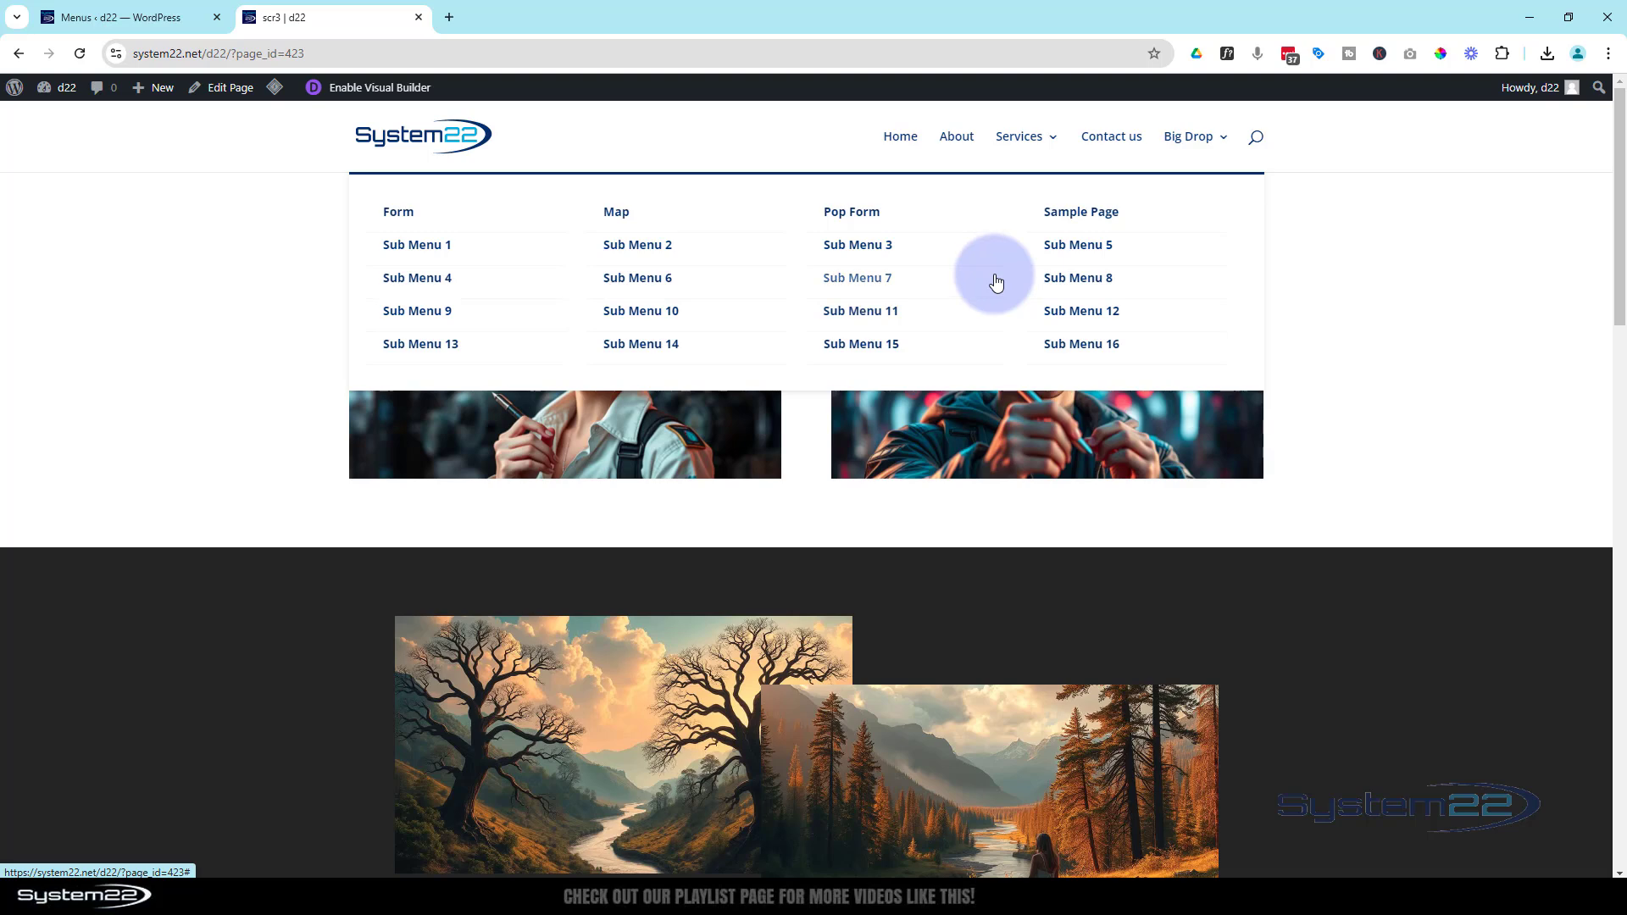
{"action": "mouse_move", "coordinate": [746, 142]}
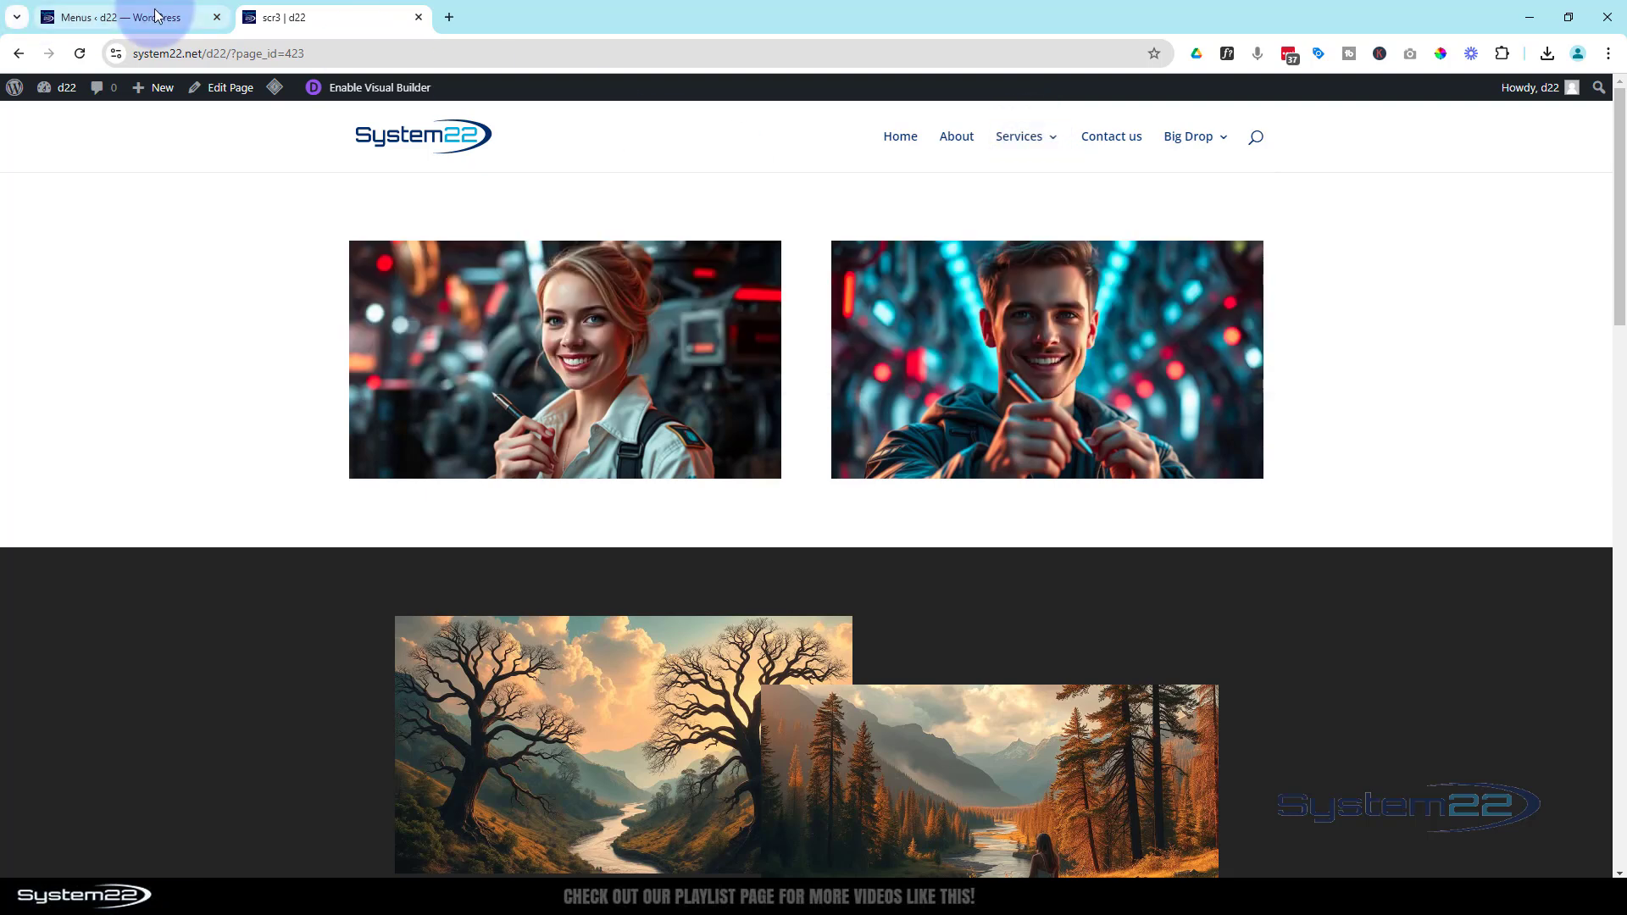
Step: Open the Customizer's Header & Navigation > Primary Menu Bar settings
{"action": "left_click", "coordinate": [49, 432]}
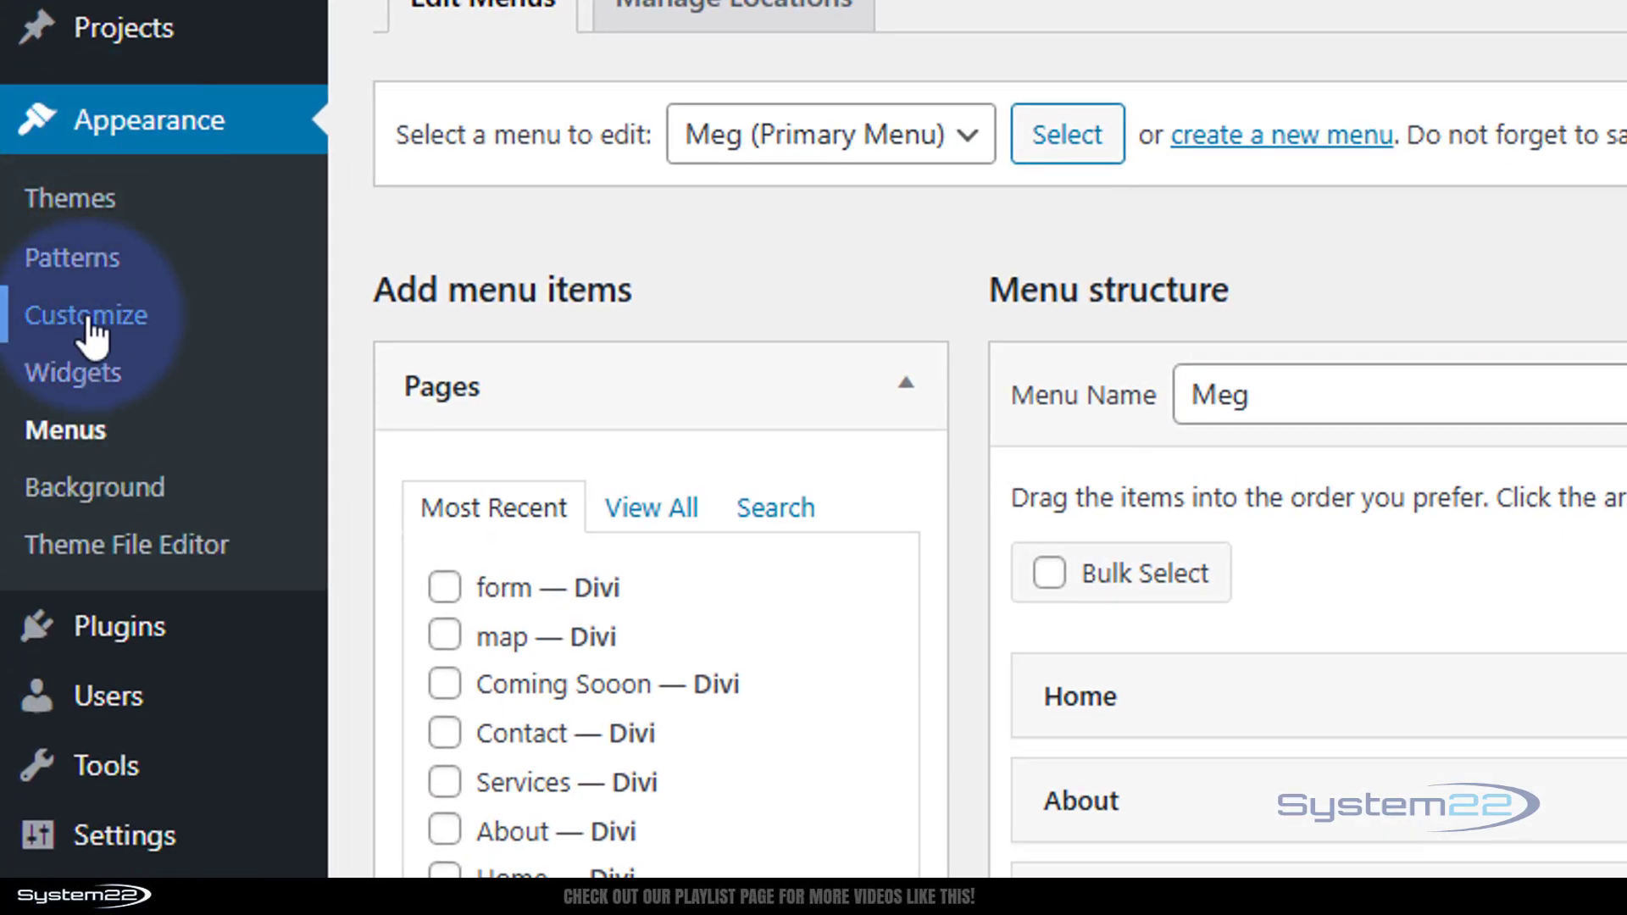
{"action": "left_click", "coordinate": [85, 315]}
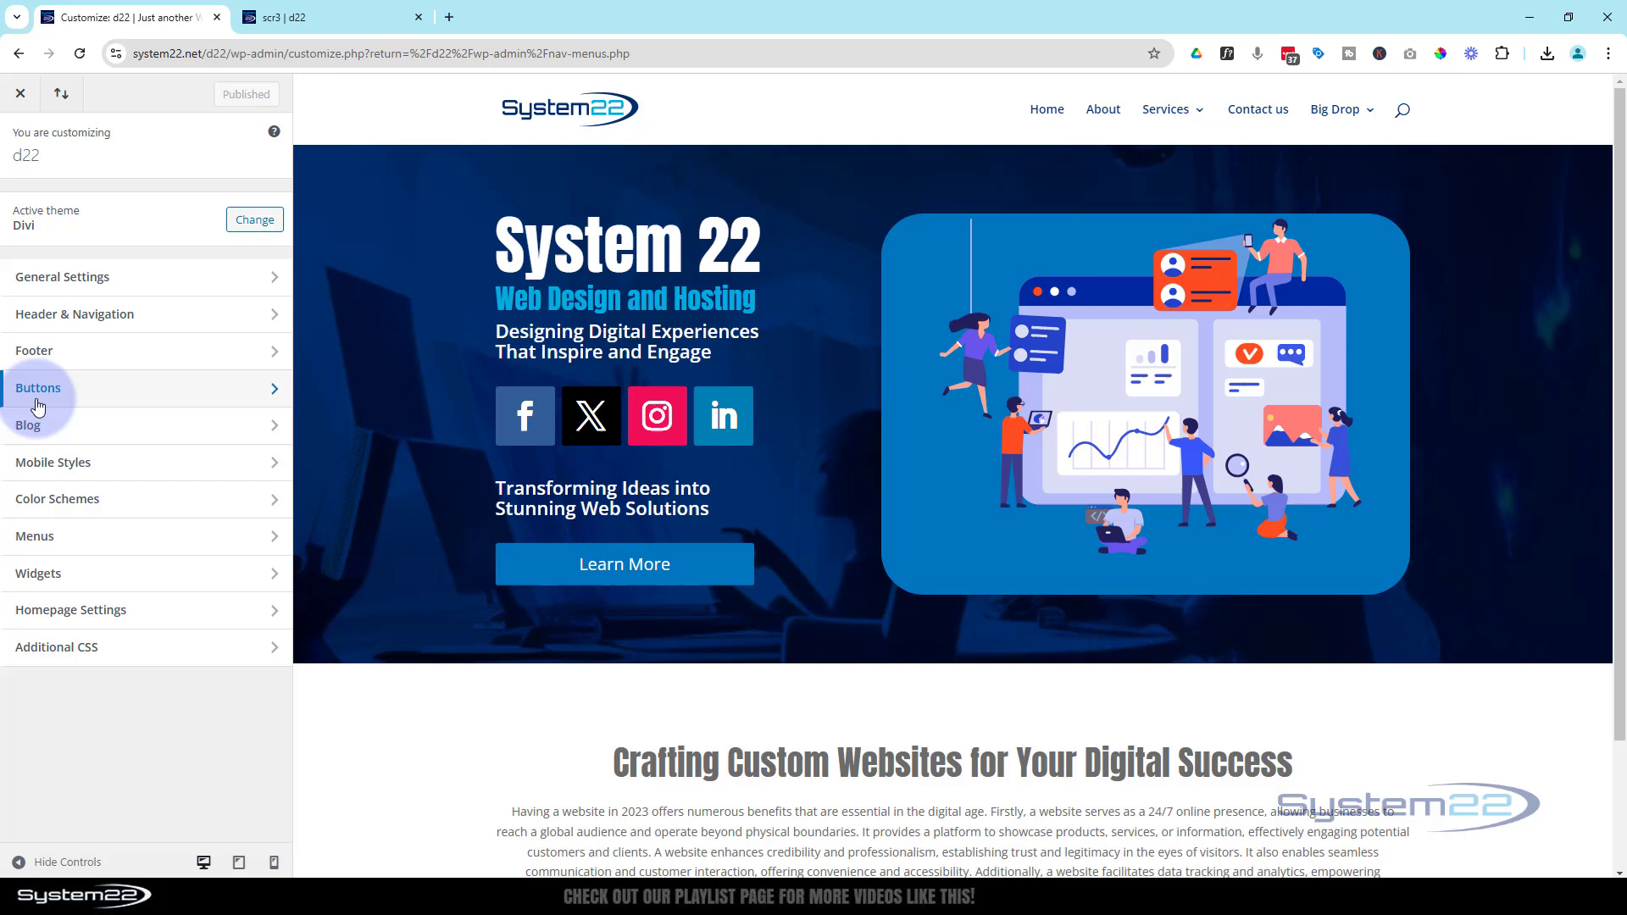
{"action": "mouse_move", "coordinate": [93, 321]}
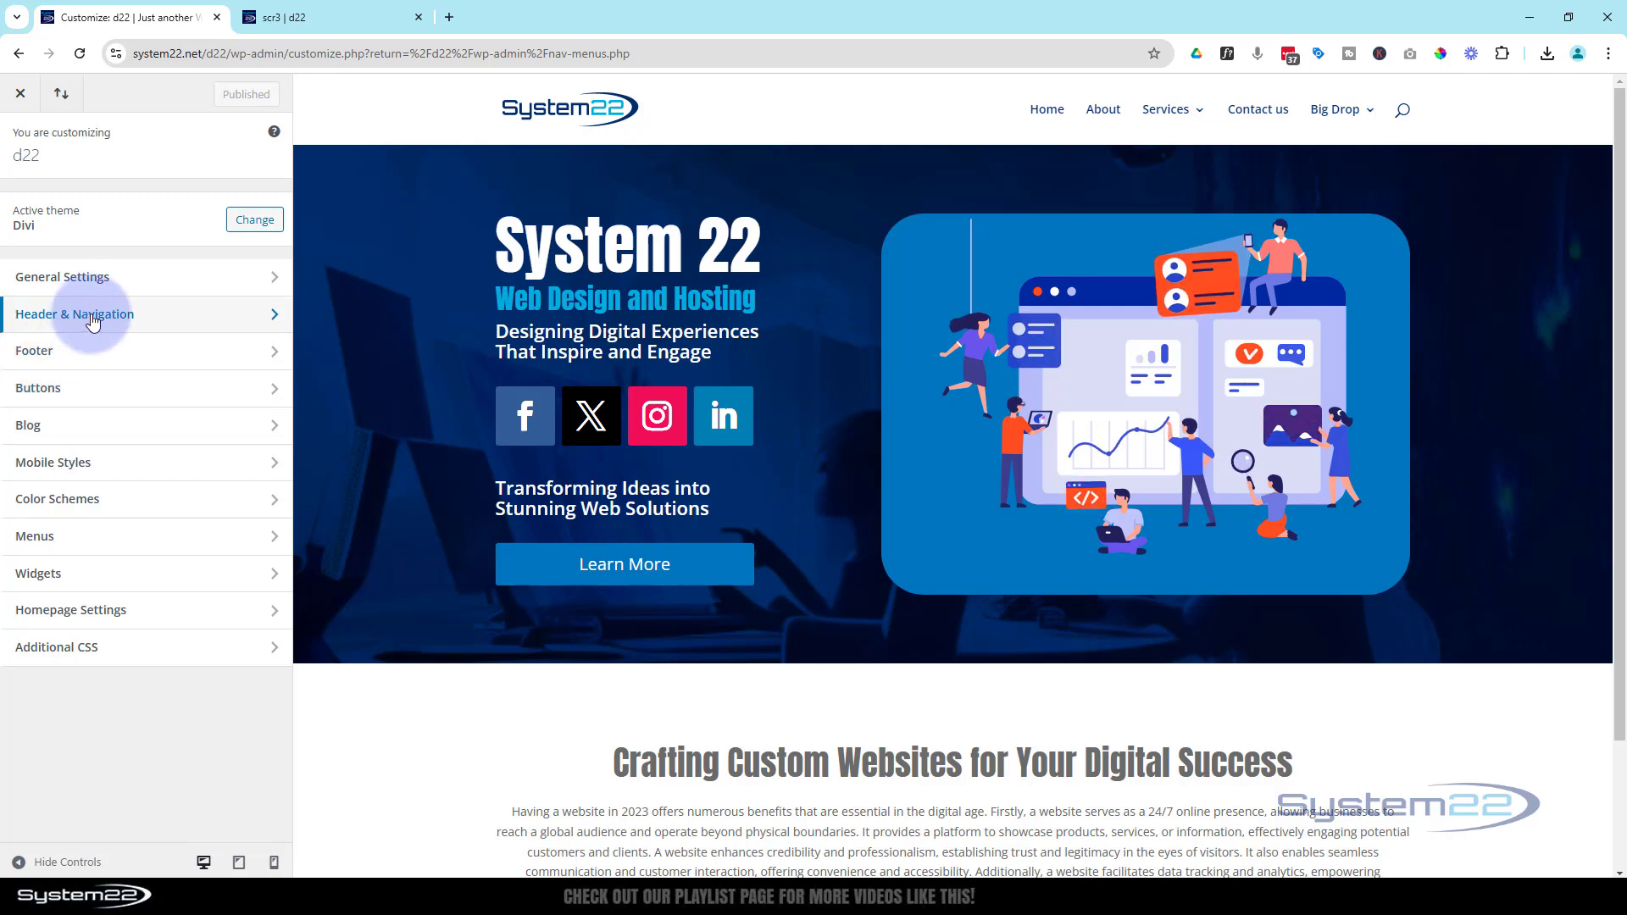
{"action": "left_click", "coordinate": [73, 315]}
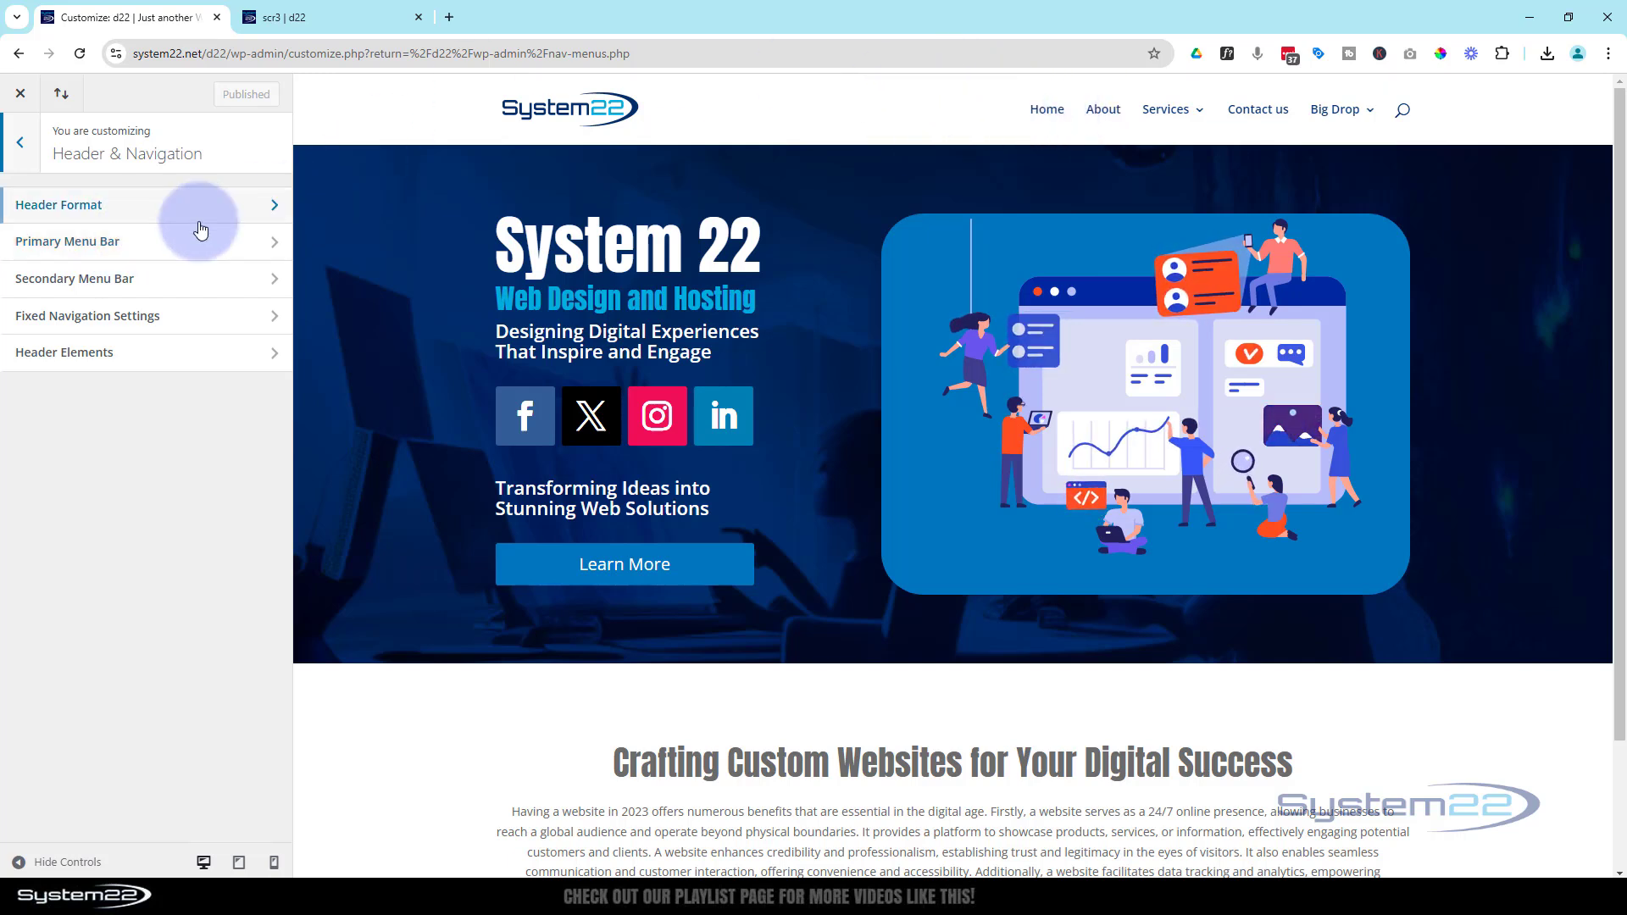
{"action": "left_click", "coordinate": [68, 240]}
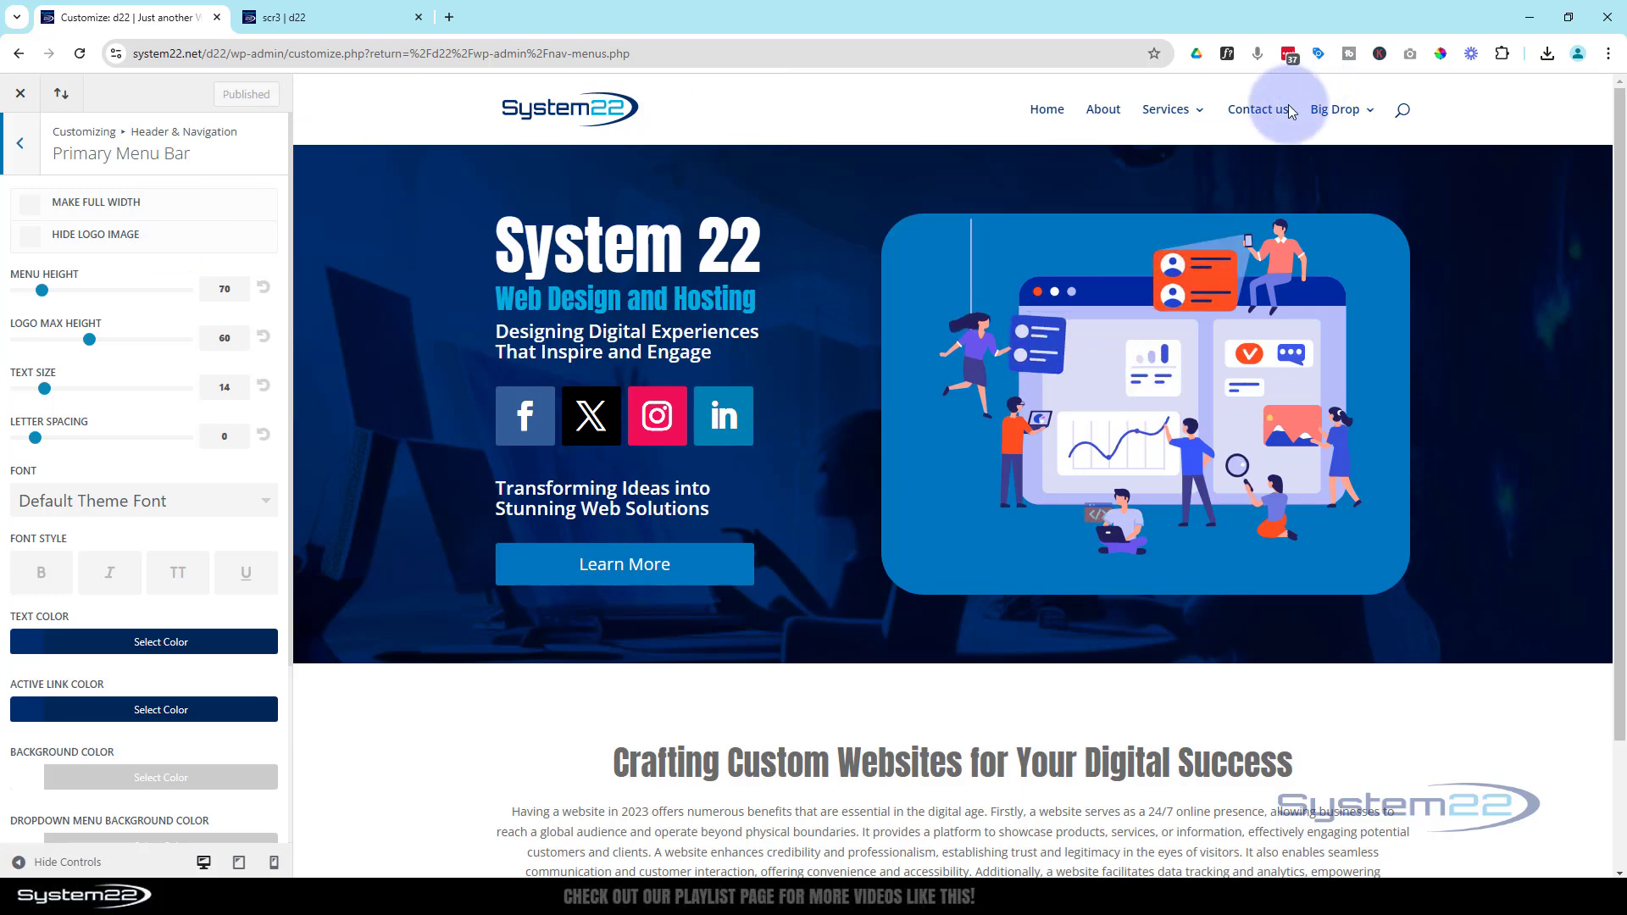
Step: Set the dropdown background to #333333 and the dropdown link text to orange #e09900
{"action": "left_click", "coordinate": [1166, 109]}
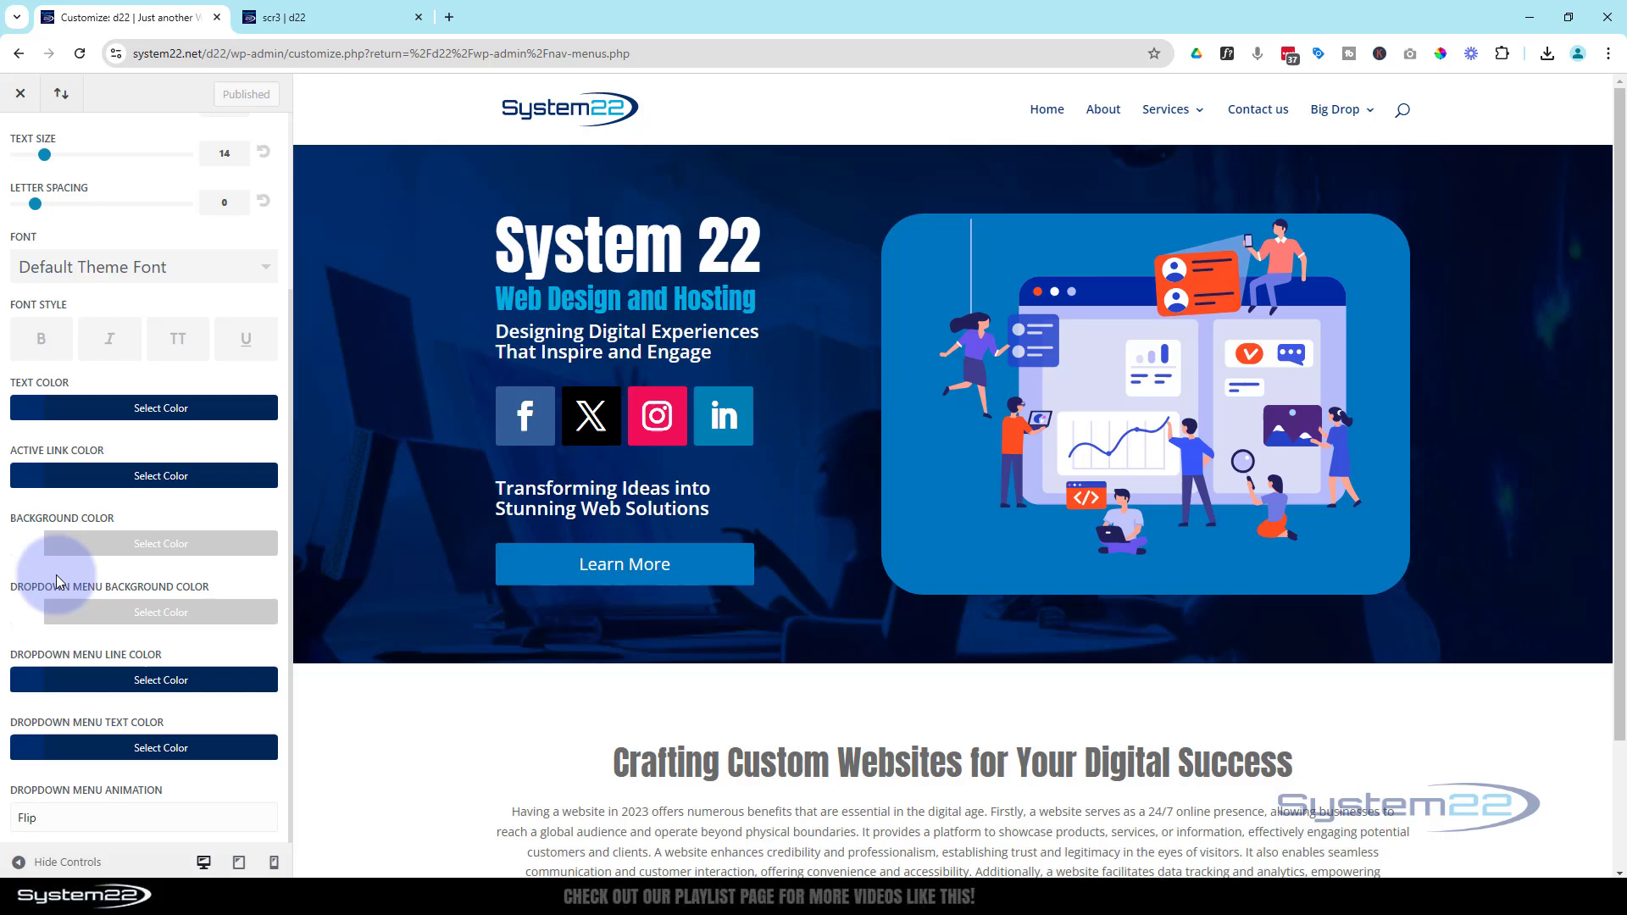
{"action": "left_click", "coordinate": [161, 612]}
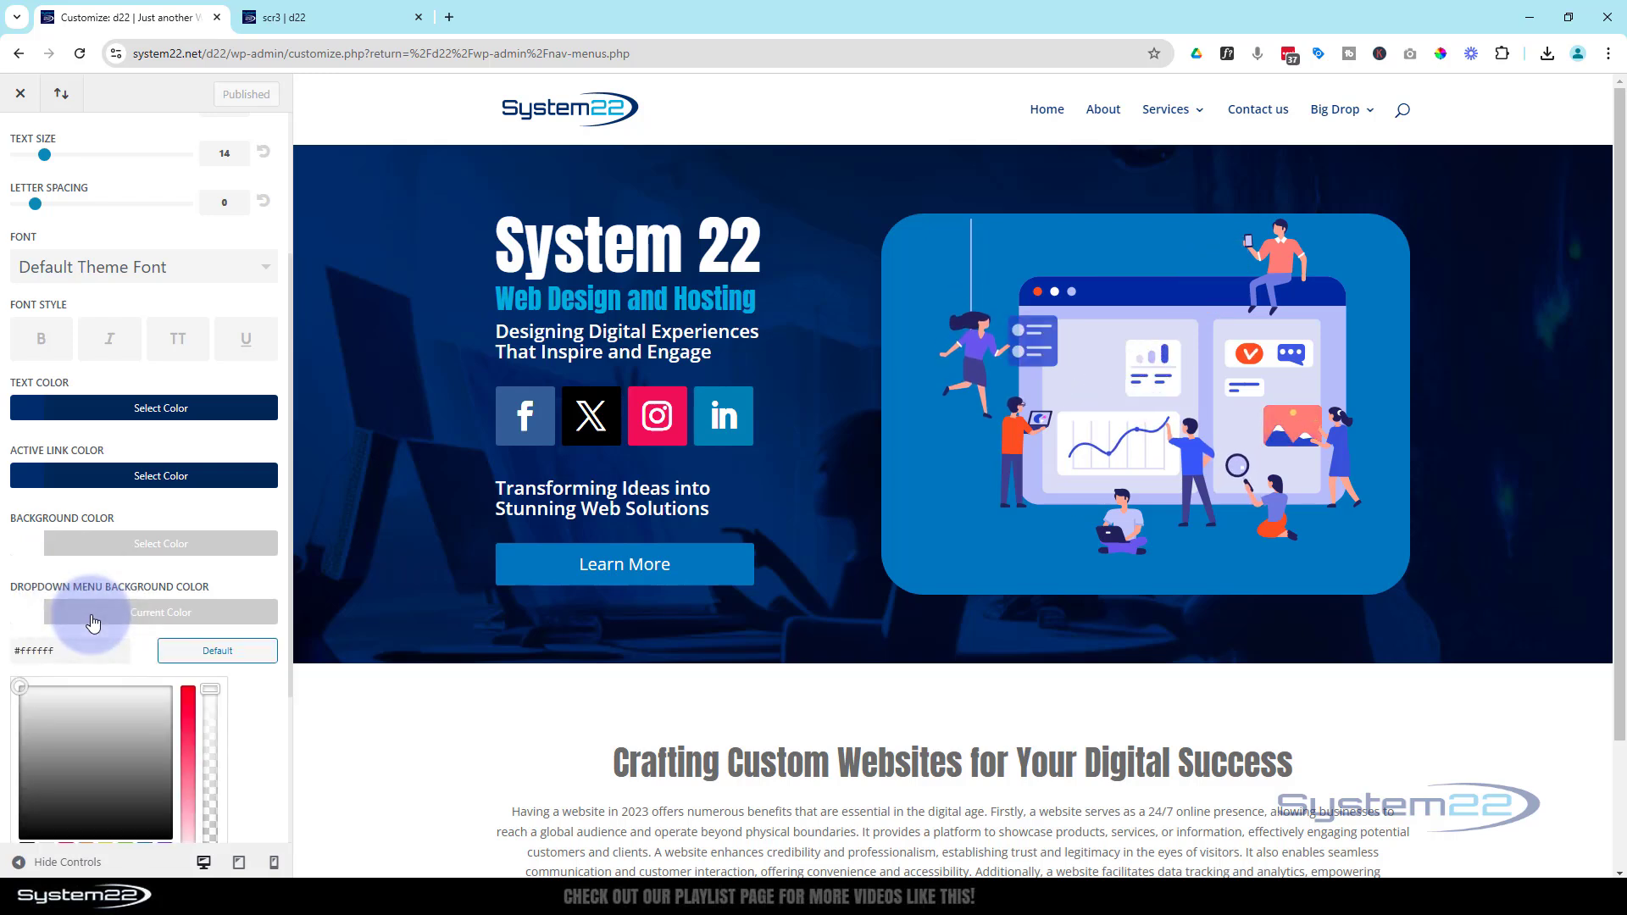
{"action": "scroll", "scroll_direction": "down", "scroll_amount": 3}
{"action": "type", "text": "#333333"}
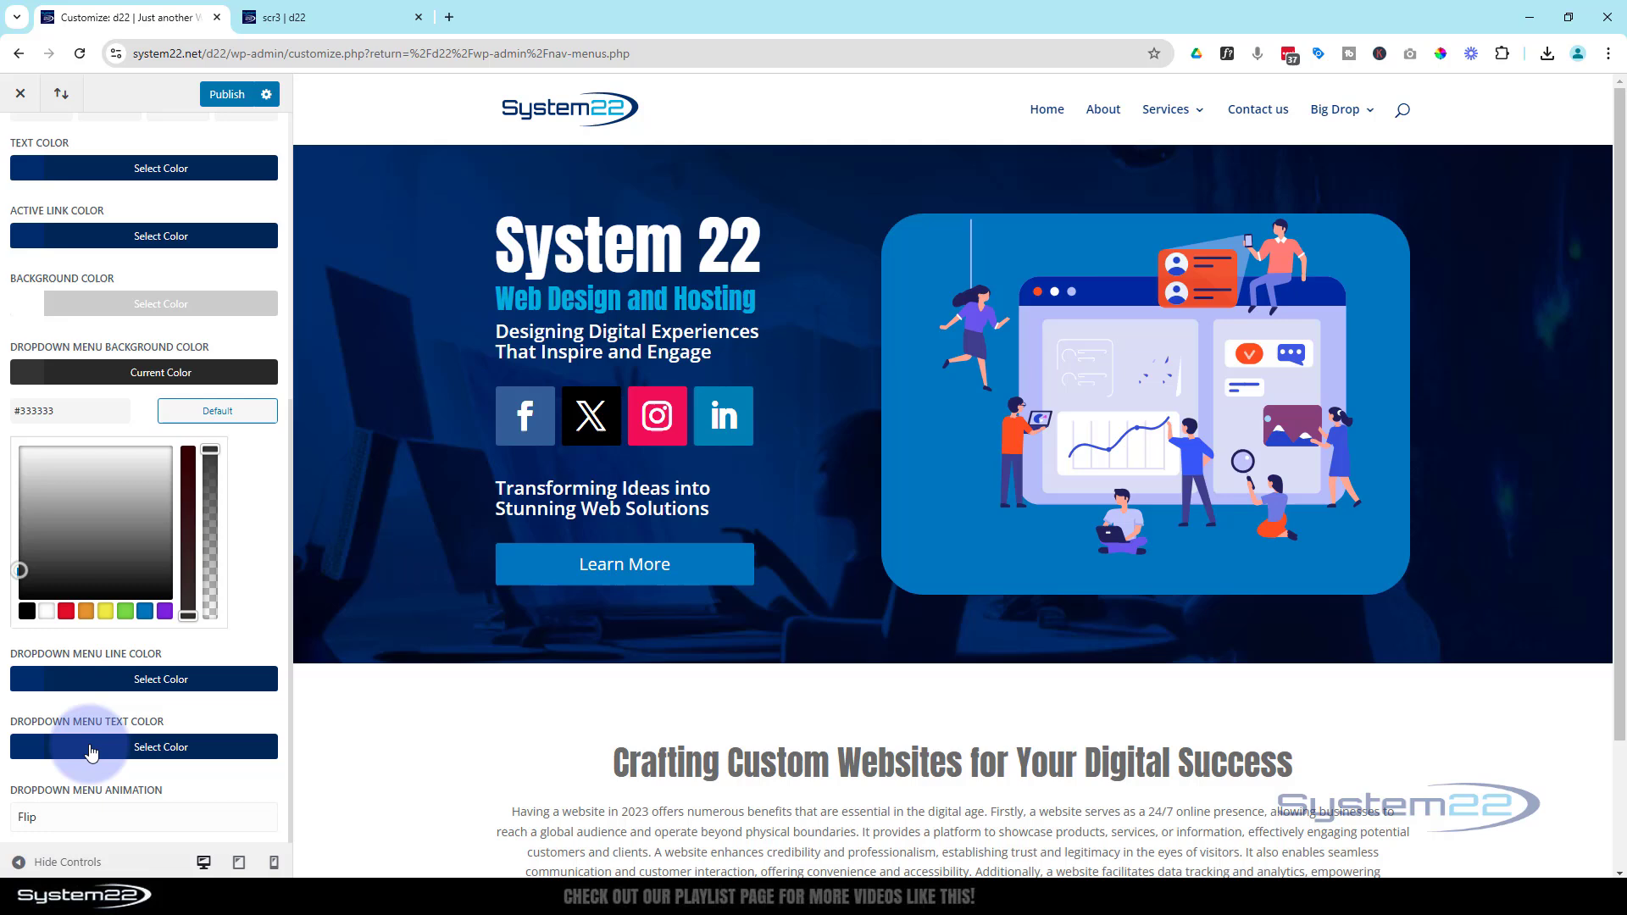
{"action": "left_click", "coordinate": [144, 745]}
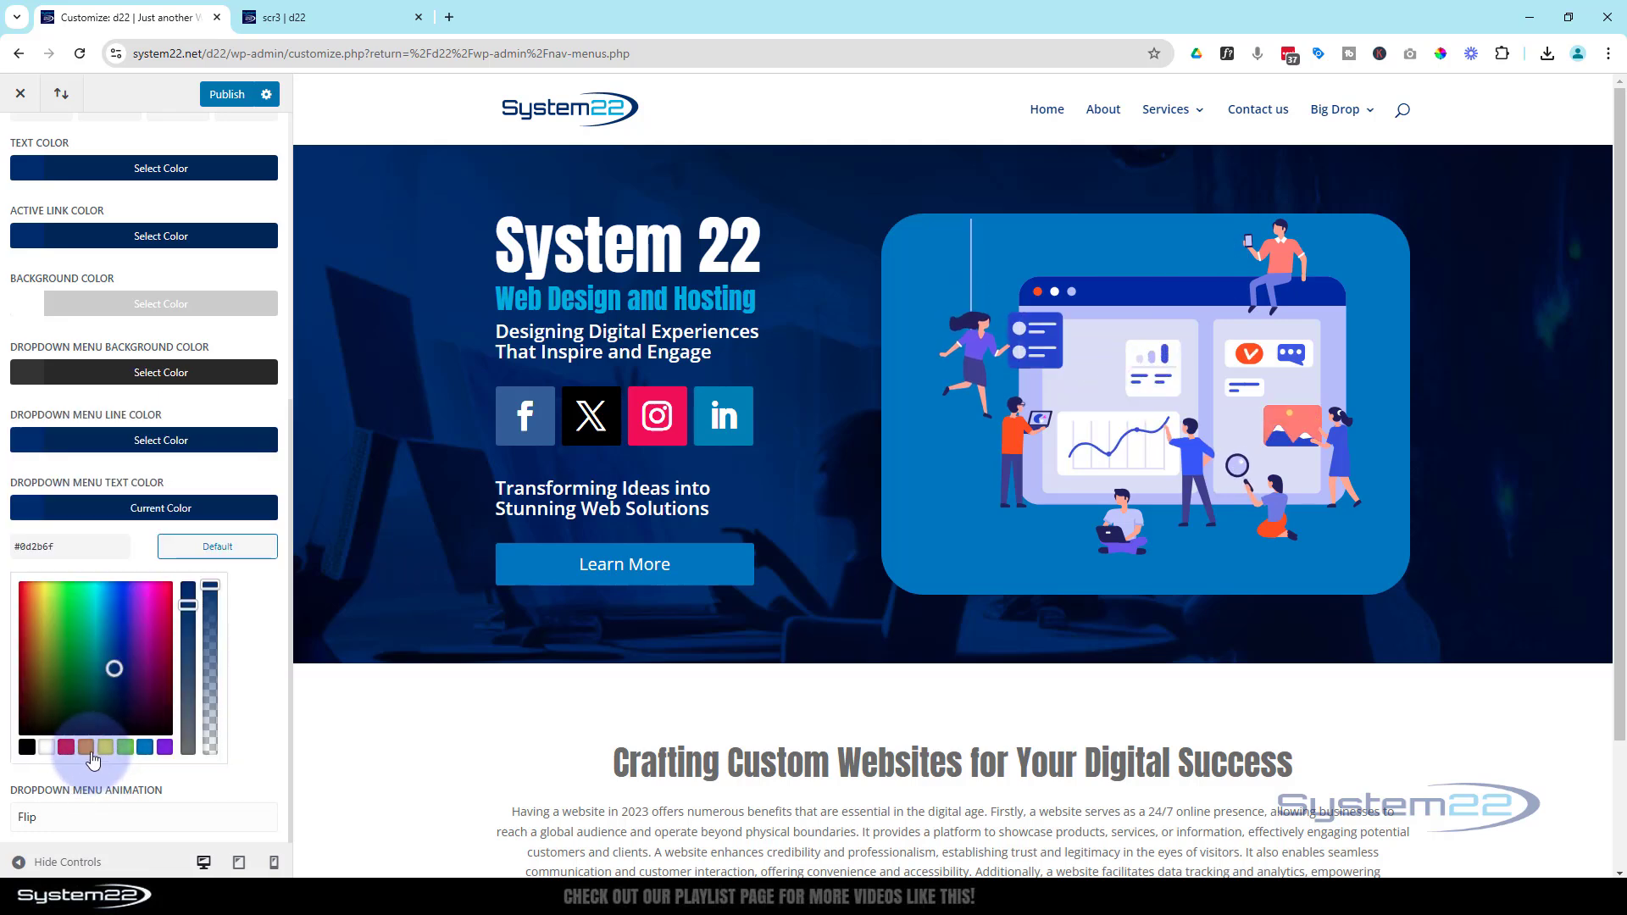
{"action": "left_click", "coordinate": [86, 747]}
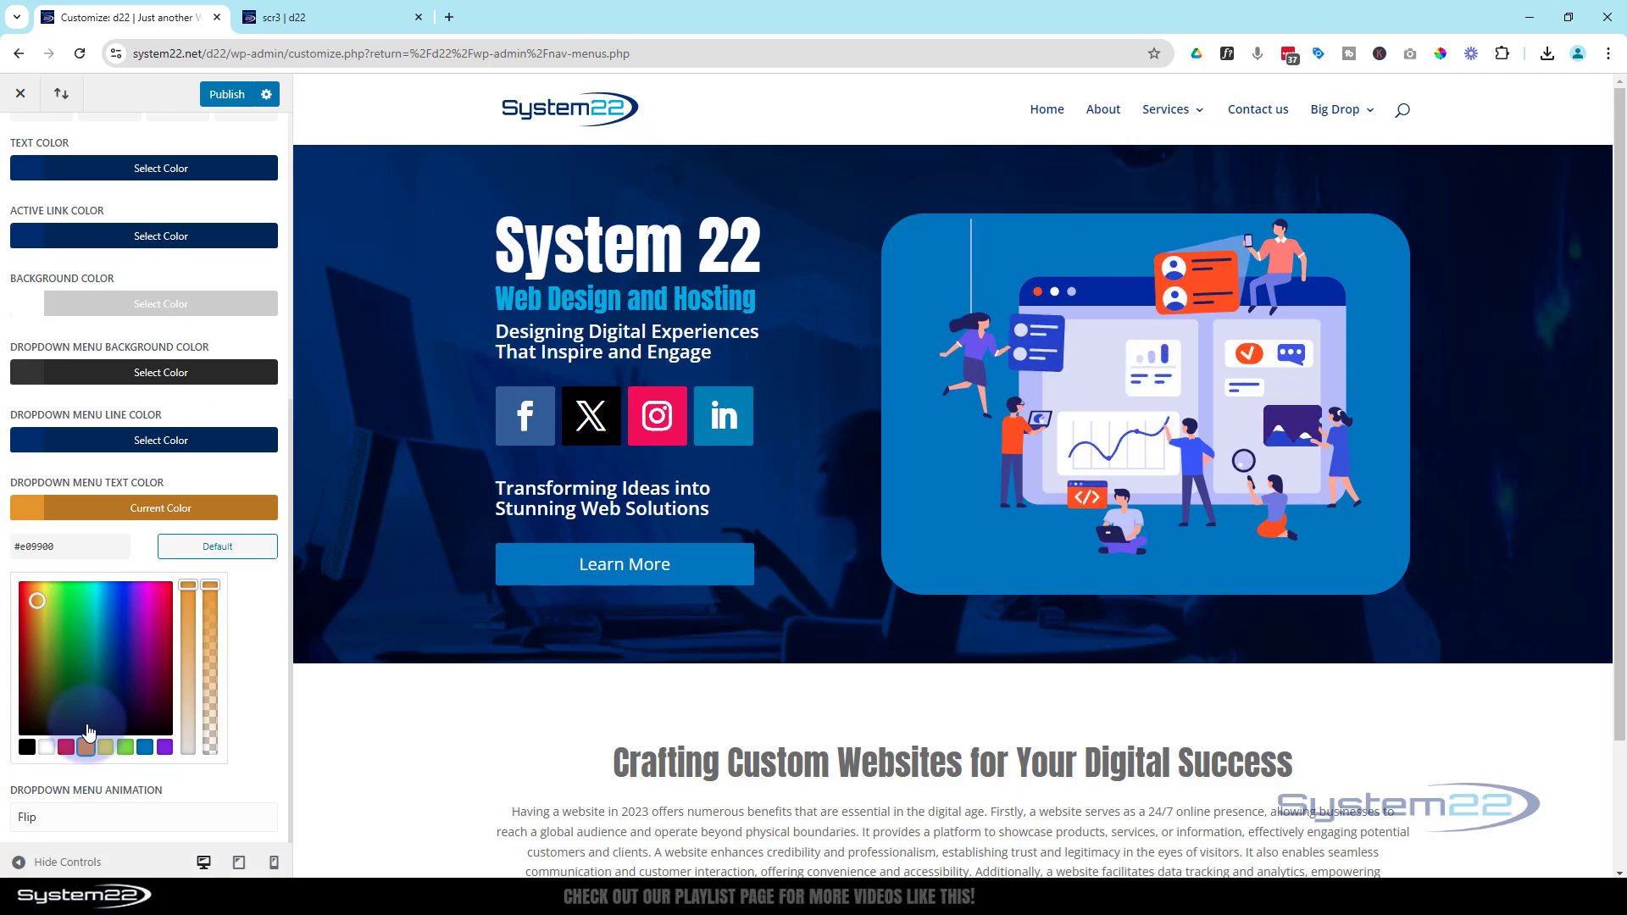
{"action": "left_click", "coordinate": [1166, 108]}
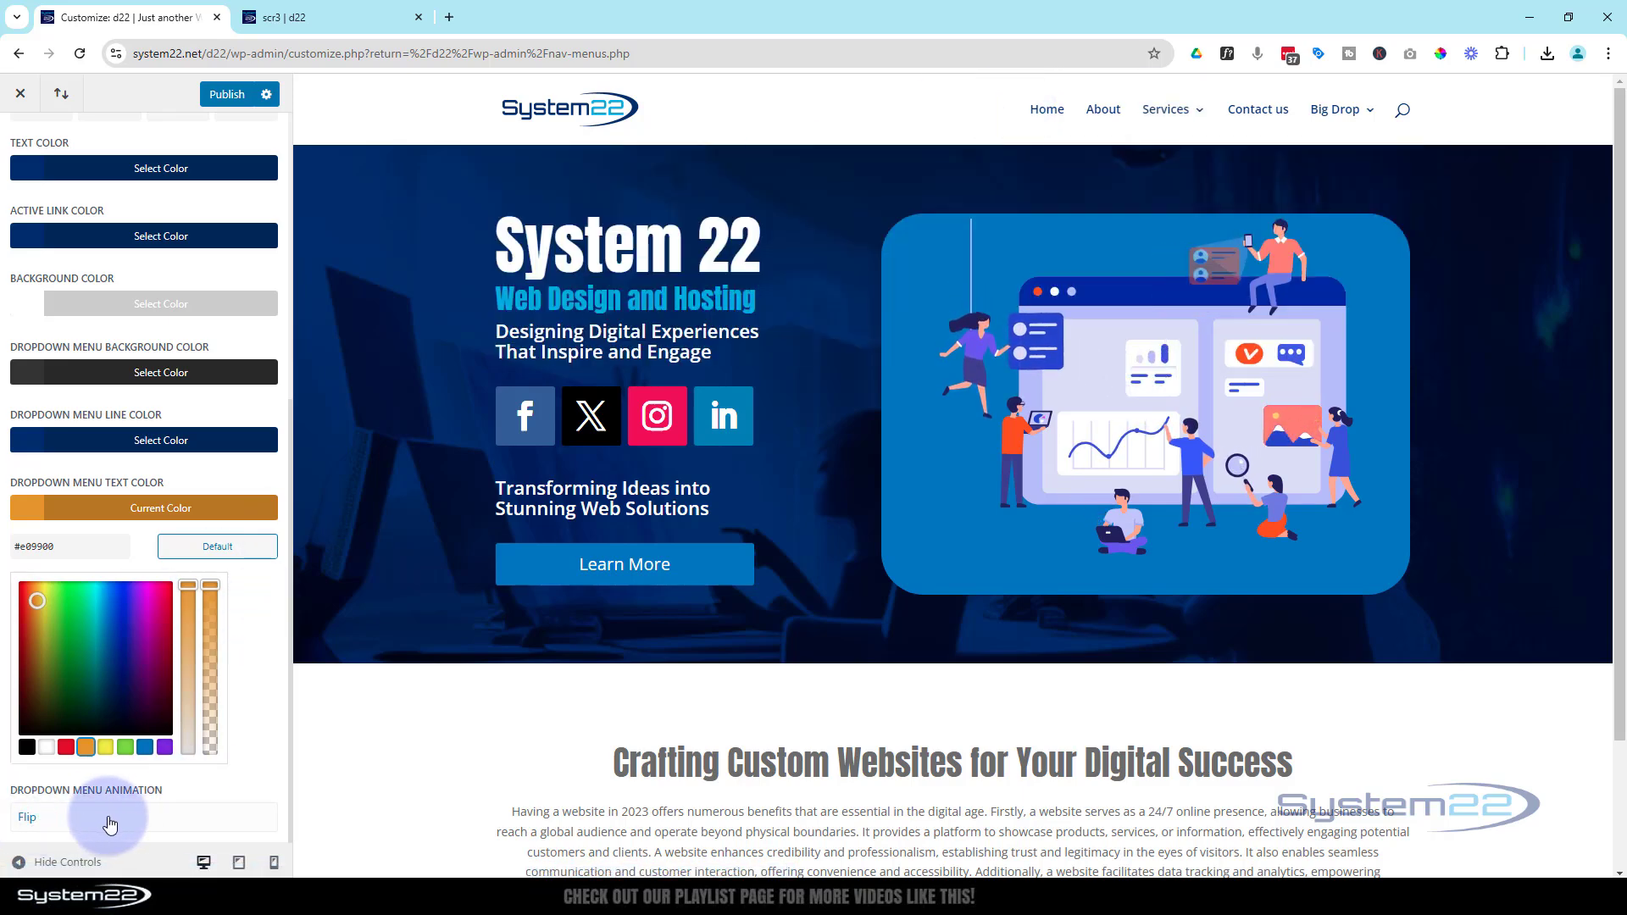
{"action": "left_click", "coordinate": [142, 817]}
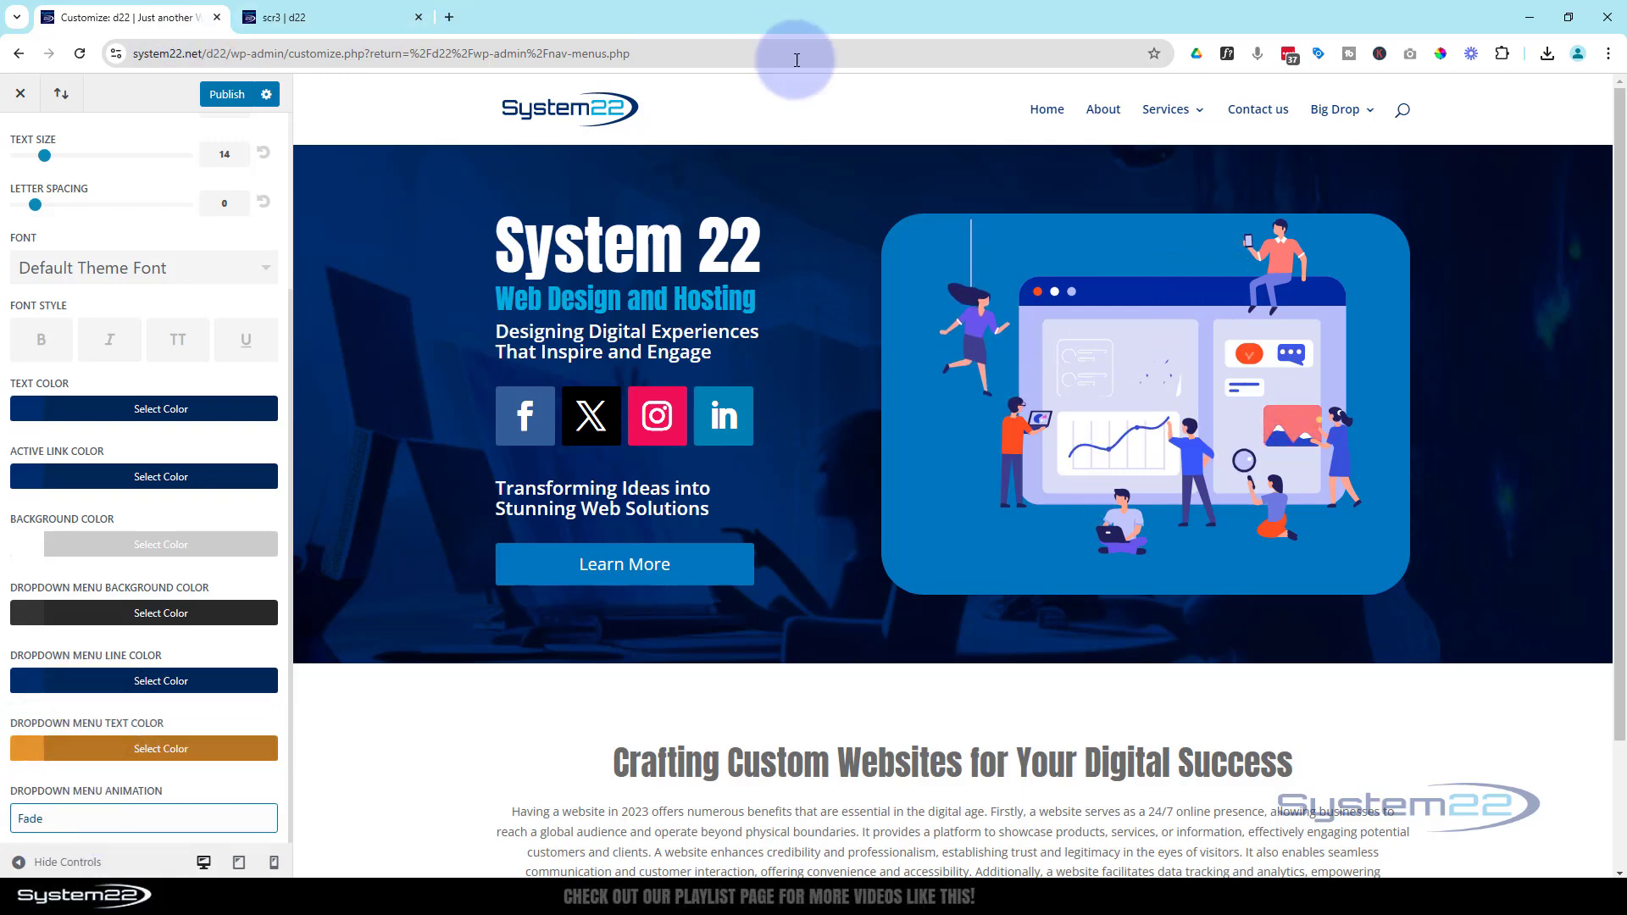
{"action": "left_click", "coordinate": [1165, 108]}
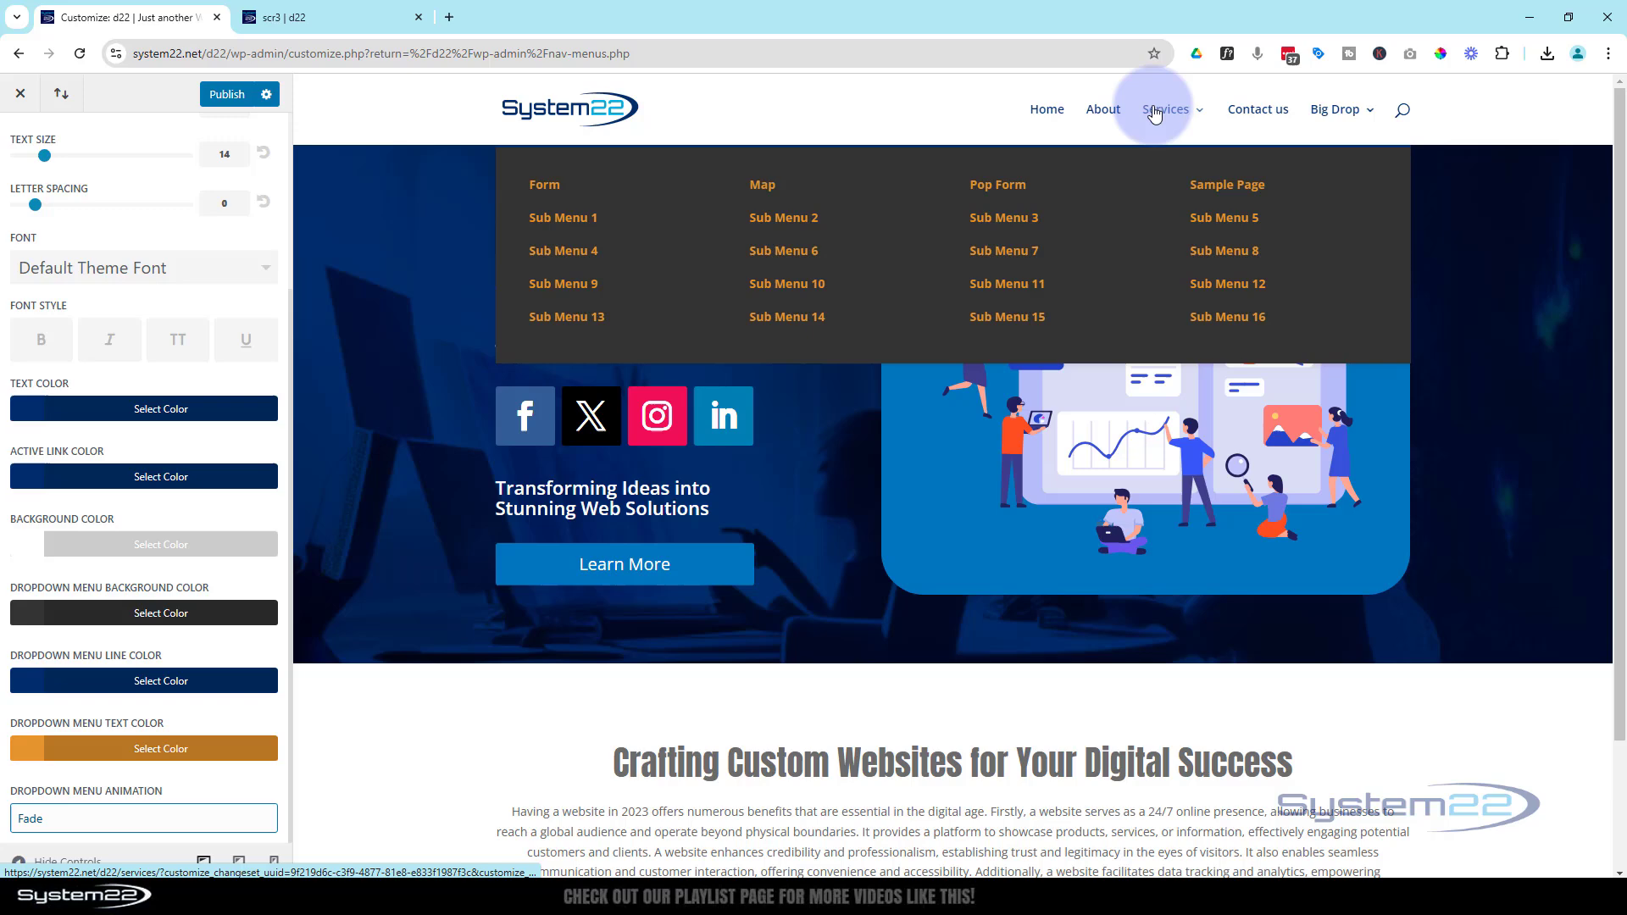
{"action": "left_click", "coordinate": [142, 817]}
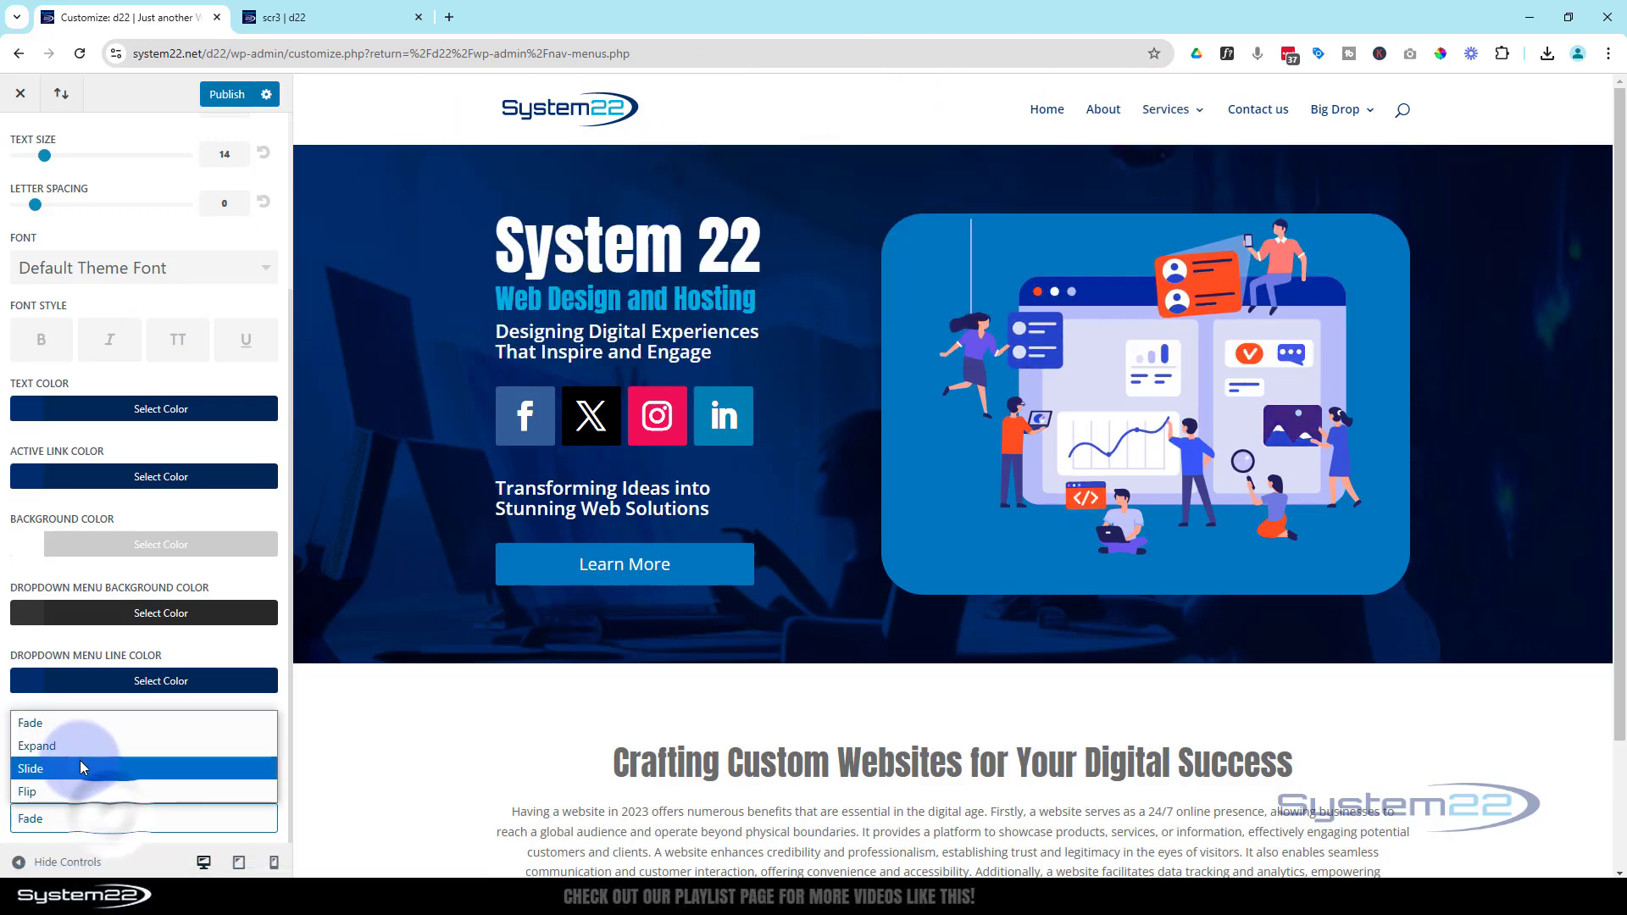
{"action": "left_click", "coordinate": [35, 745]}
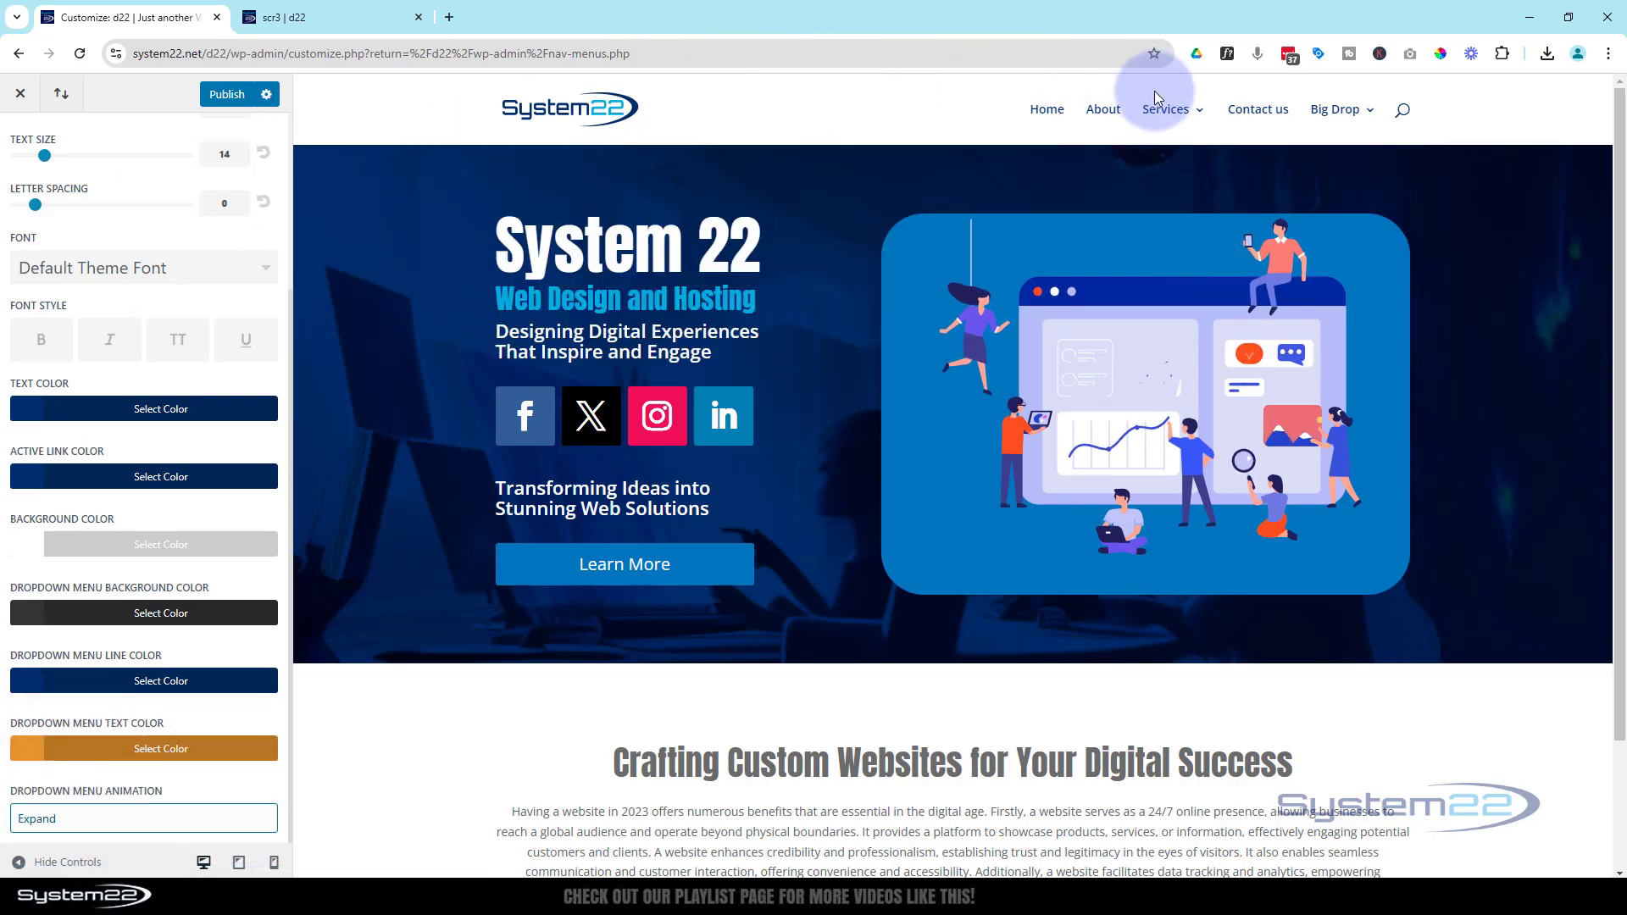
{"action": "mouse_move", "coordinate": [1164, 108]}
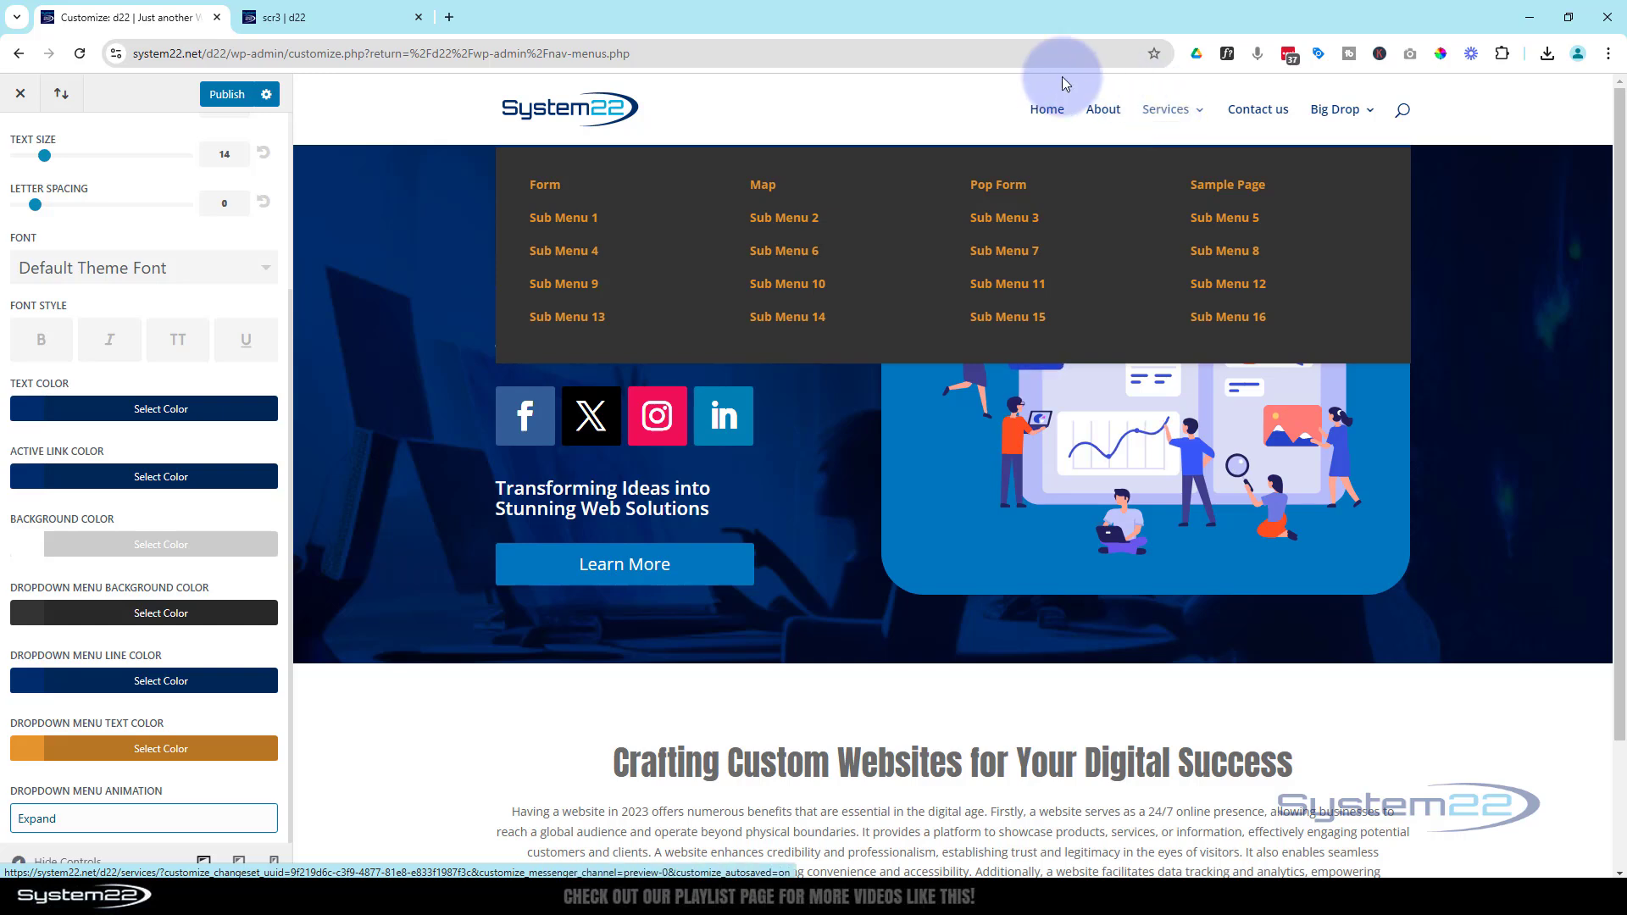
{"action": "left_click", "coordinate": [142, 817]}
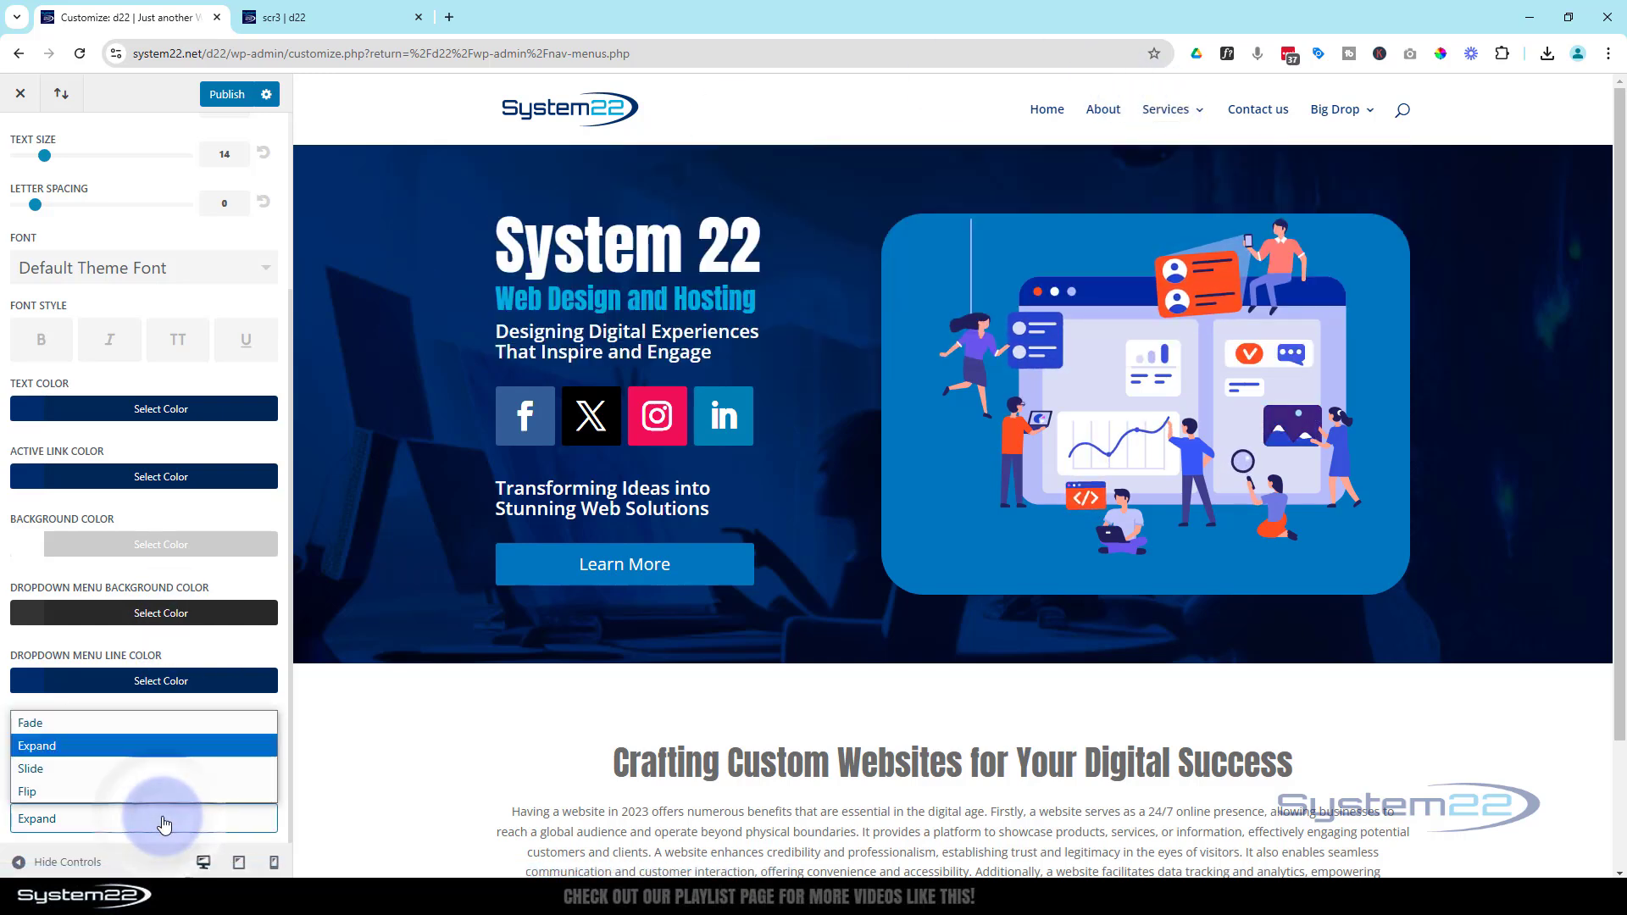
{"action": "left_click", "coordinate": [31, 769]}
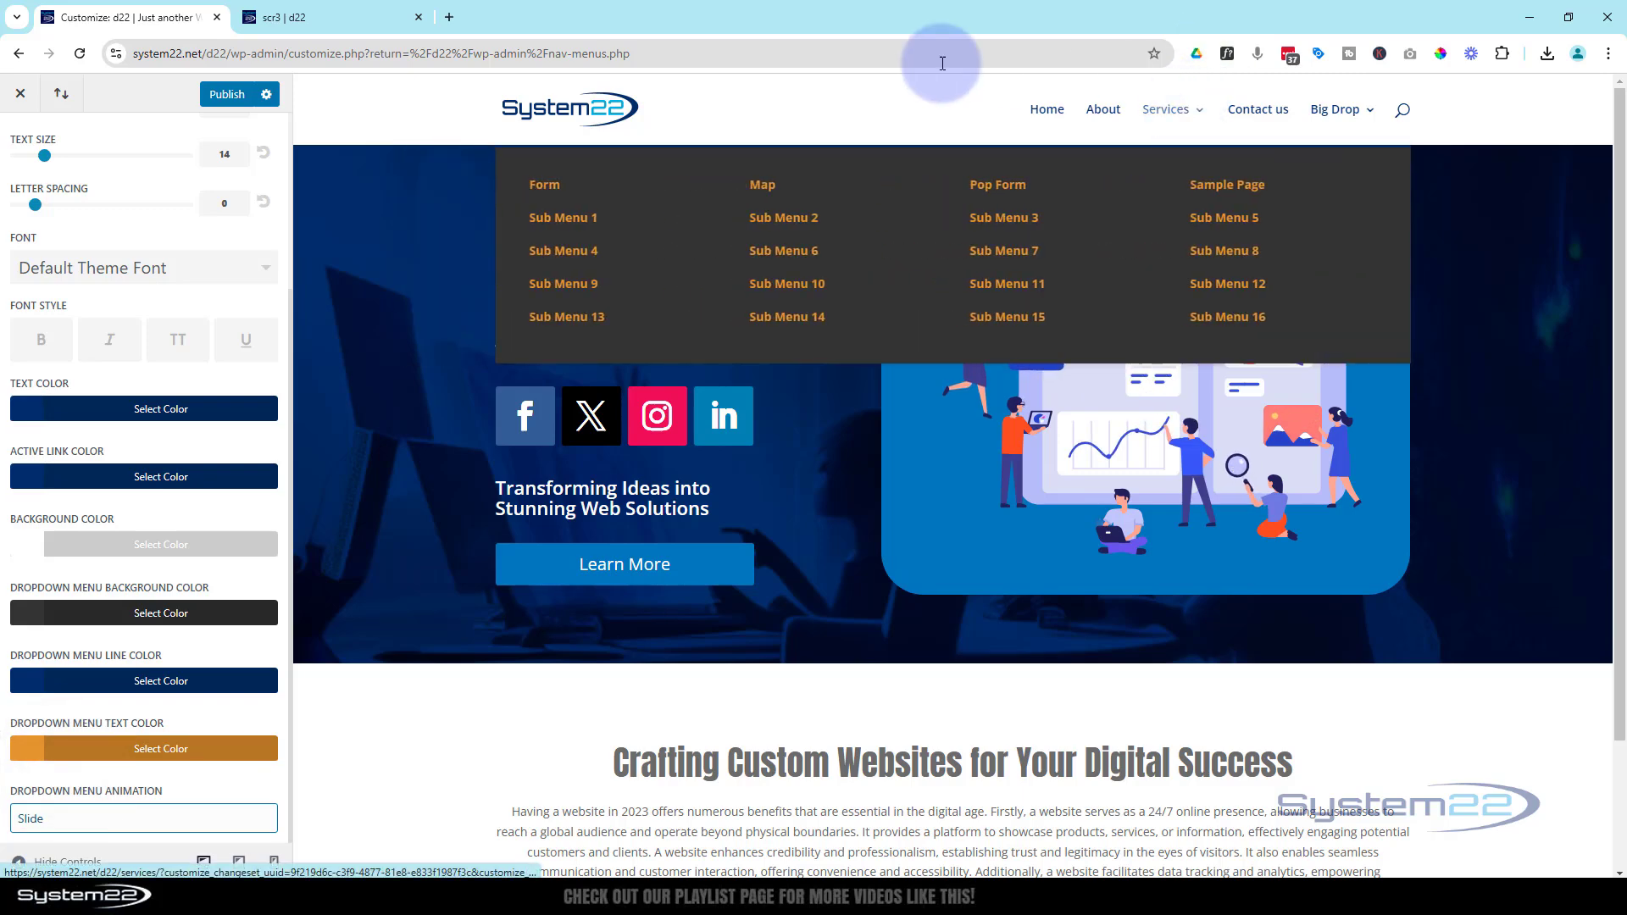
{"action": "left_click", "coordinate": [142, 817]}
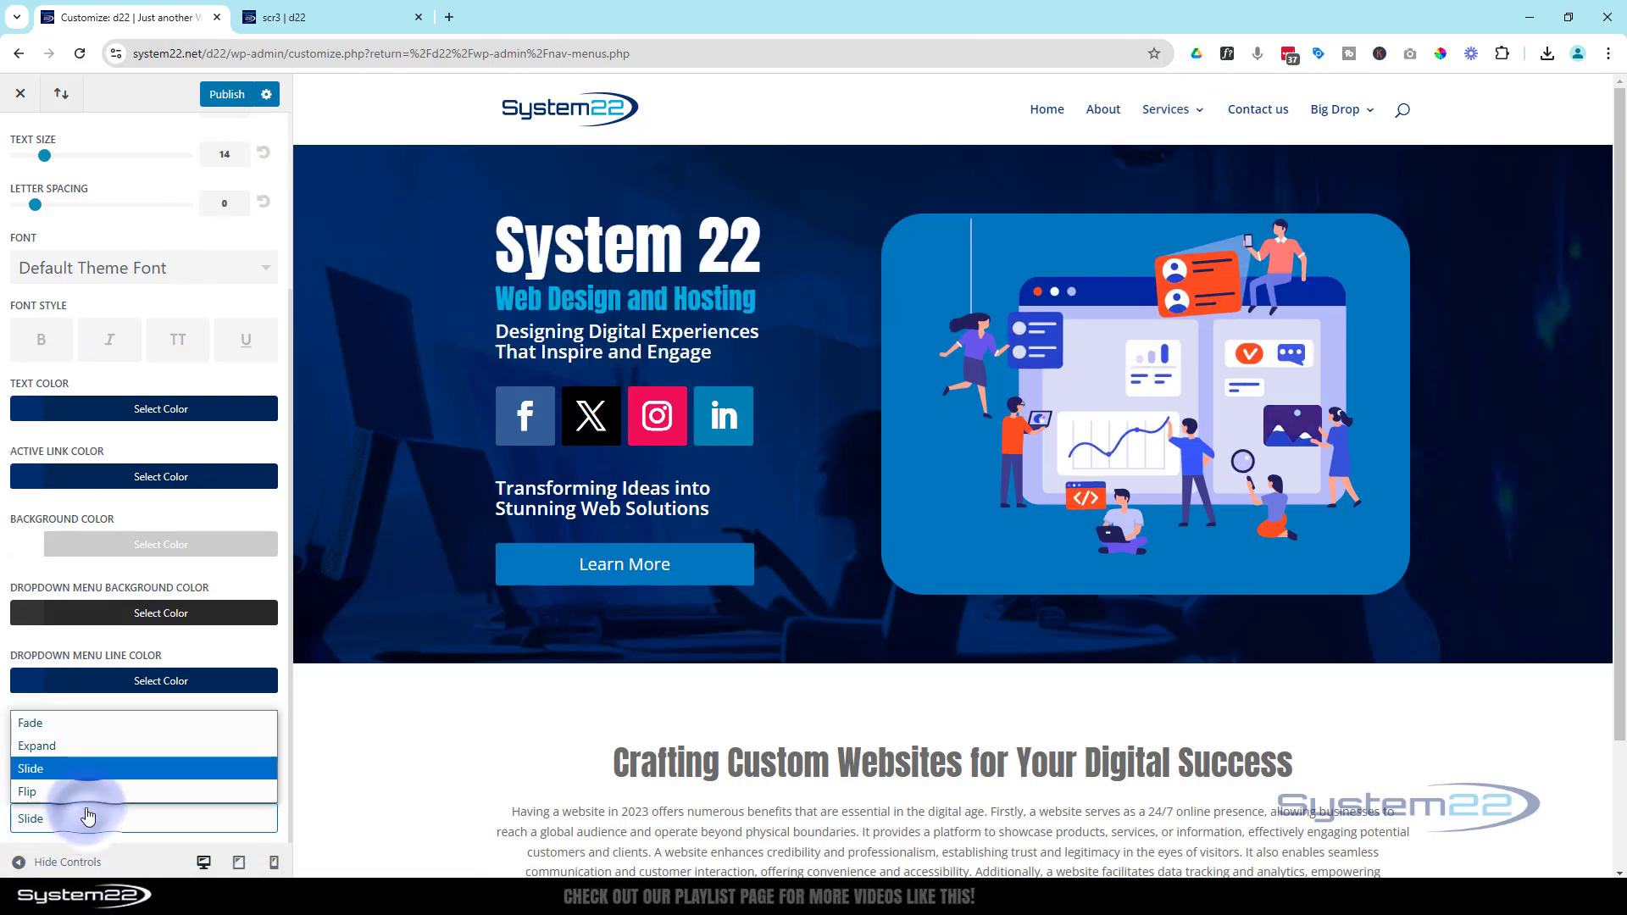
{"action": "left_click", "coordinate": [27, 791]}
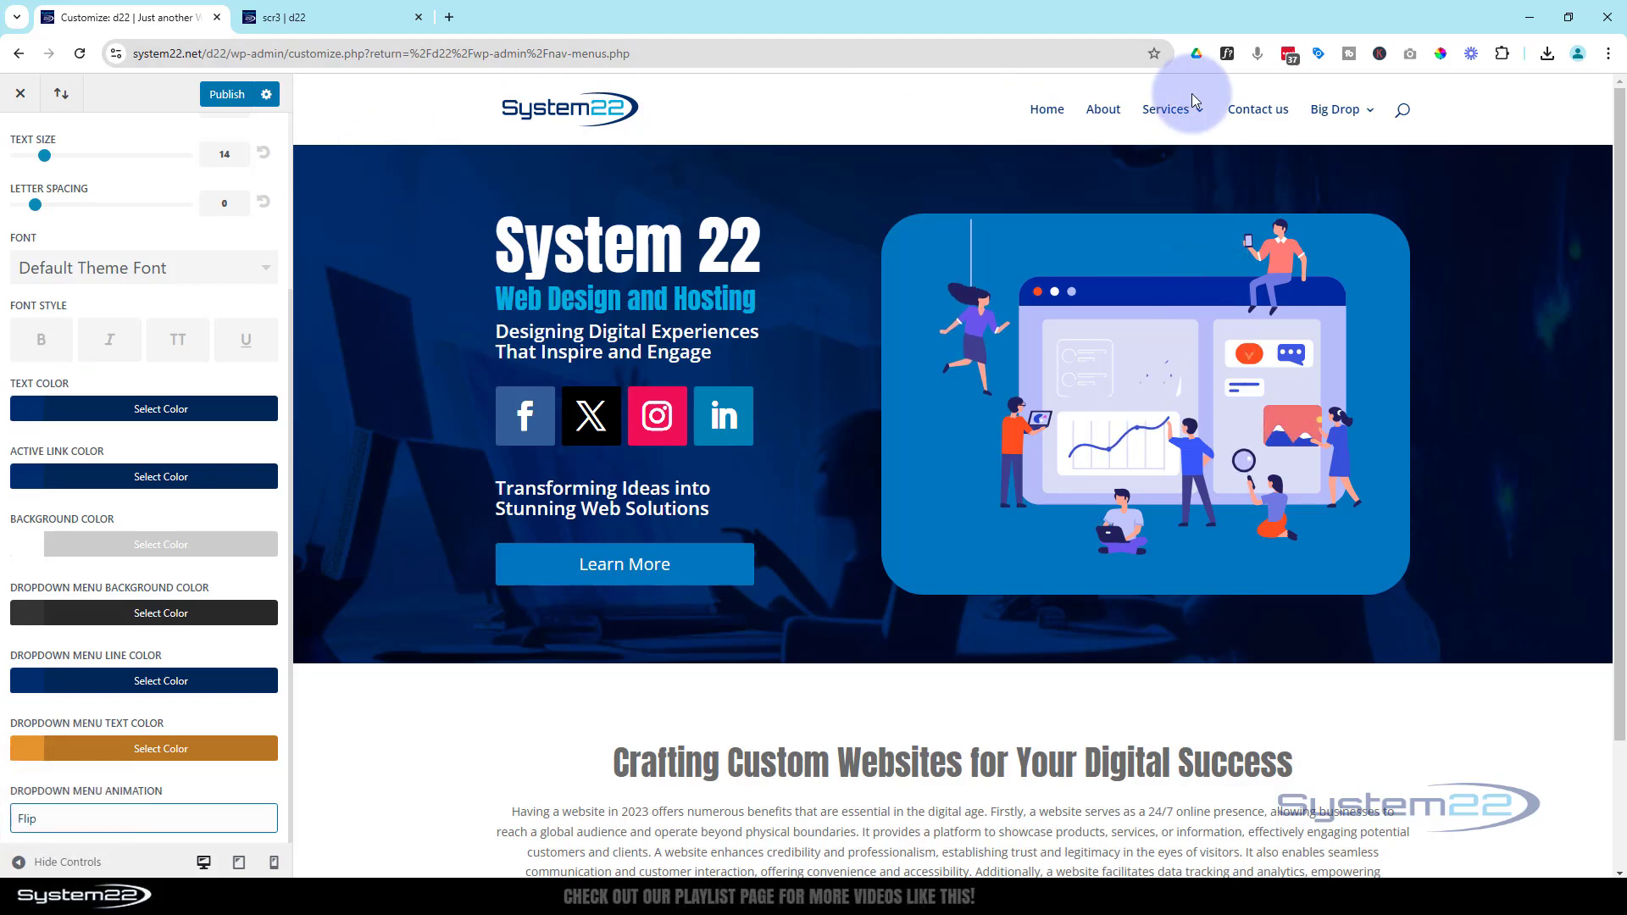
{"action": "left_click", "coordinate": [1166, 109]}
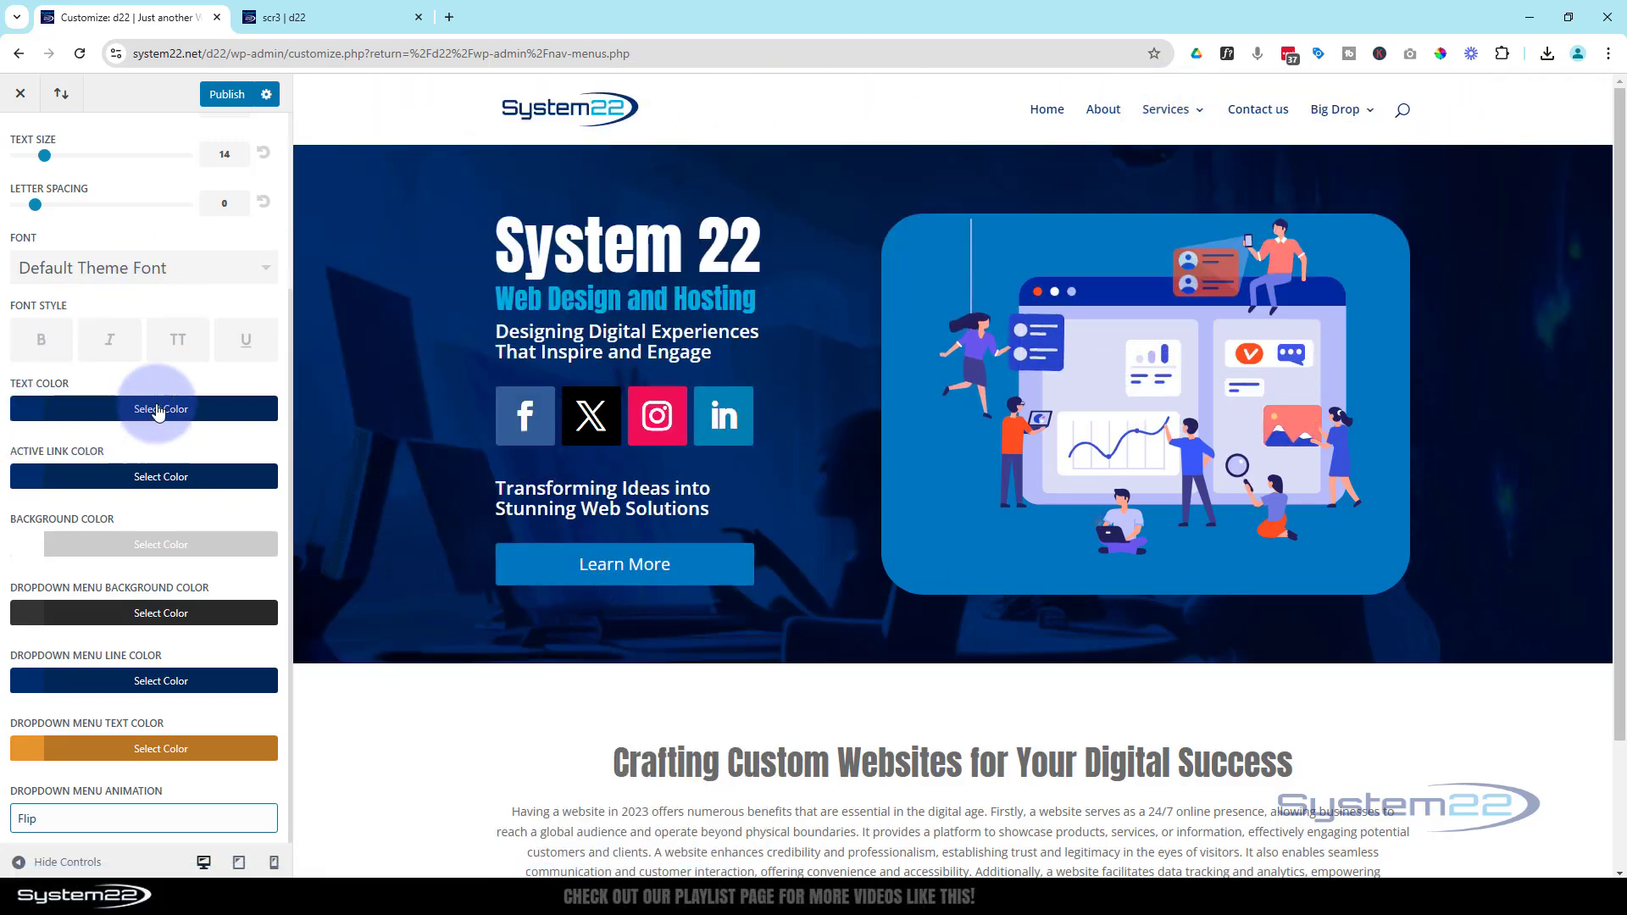
Step: Change the dropdown background to dark blue #0d2b6f, preview Services, and publish
{"action": "left_click", "coordinate": [143, 408]}
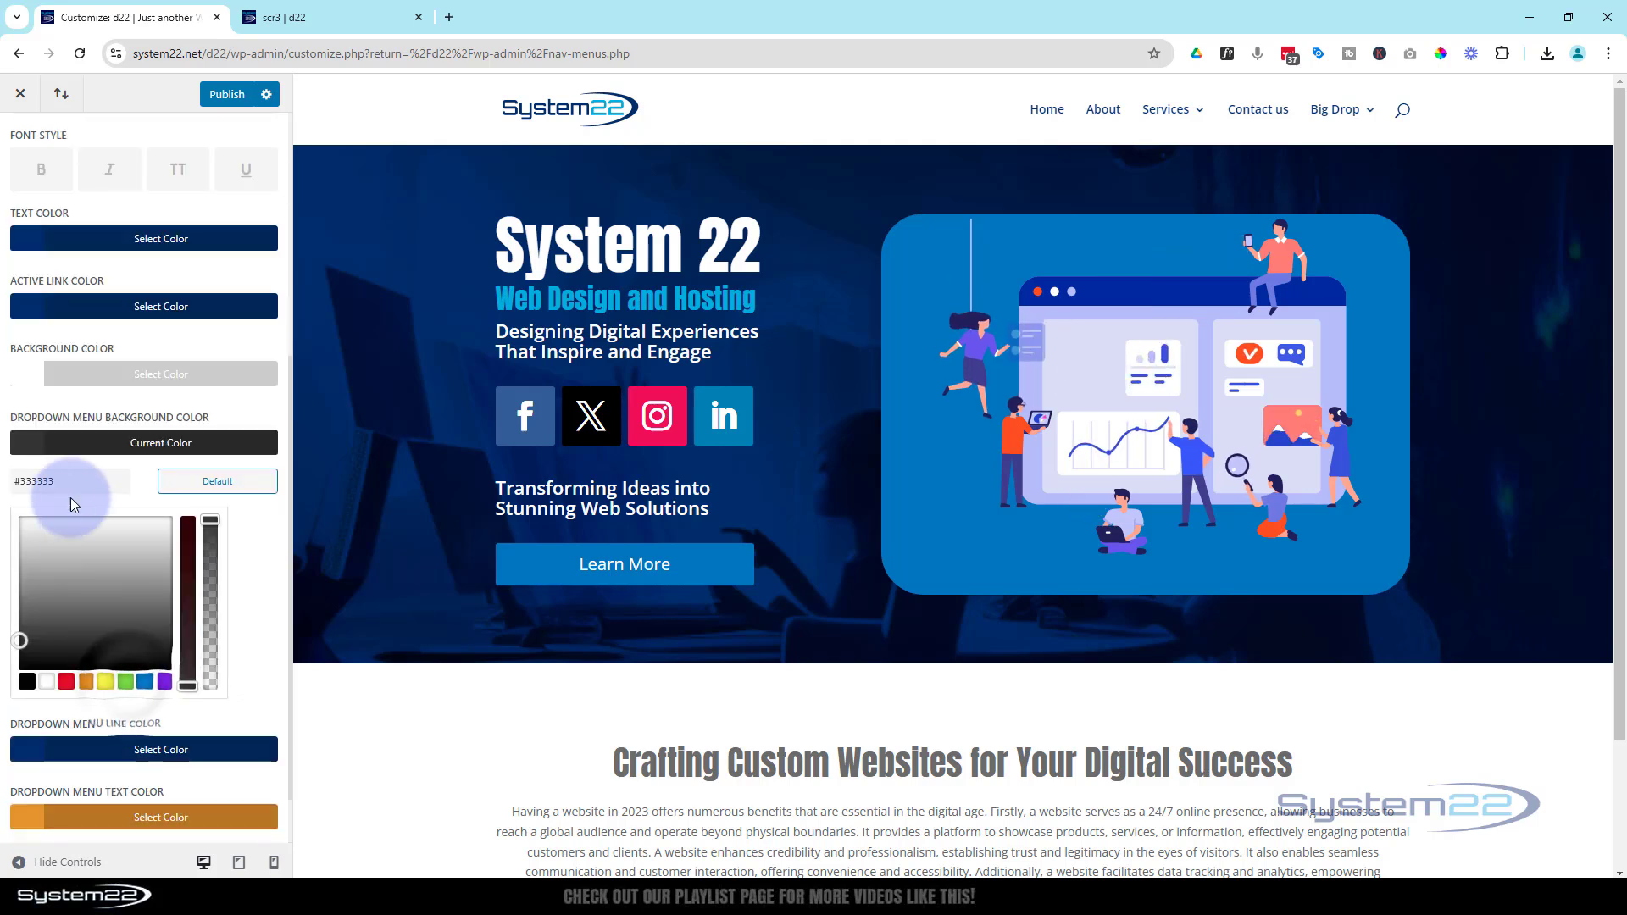
{"action": "type", "text": "0d2b6f"}
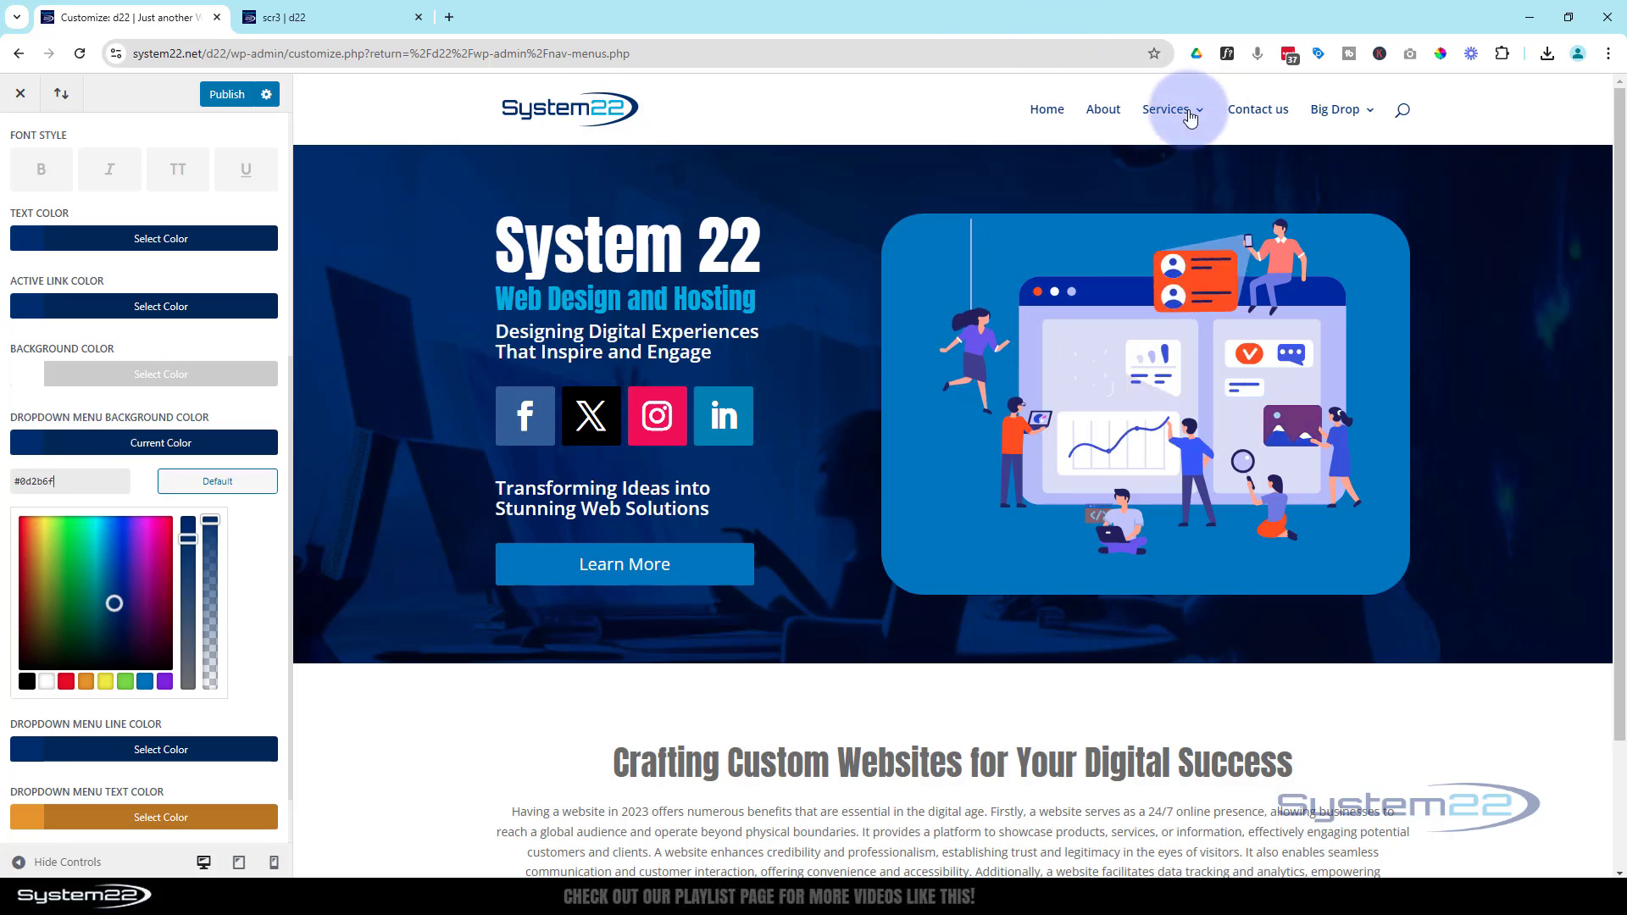
{"action": "left_click", "coordinate": [1166, 109]}
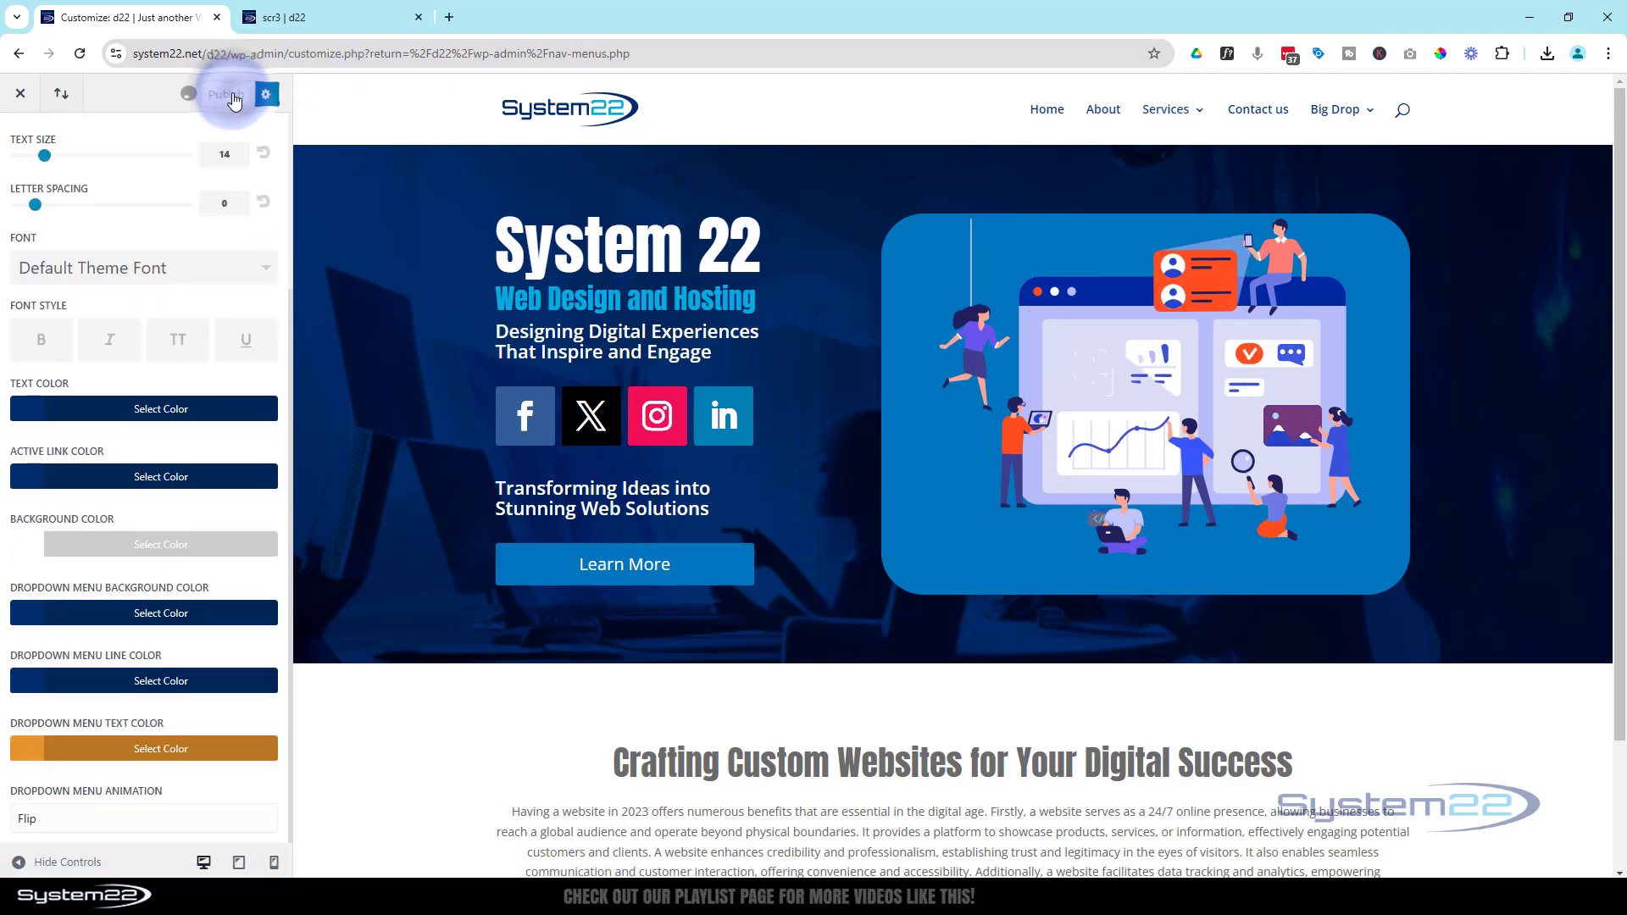
{"action": "left_click", "coordinate": [225, 93]}
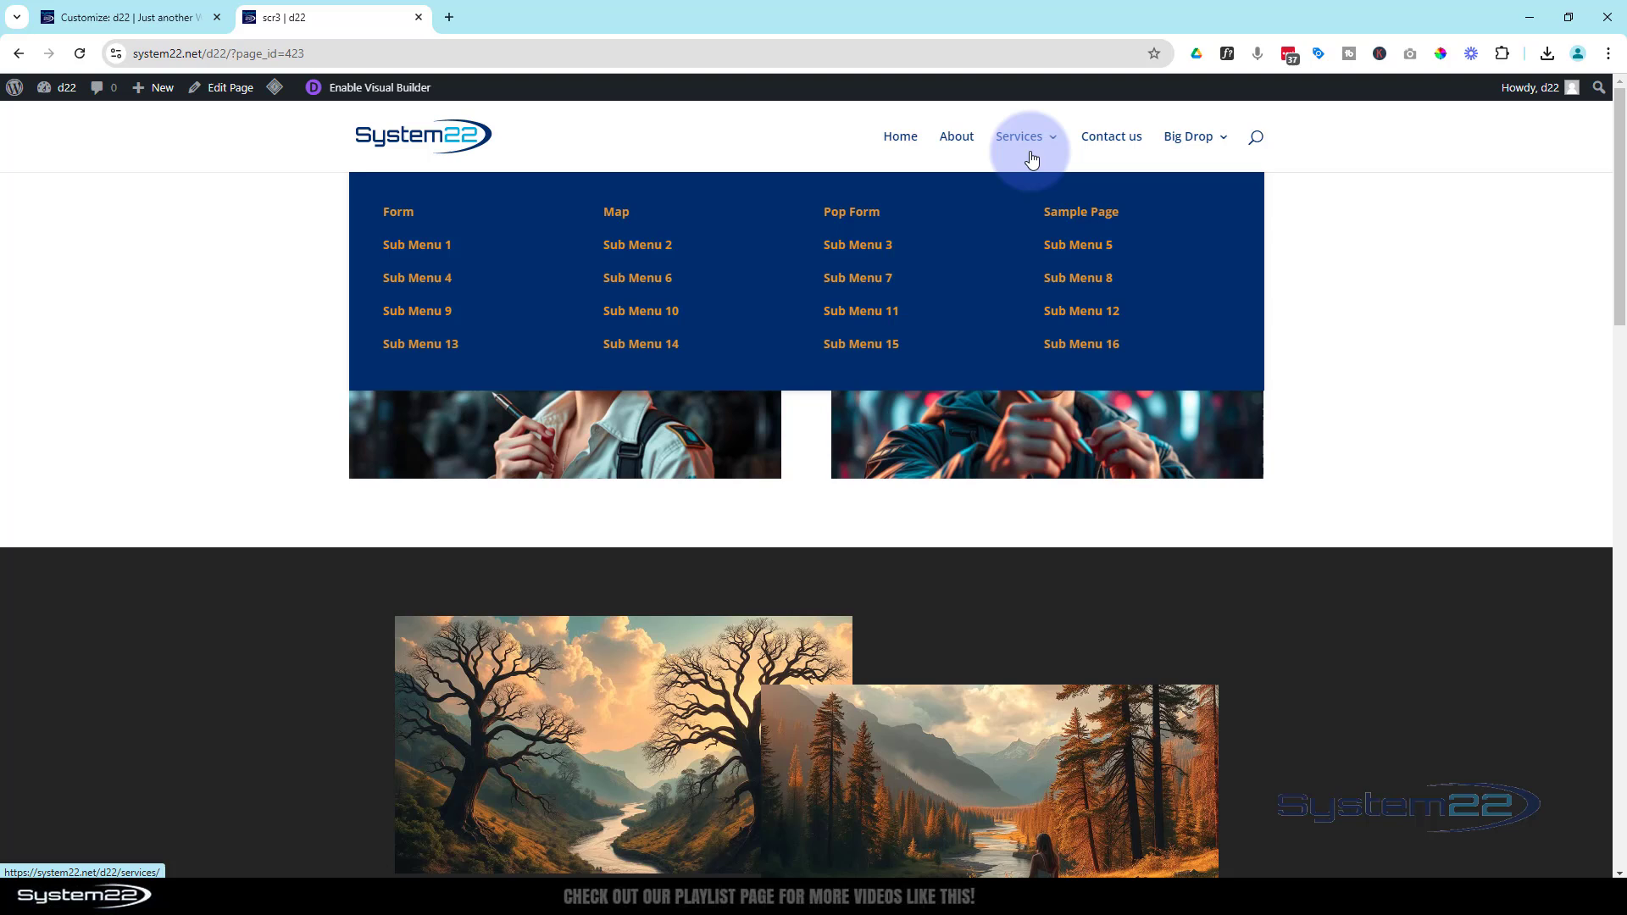
{"action": "mouse_move", "coordinate": [1078, 276]}
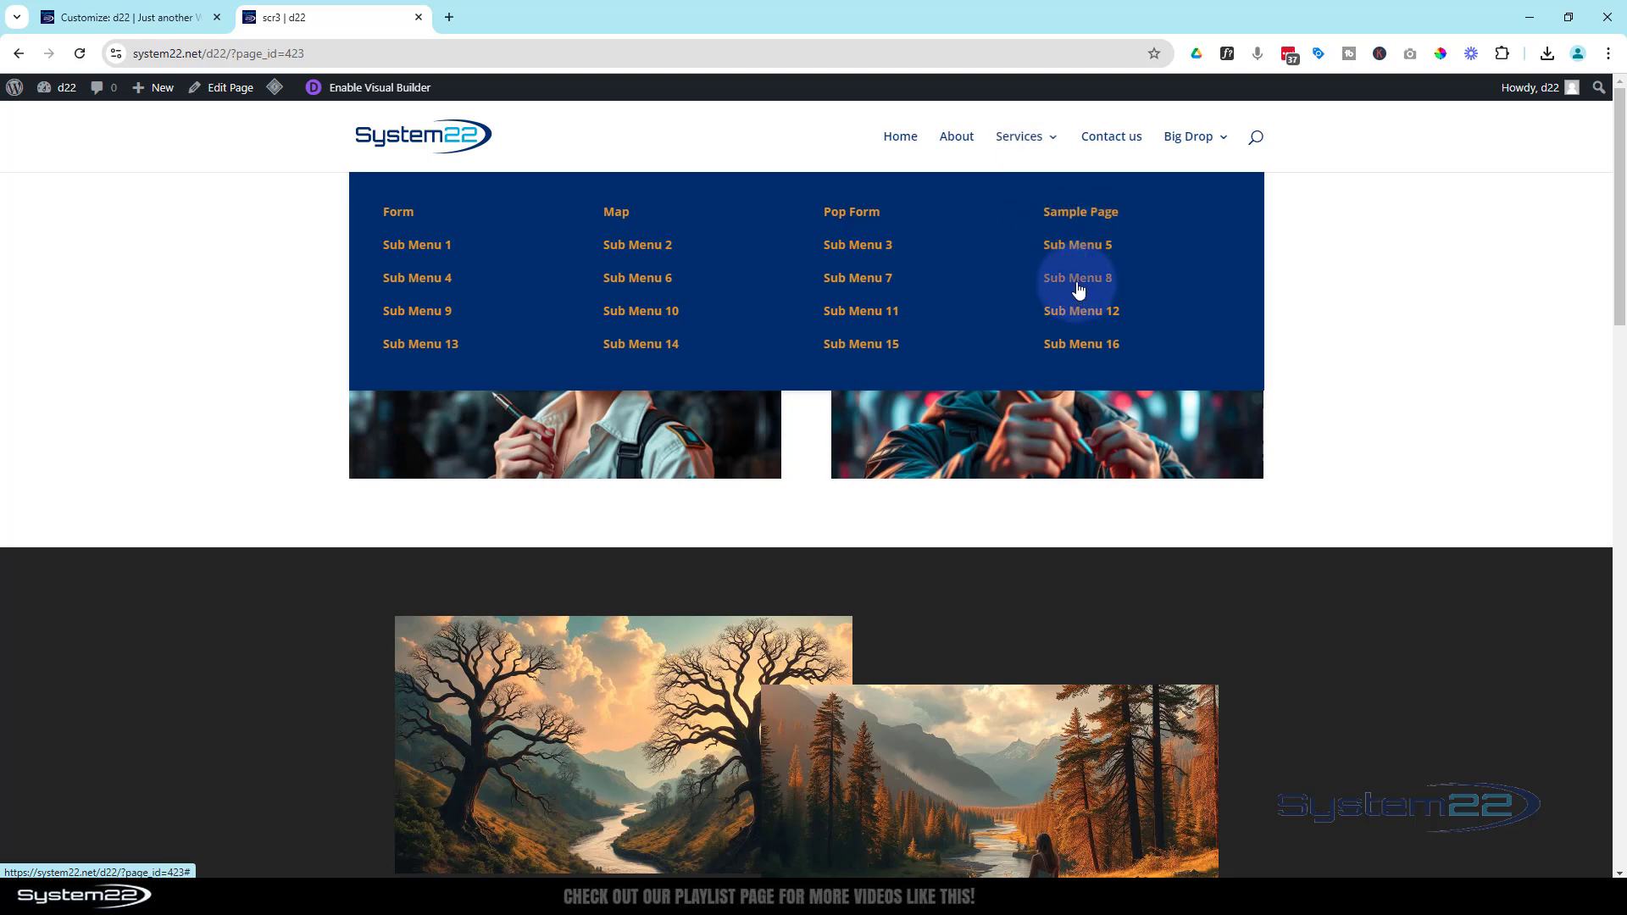
{"action": "mouse_move", "coordinate": [869, 276]}
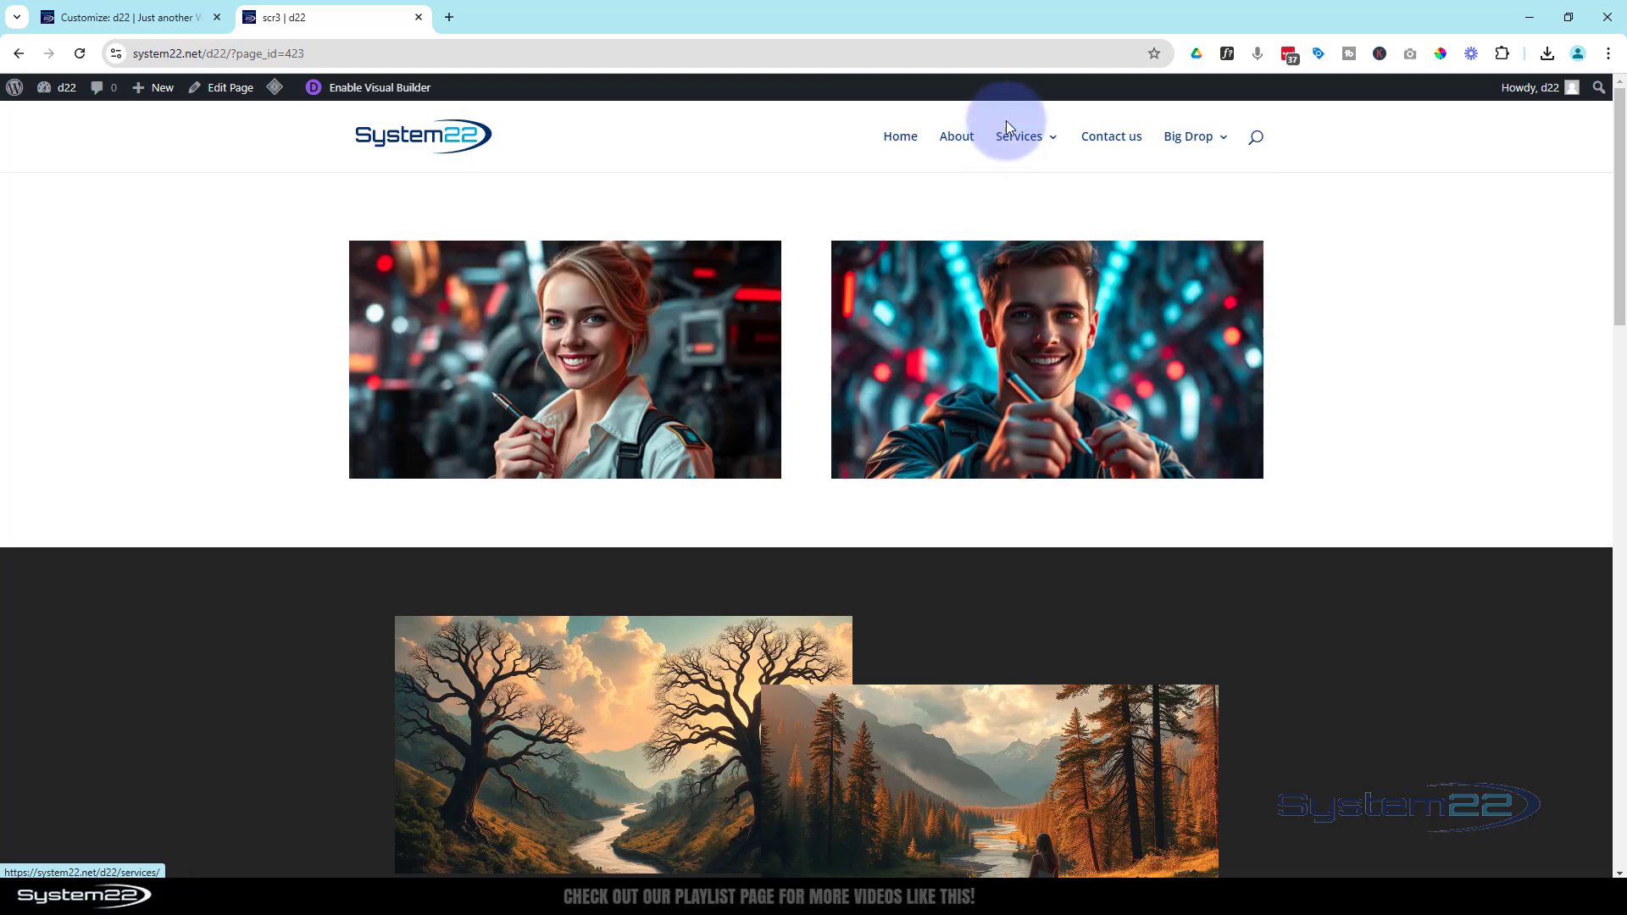
Step: View the published dark blue Services mega menu with orange links on the live site
{"action": "left_click", "coordinate": [1189, 136]}
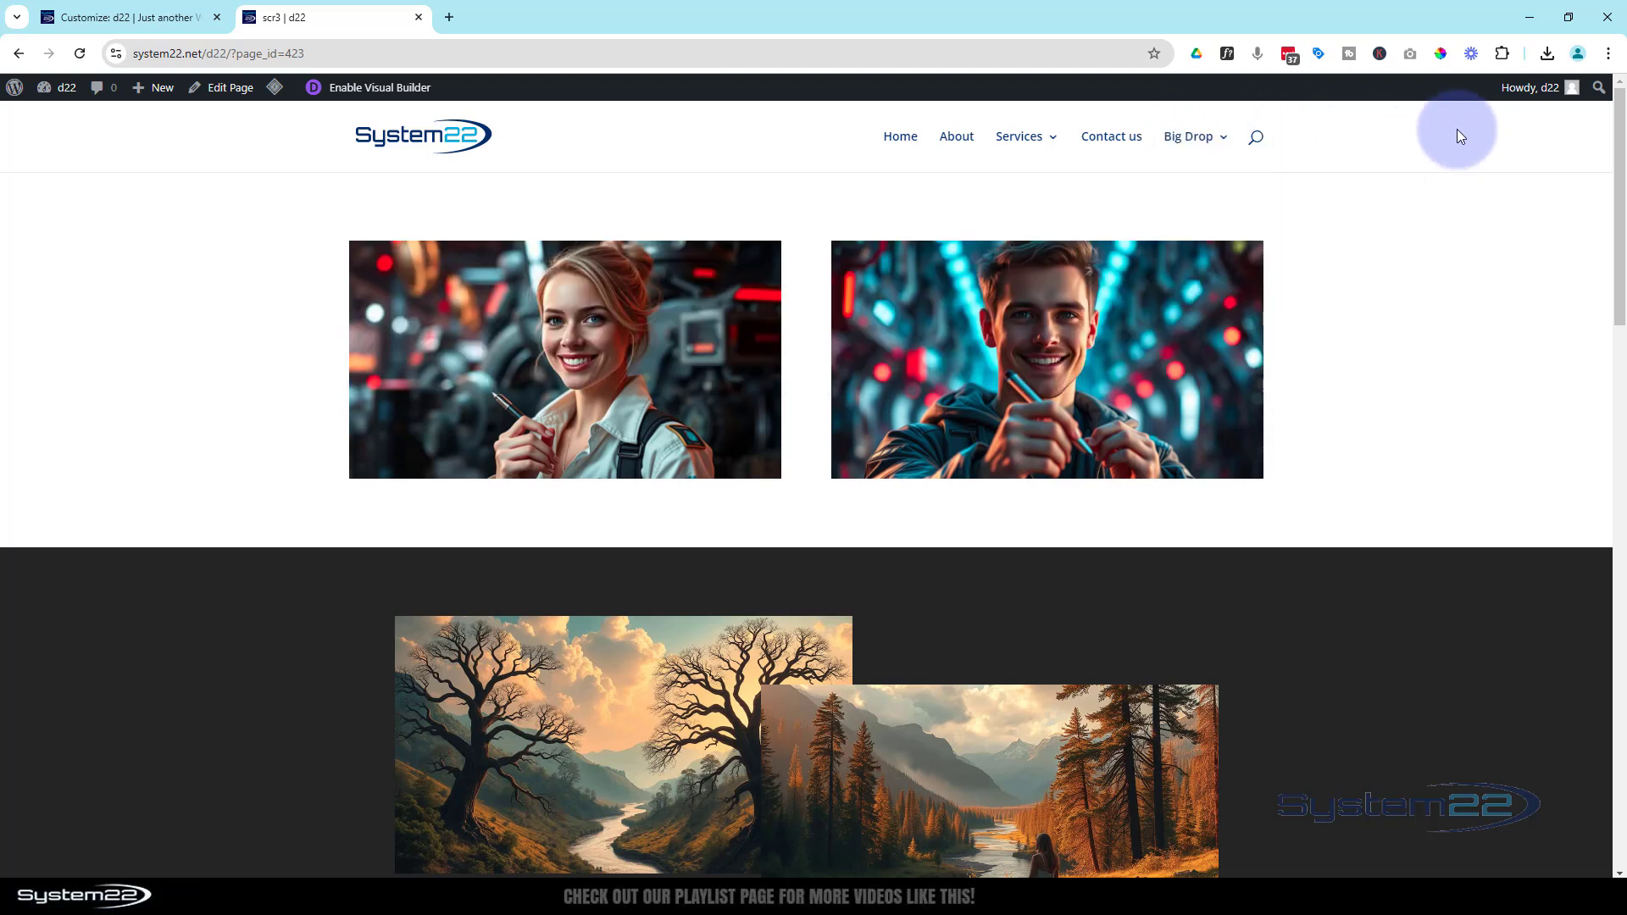
{"action": "mouse_move", "coordinate": [1496, 143]}
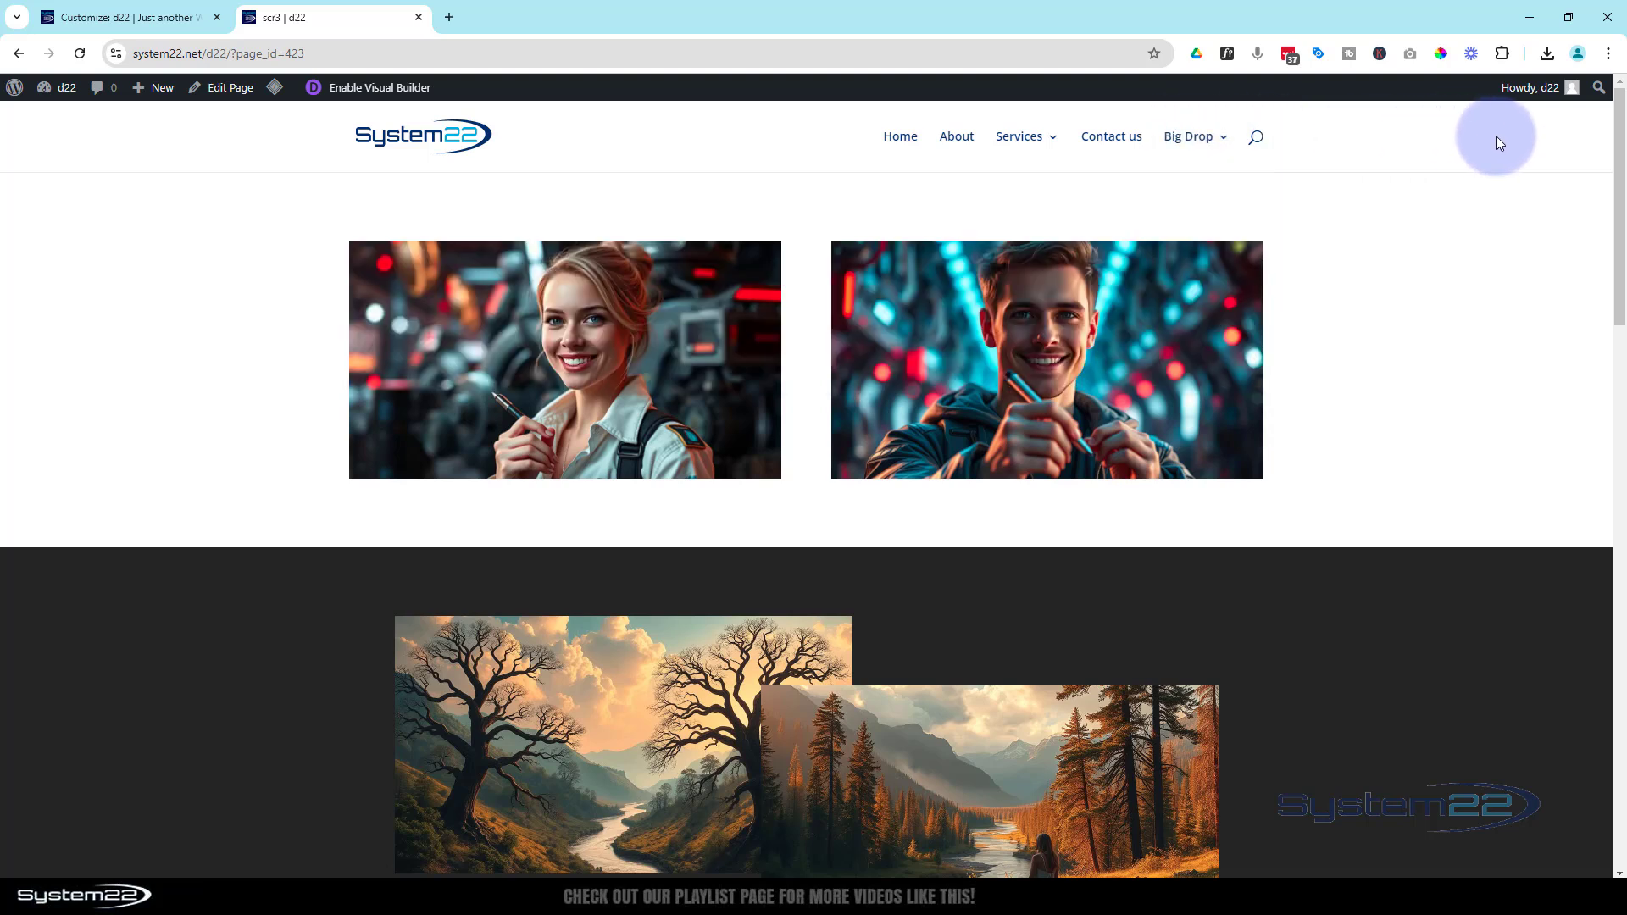